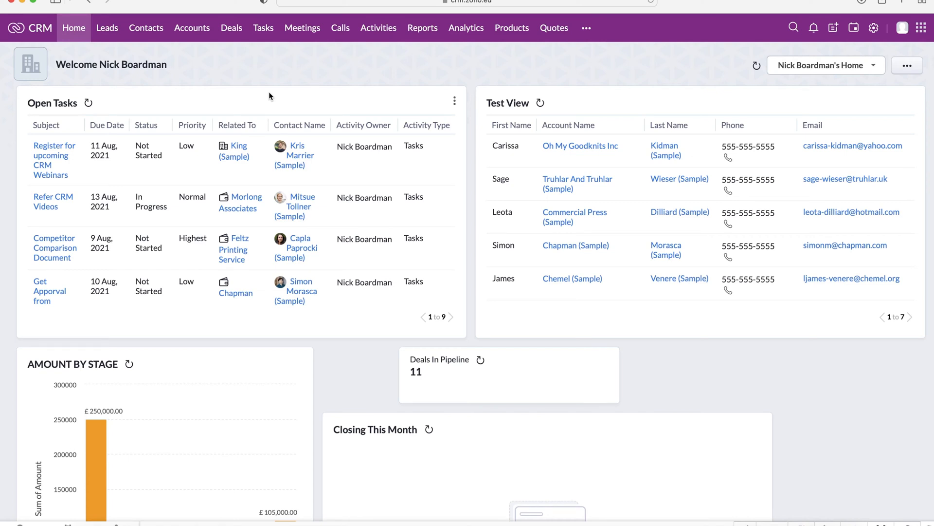
pyautogui.moveTo(617, 98)
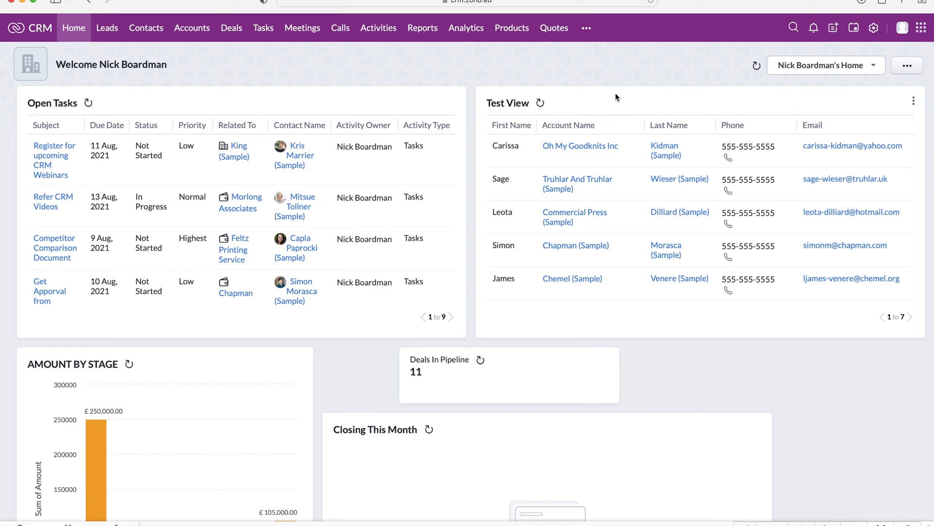
# - Scroll around the home dashboard, then switch to the All Leads list of five sample leads
pyautogui.scroll(-3)
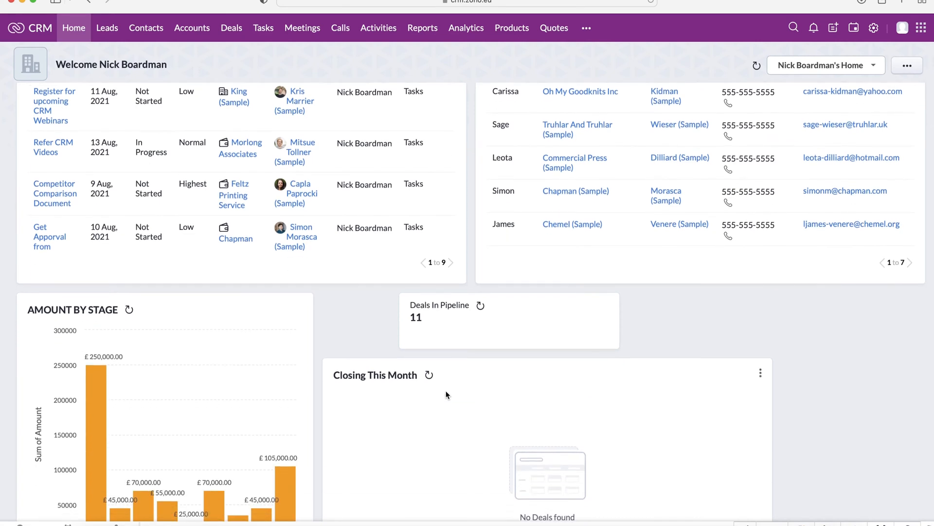
pyautogui.scroll(3)
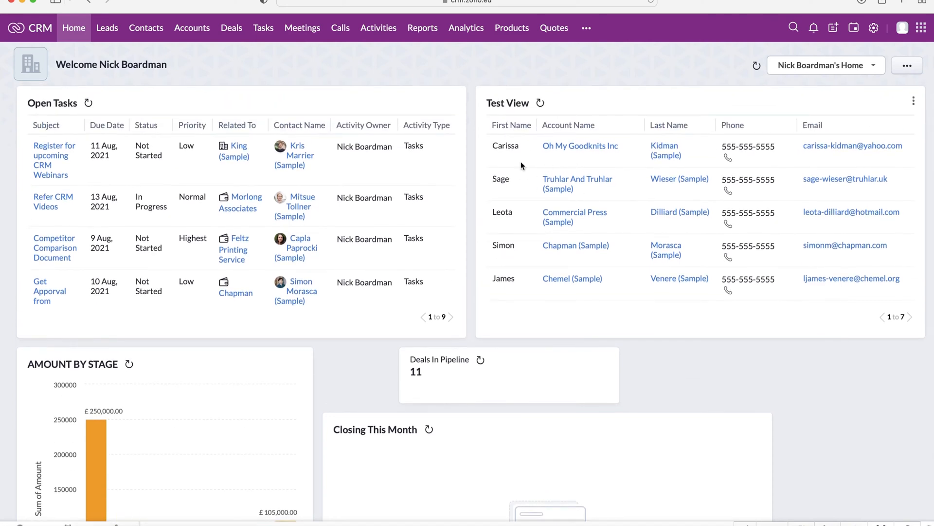
pyautogui.moveTo(484, 156)
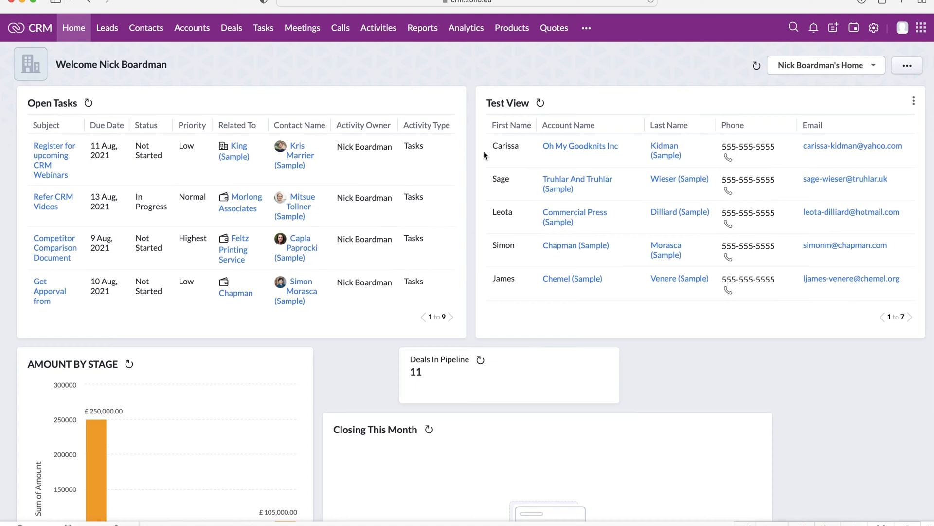
pyautogui.scroll(-3)
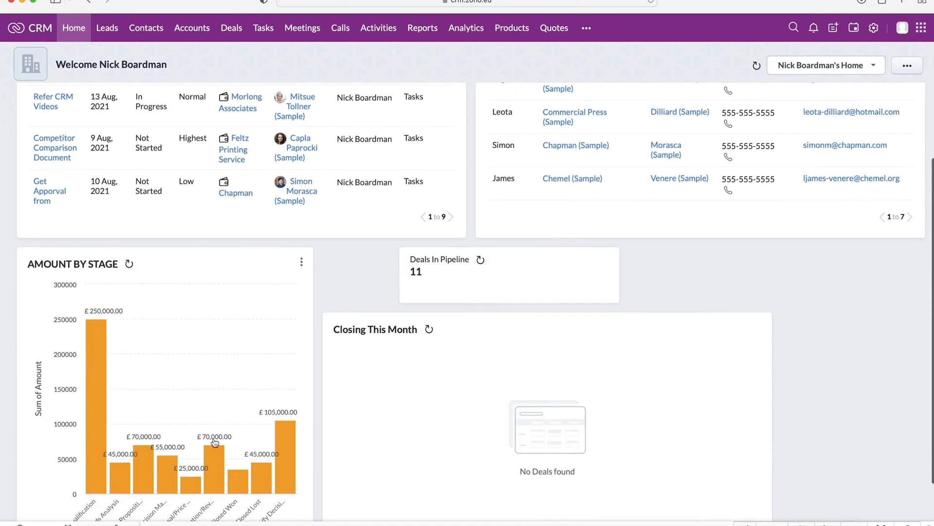
pyautogui.scroll(3)
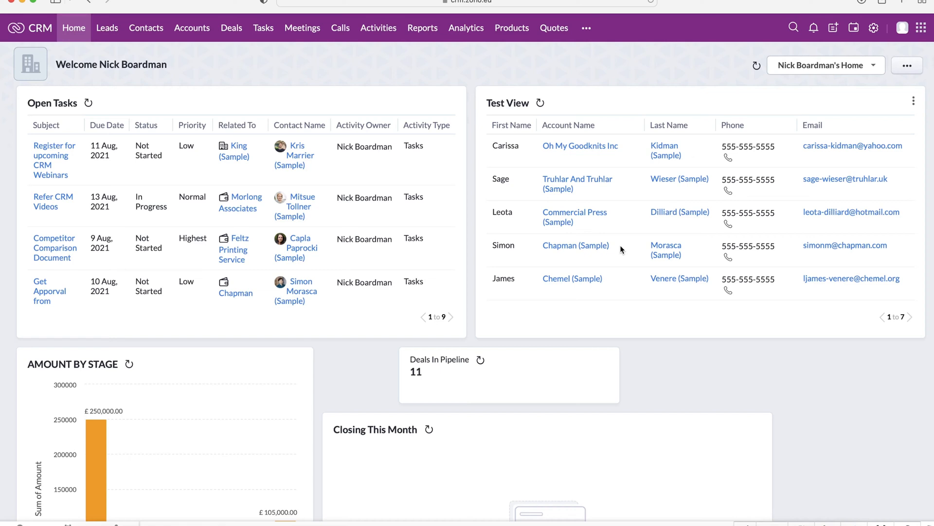
pyautogui.moveTo(225, 106)
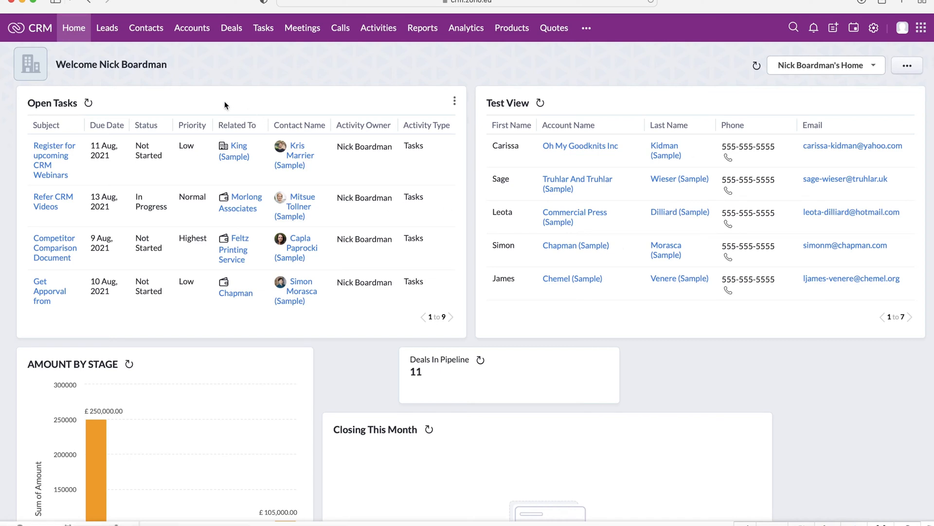
pyautogui.moveTo(107, 27)
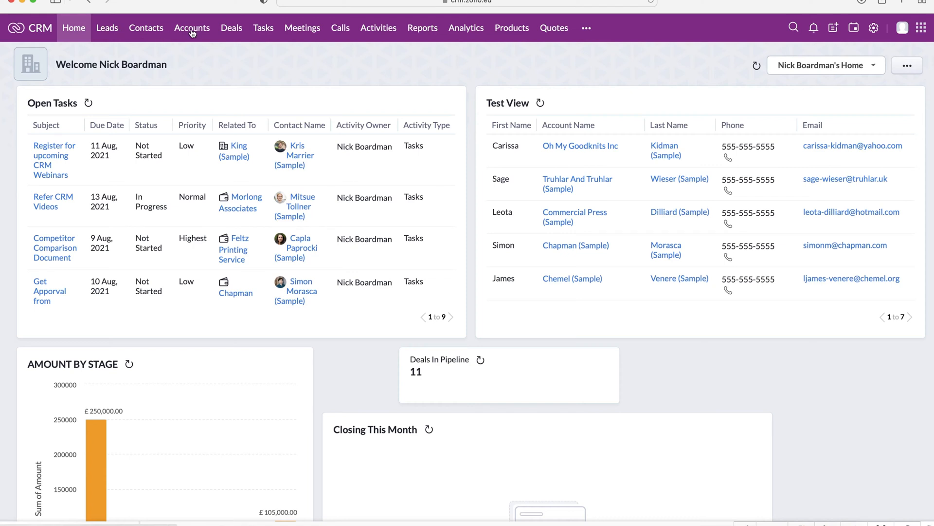
pyautogui.moveTo(106, 27)
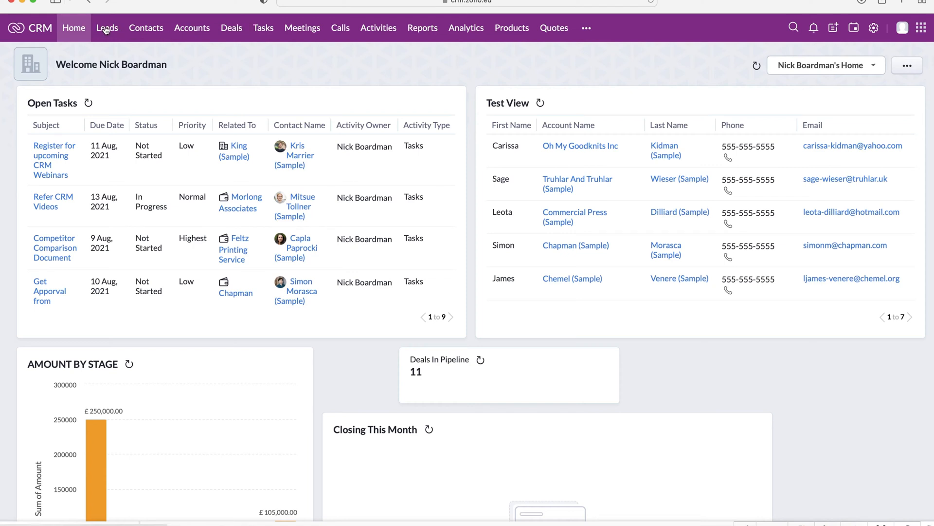
pyautogui.click(107, 27)
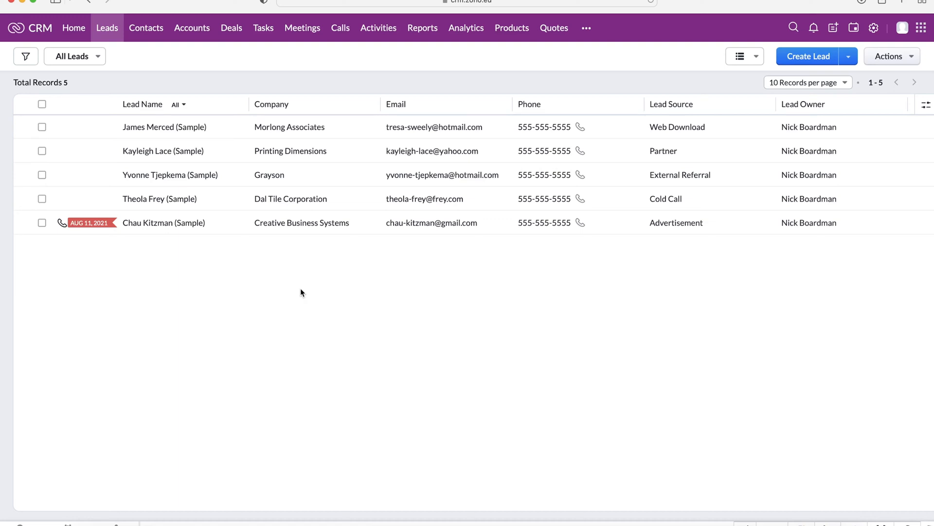
pyautogui.click(808, 56)
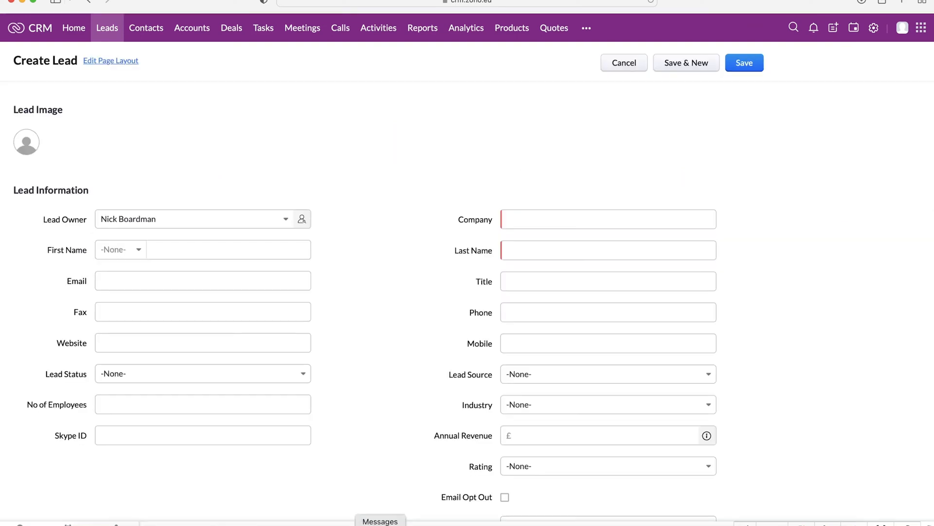
pyautogui.scroll(-3)
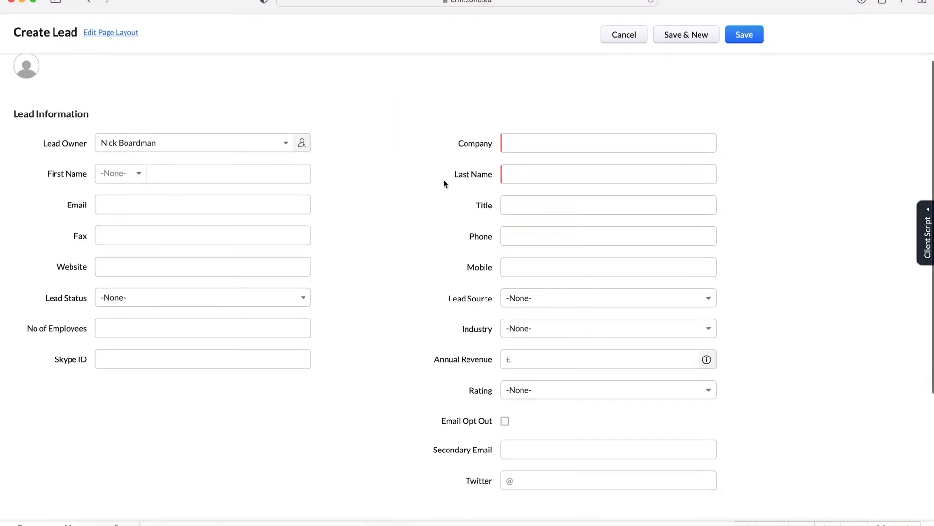
pyautogui.scroll(-3)
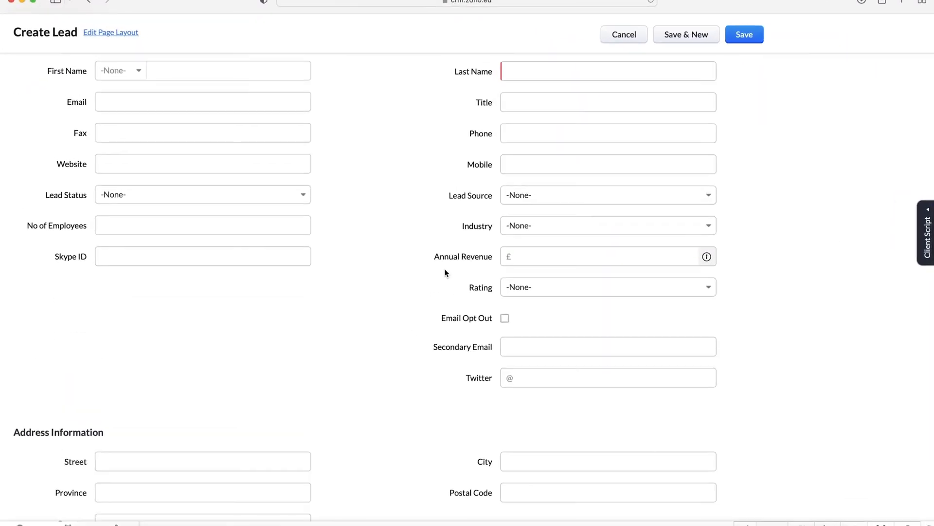
pyautogui.click(623, 34)
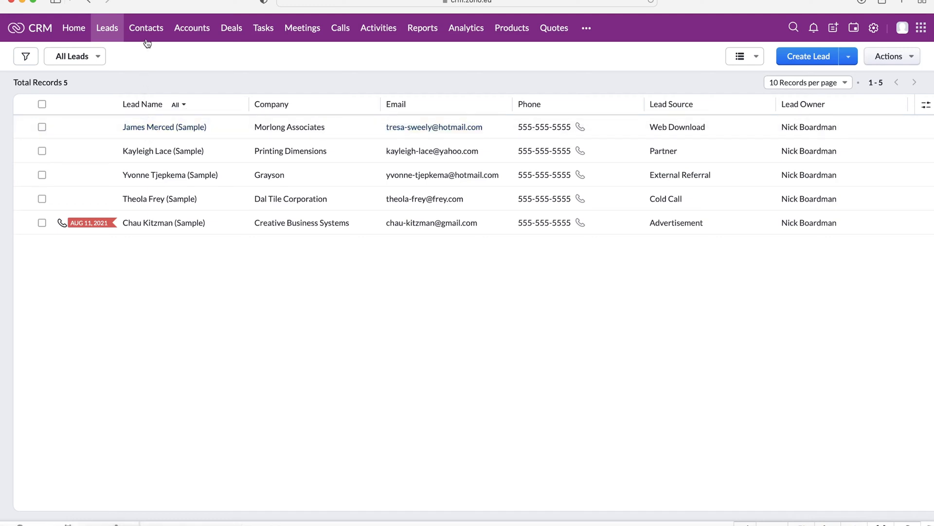
pyautogui.moveTo(191, 29)
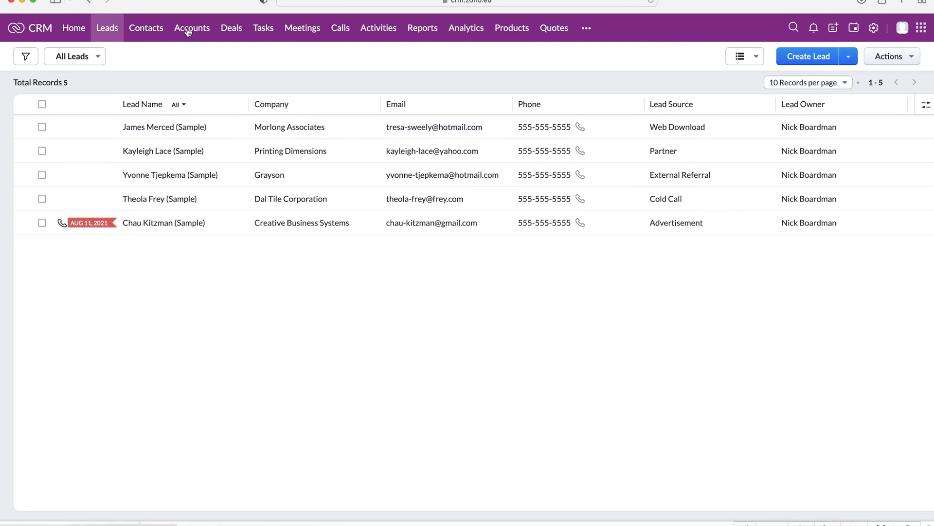
pyautogui.moveTo(146, 28)
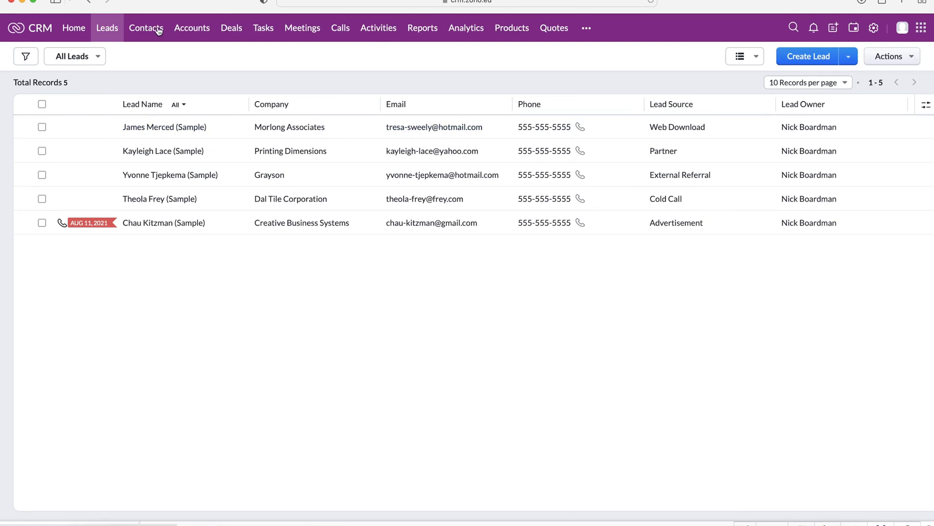
pyautogui.moveTo(148, 33)
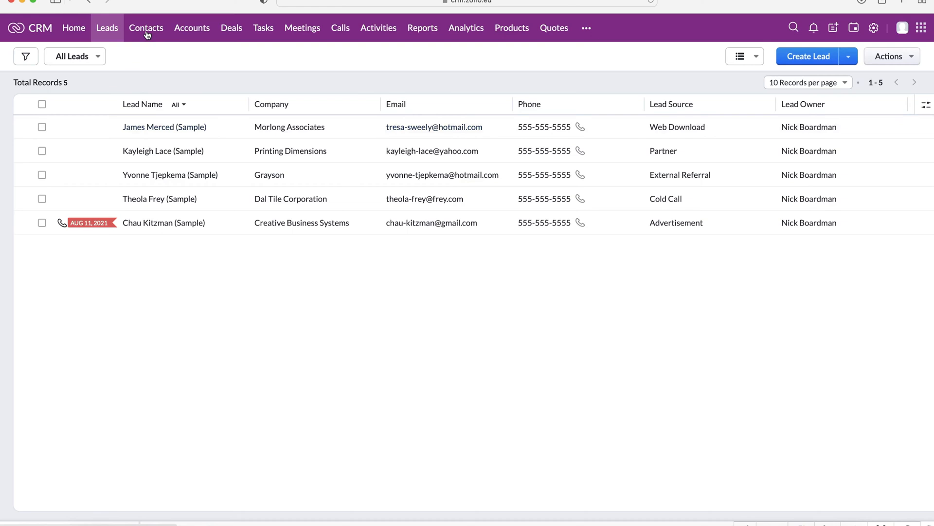
# - Show the All Contacts list of 12 records and collapse the Filter Contacts by panel
pyautogui.click(146, 27)
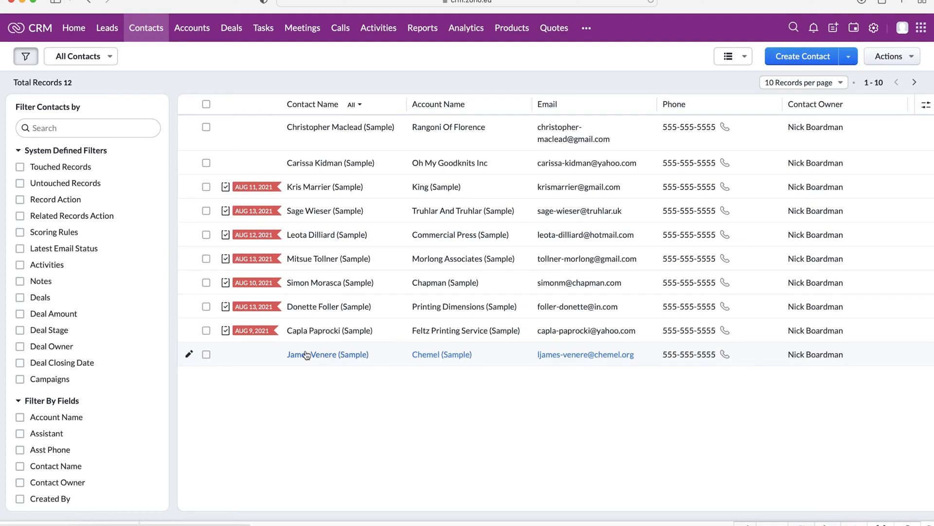
pyautogui.moveTo(442, 123)
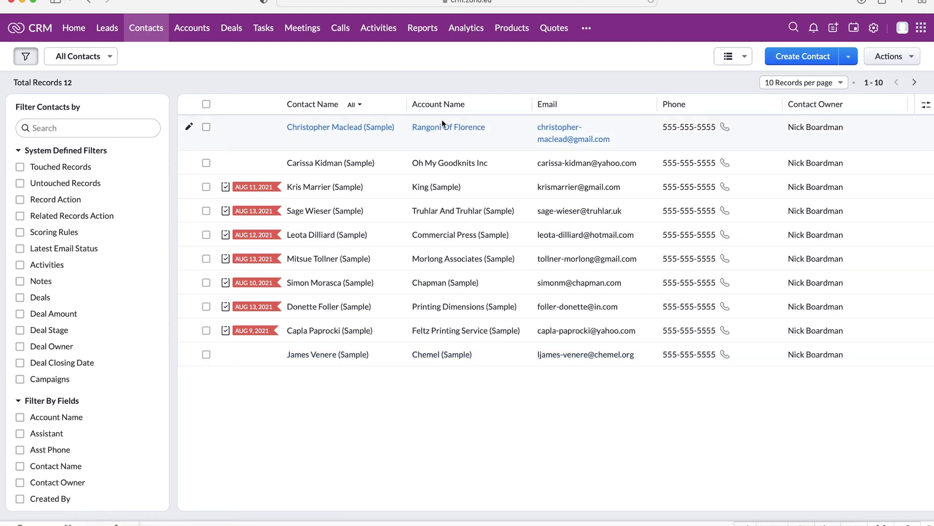
pyautogui.moveTo(160, 99)
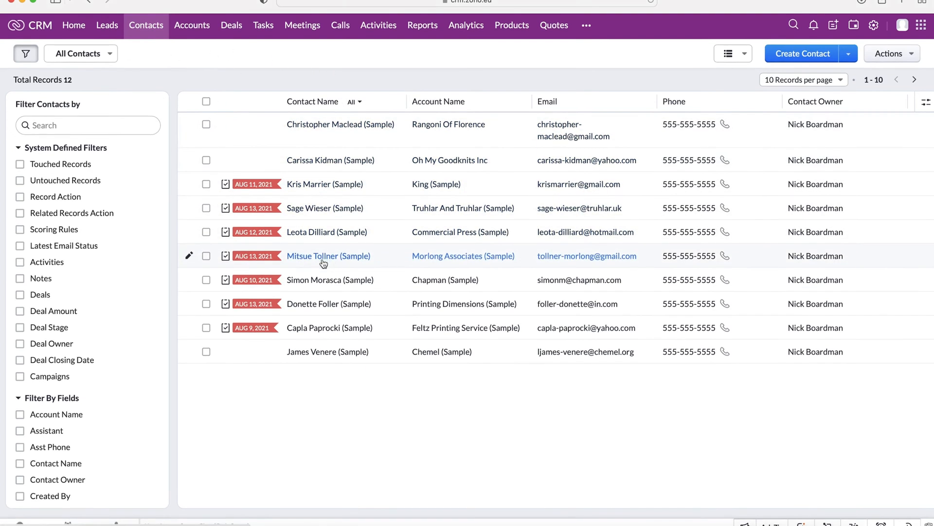
pyautogui.click(77, 53)
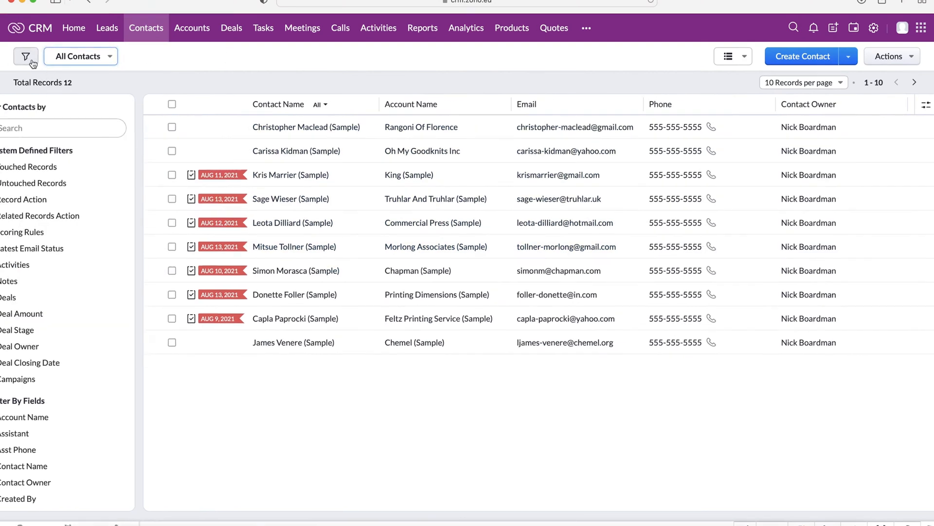
pyautogui.click(26, 56)
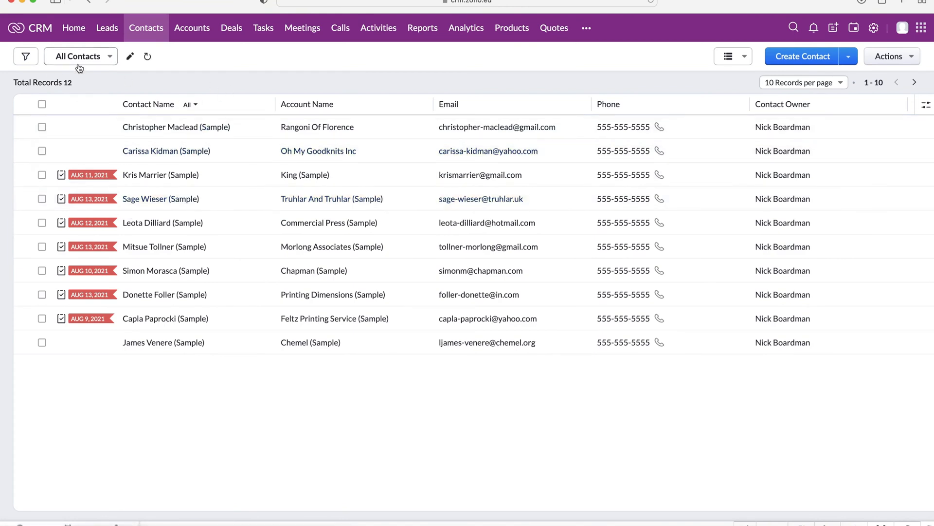
pyautogui.moveTo(167, 62)
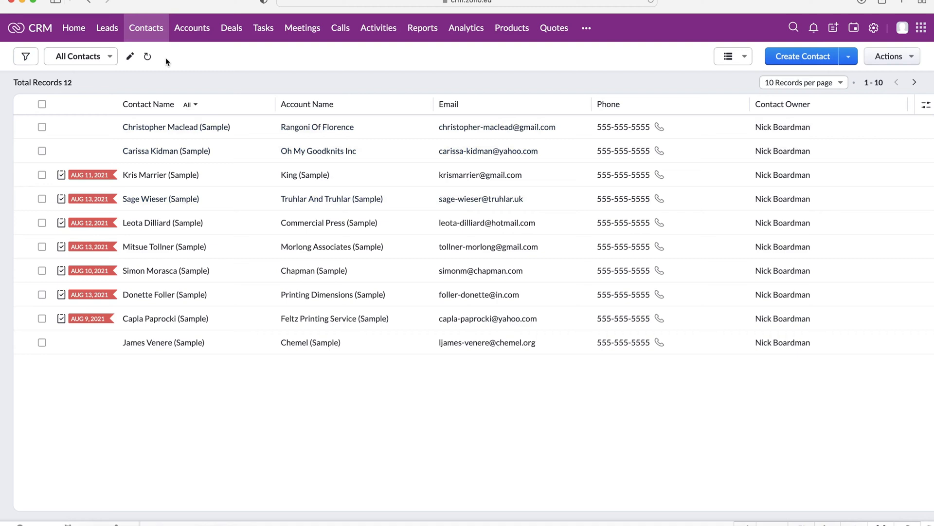
pyautogui.moveTo(154, 34)
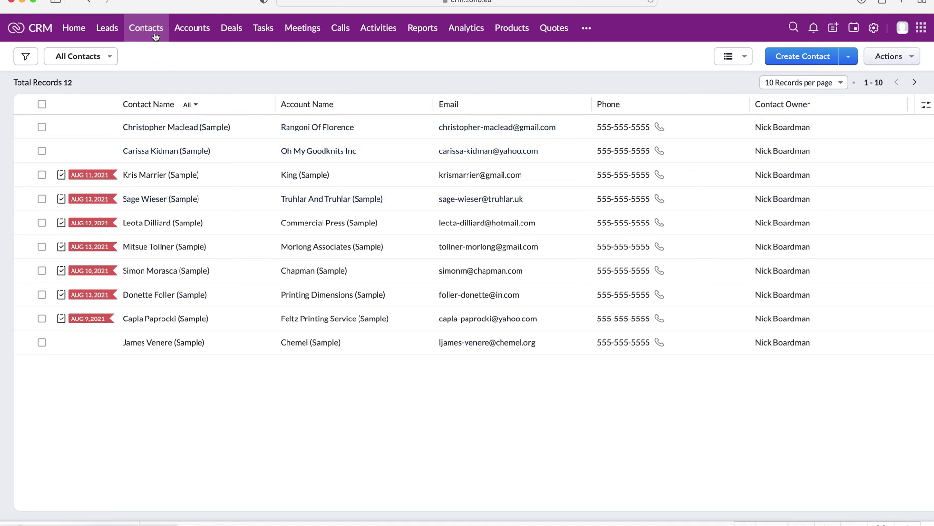
pyautogui.moveTo(176, 28)
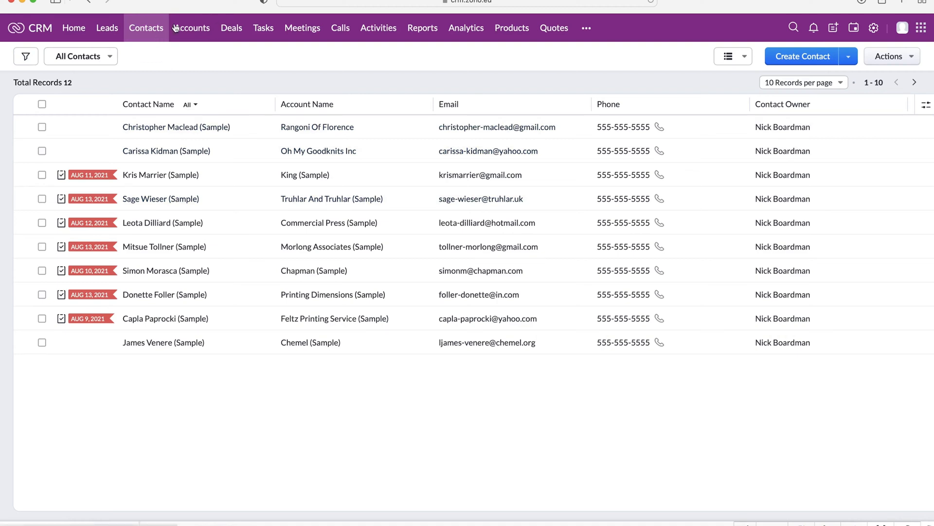
# - Switch to the All Accounts list of 13 records with phones, websites and owners
pyautogui.click(191, 27)
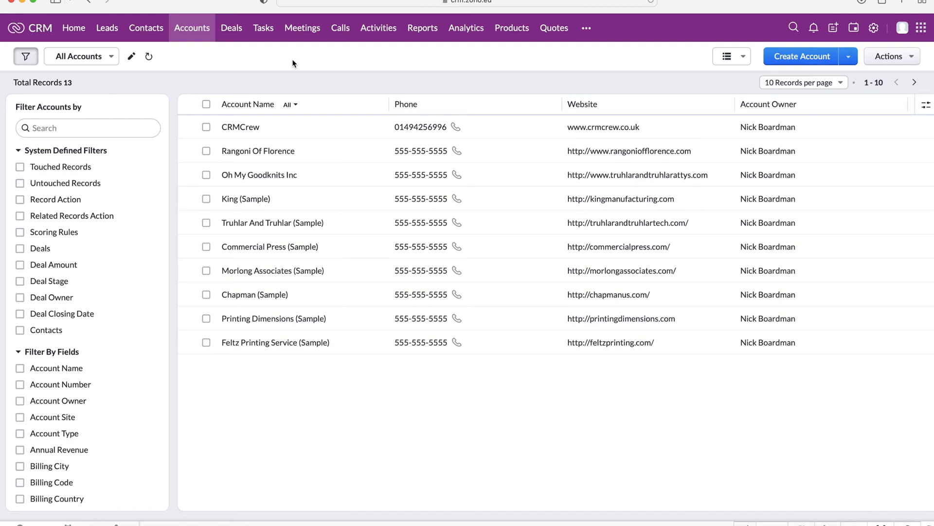
pyautogui.moveTo(334, 78)
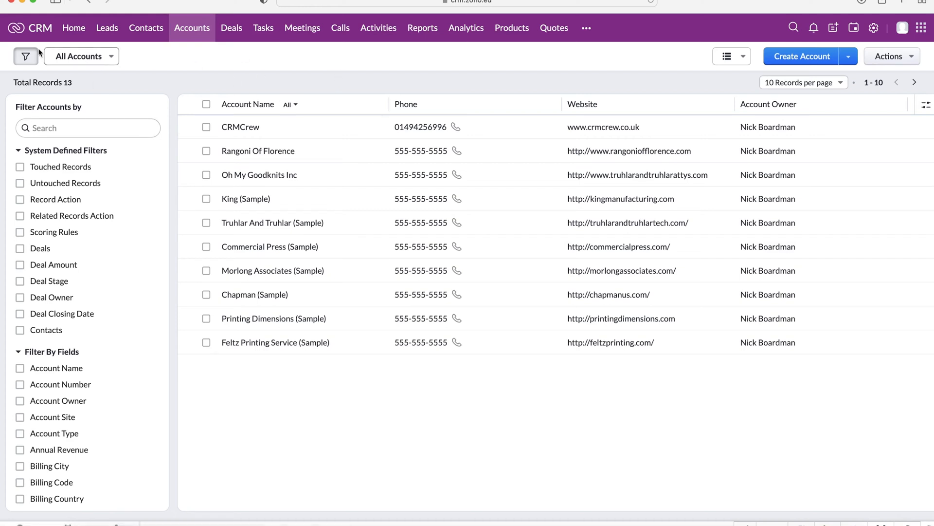
pyautogui.moveTo(343, 394)
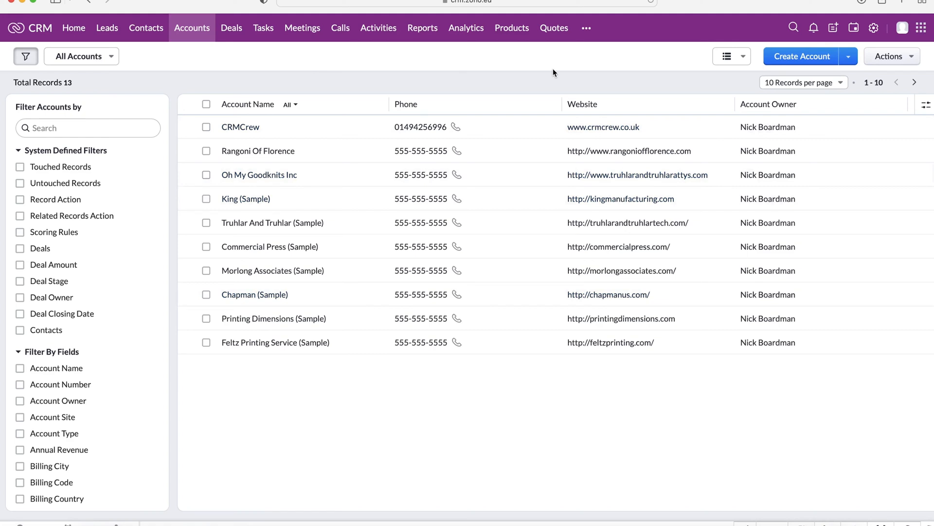
pyautogui.moveTo(280, 21)
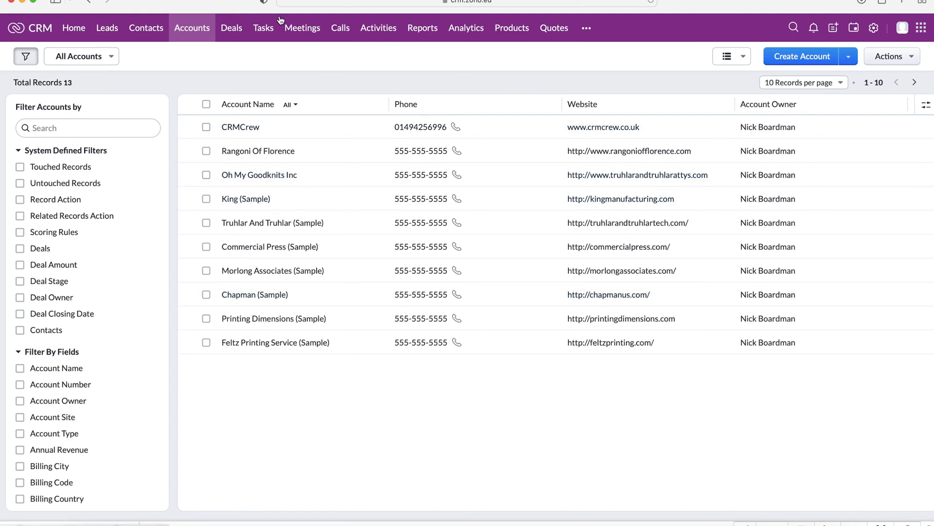
pyautogui.moveTo(224, 46)
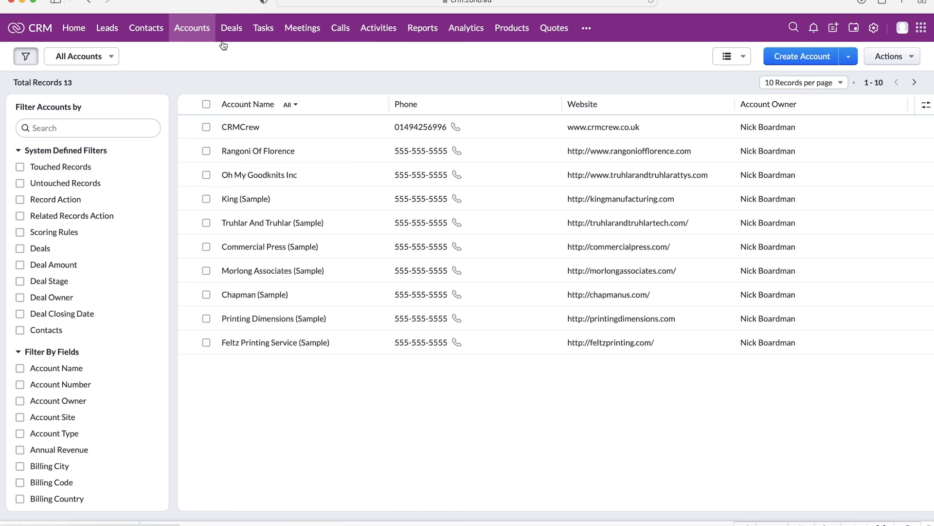
# - Switch to the All Deals list of 11 deals with amounts, stages and closing dates
pyautogui.click(230, 28)
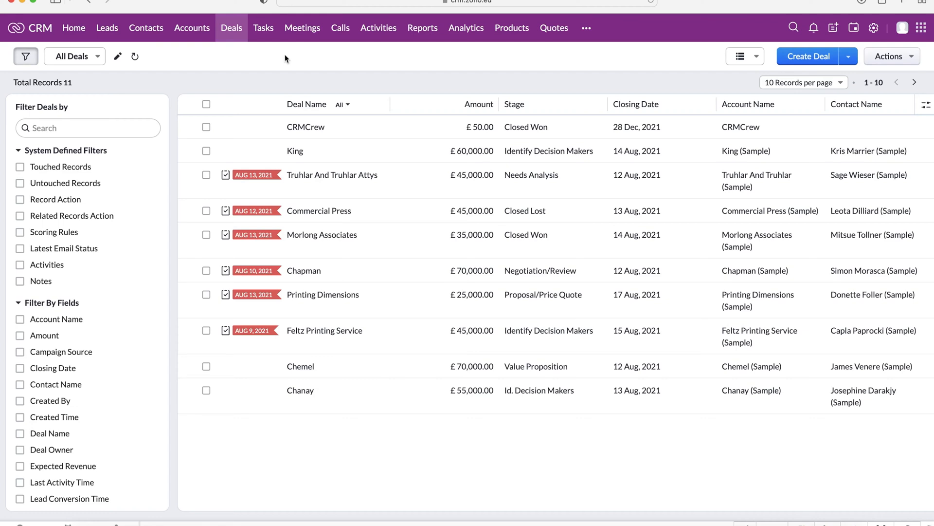
pyautogui.moveTo(306, 127)
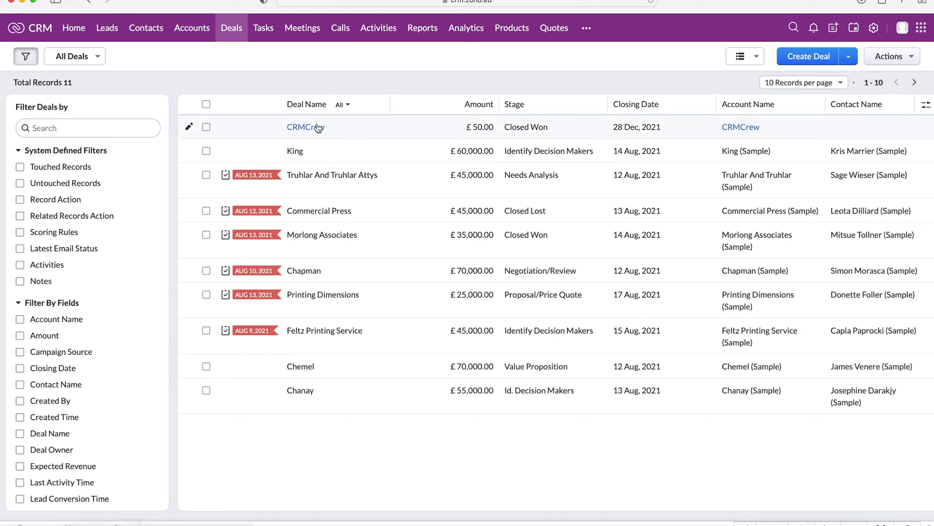
pyautogui.moveTo(825, 74)
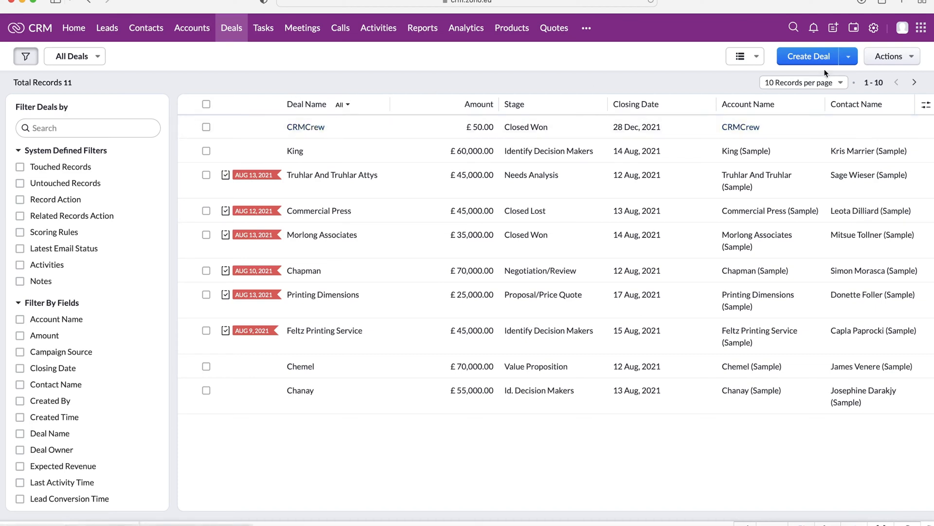
pyautogui.moveTo(818, 64)
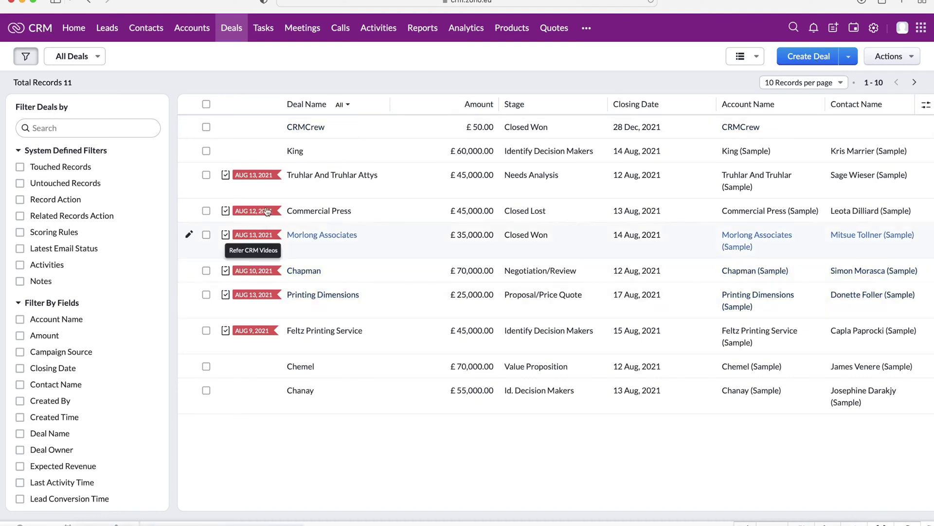
# - Review the CRMCrew deal's stage pipeline, return to All Deals, and list the view options
pyautogui.click(306, 127)
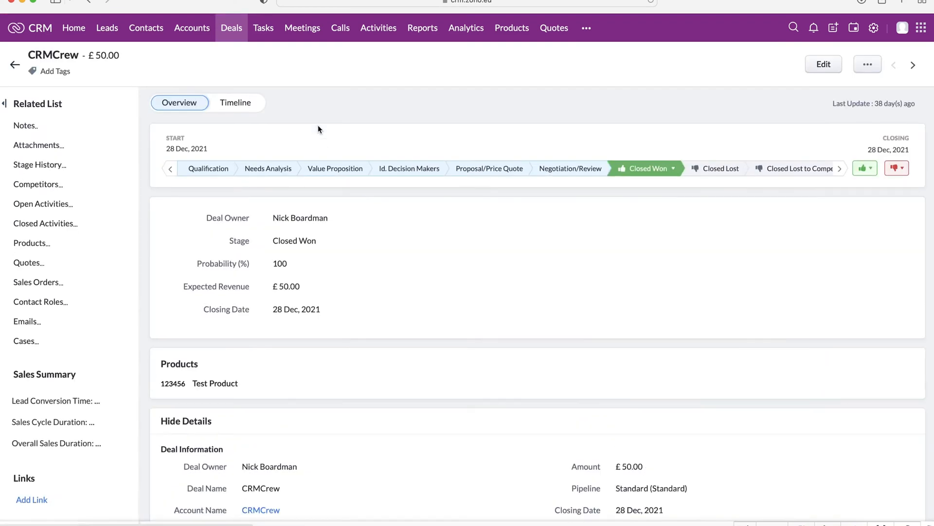
pyautogui.click(170, 167)
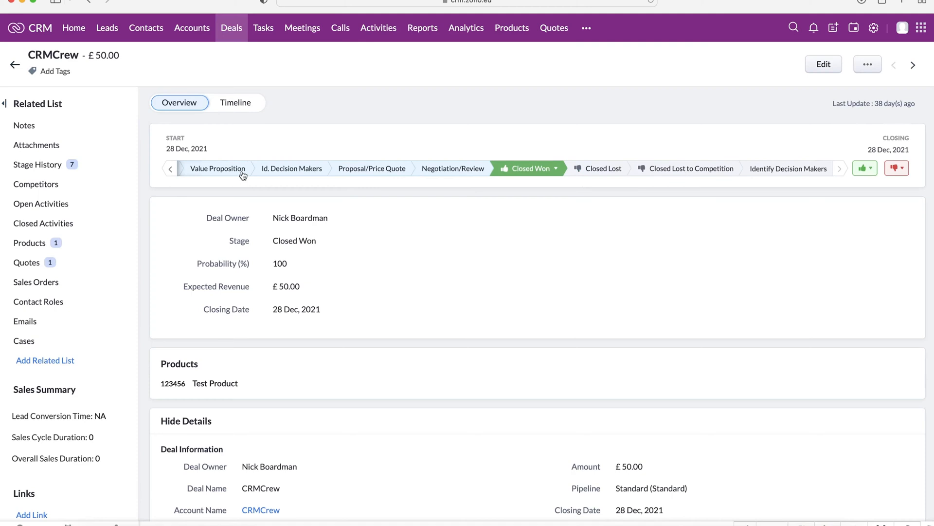
pyautogui.click(171, 168)
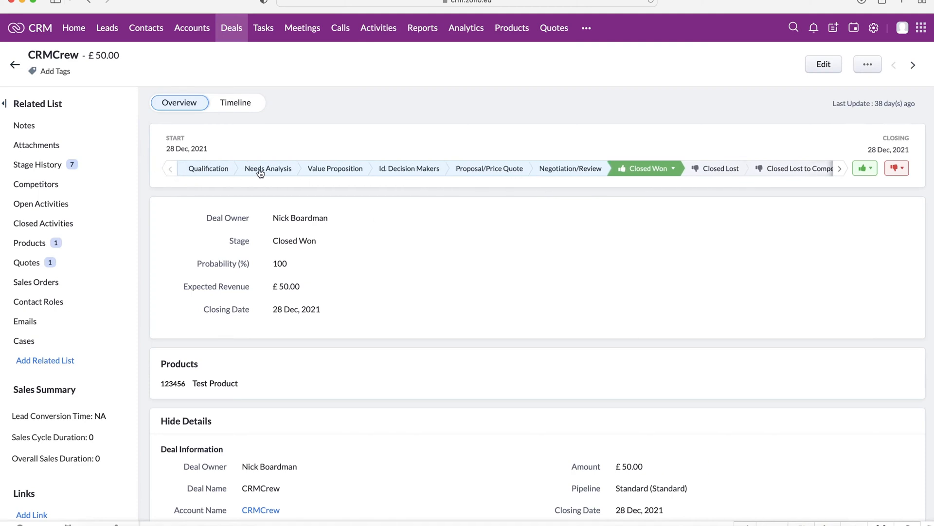
pyautogui.moveTo(318, 165)
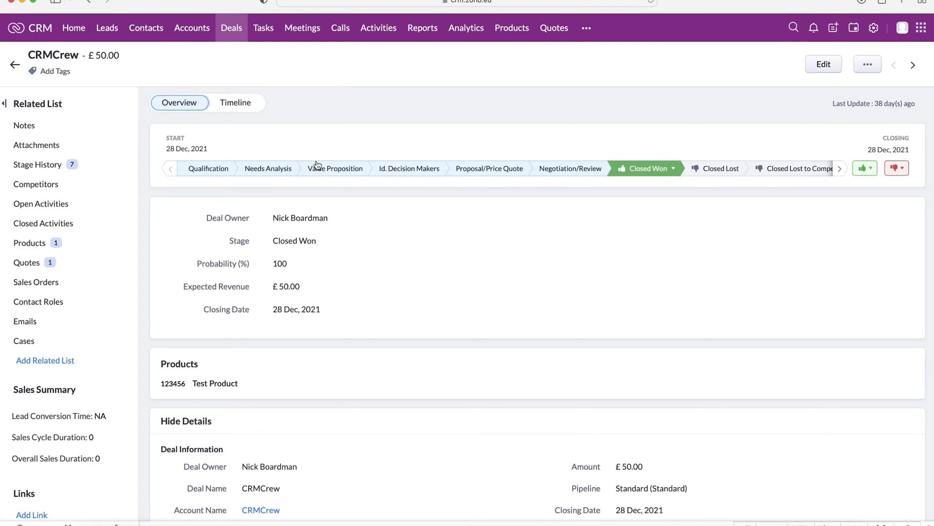
pyautogui.moveTo(448, 186)
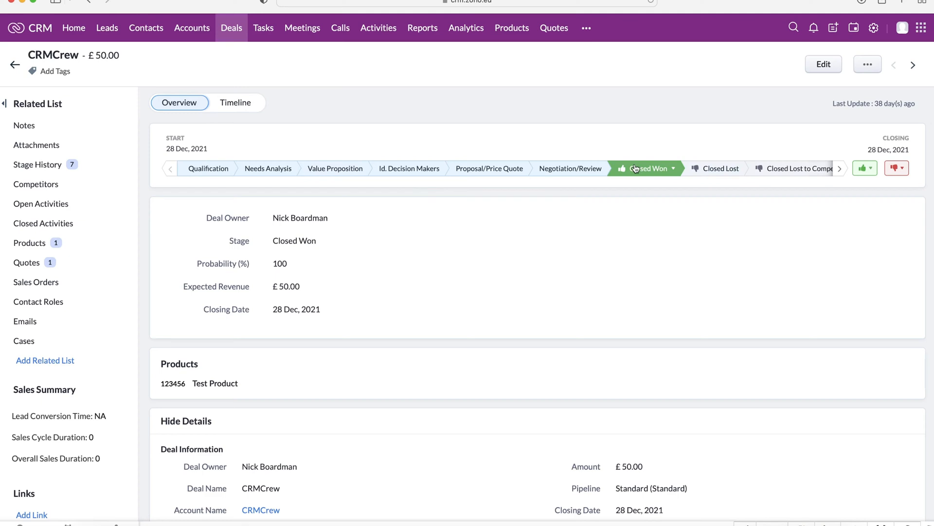
pyautogui.moveTo(749, 168)
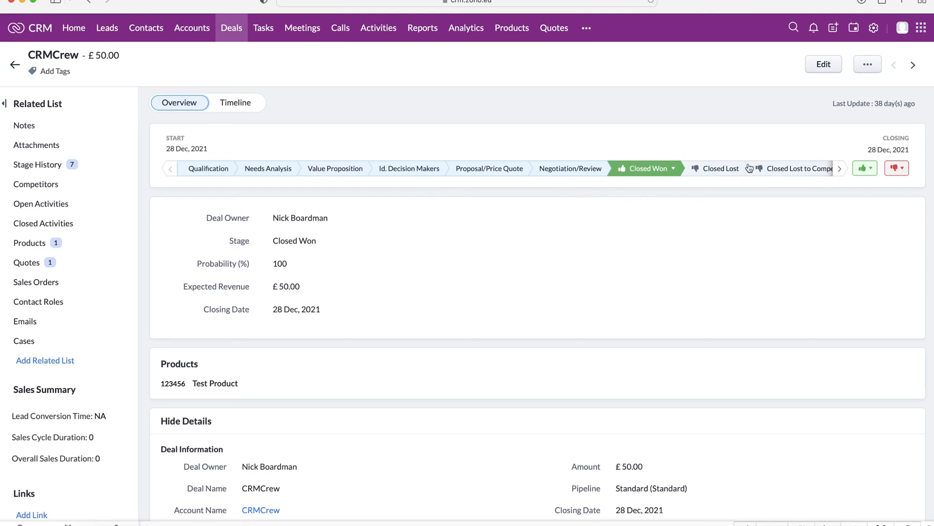
pyautogui.moveTo(722, 169)
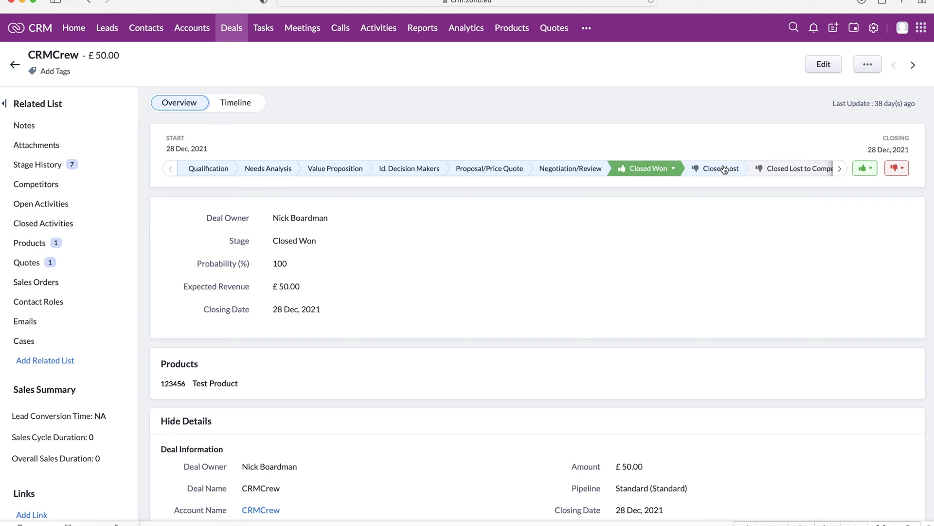
pyautogui.moveTo(671, 234)
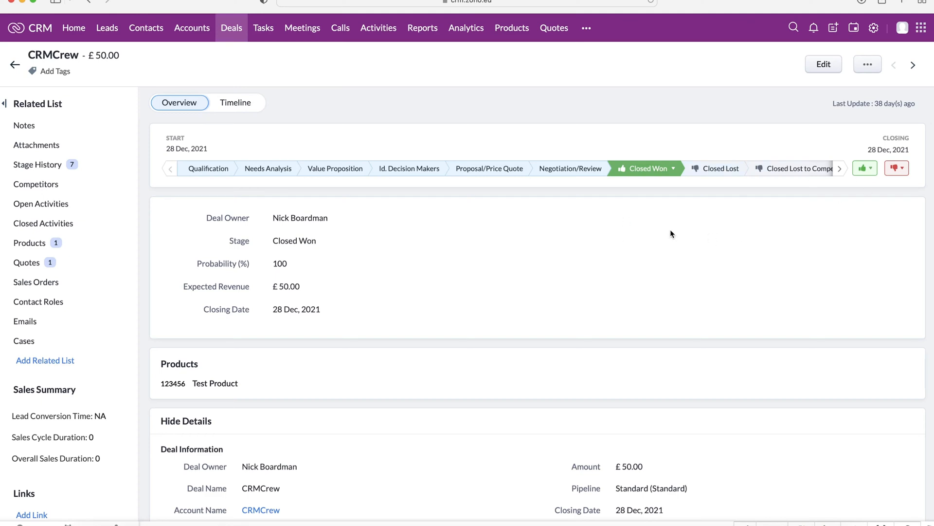
pyautogui.moveTo(601, 180)
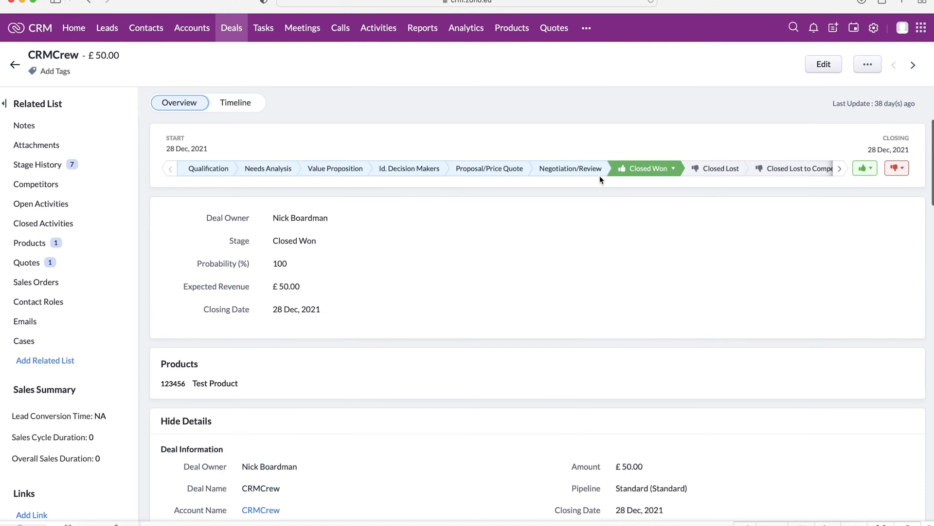
pyautogui.click(840, 168)
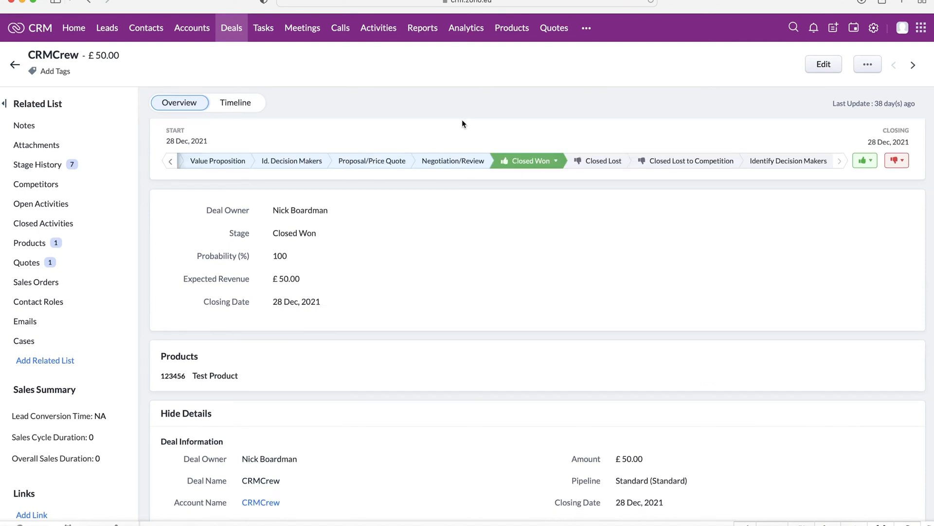
pyautogui.click(14, 64)
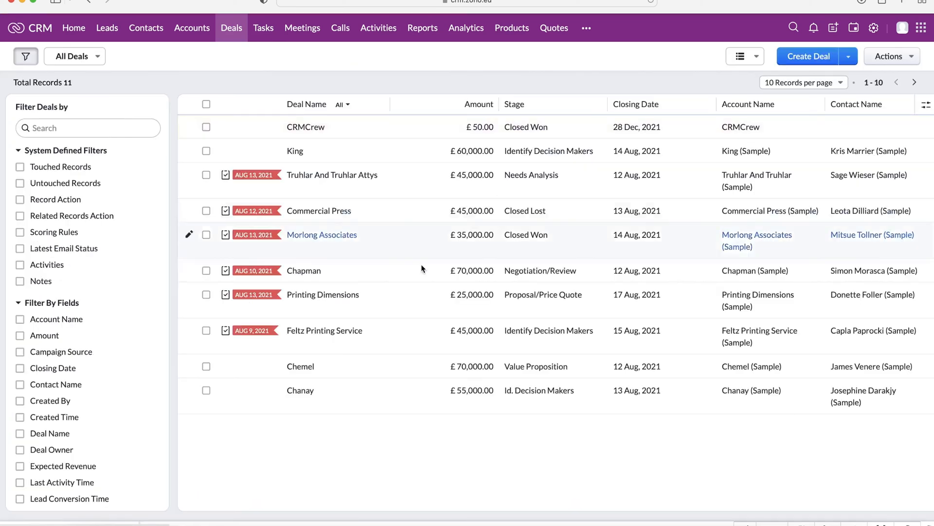
pyautogui.moveTo(611, 95)
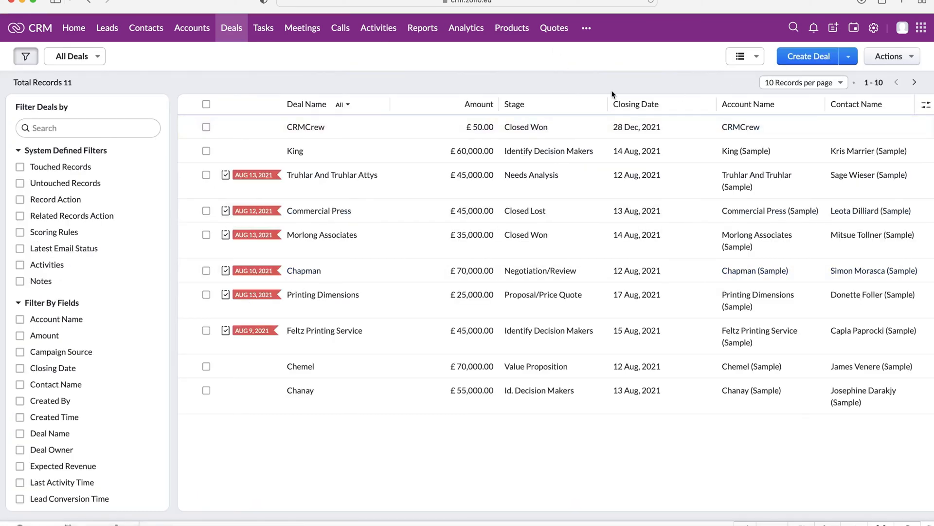
pyautogui.click(740, 56)
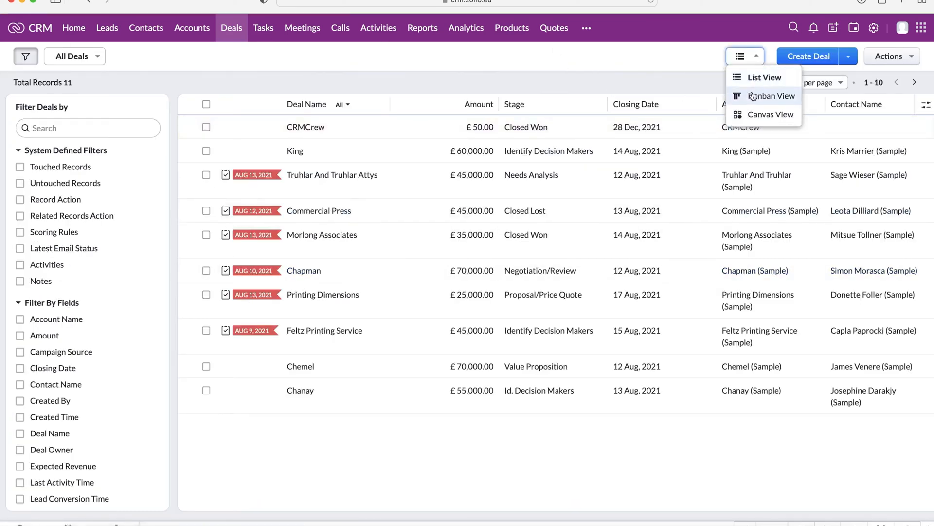
pyautogui.click(775, 96)
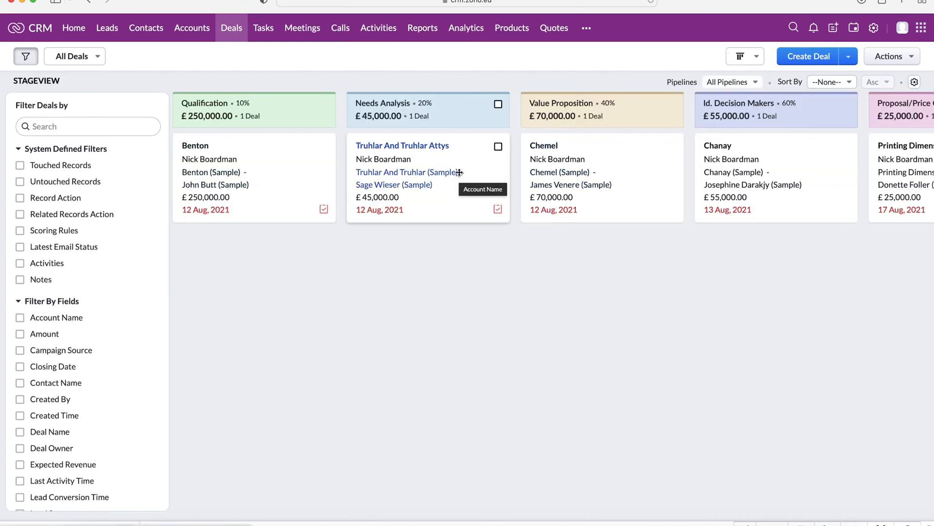
pyautogui.moveTo(459, 176)
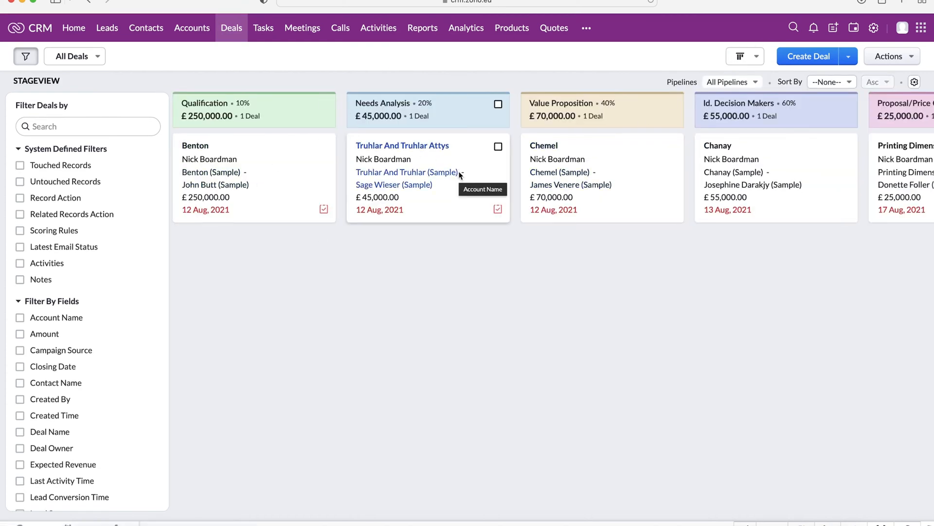
pyautogui.hscroll(3)
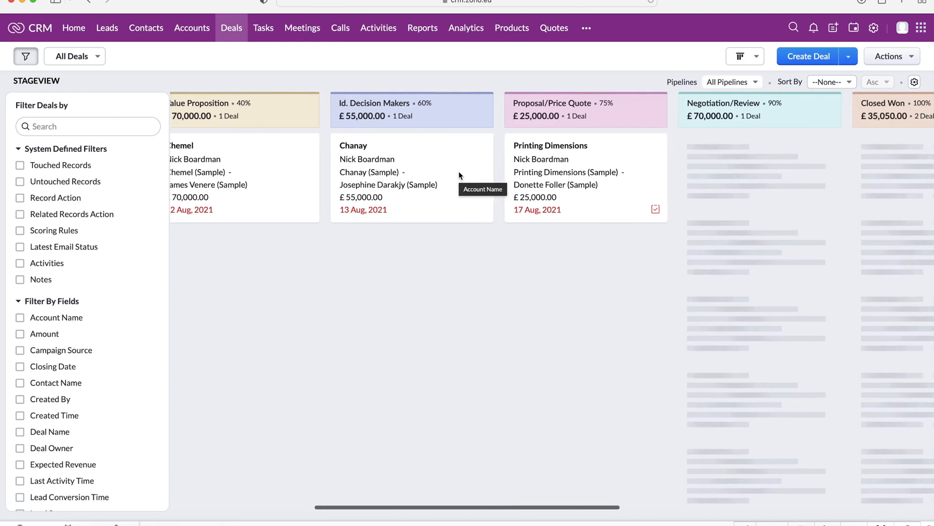
pyautogui.hscroll(-3)
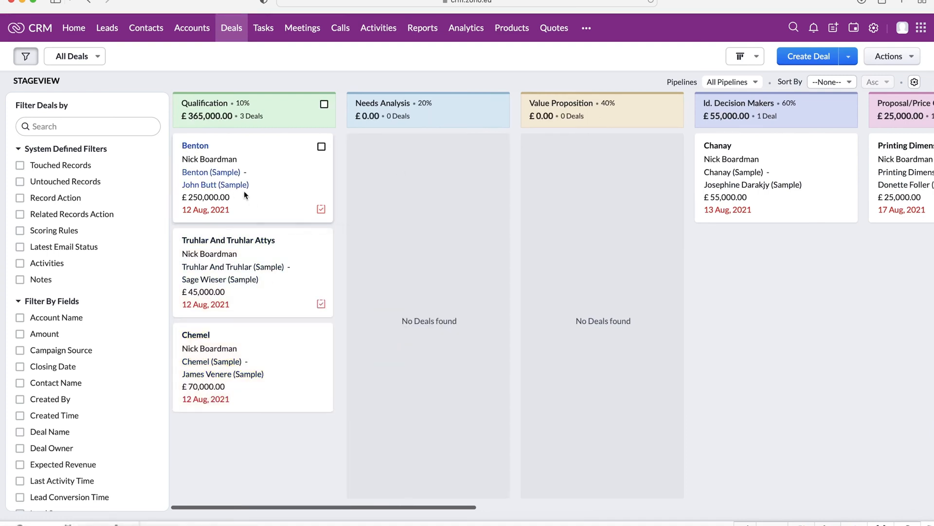
pyautogui.hscroll(3)
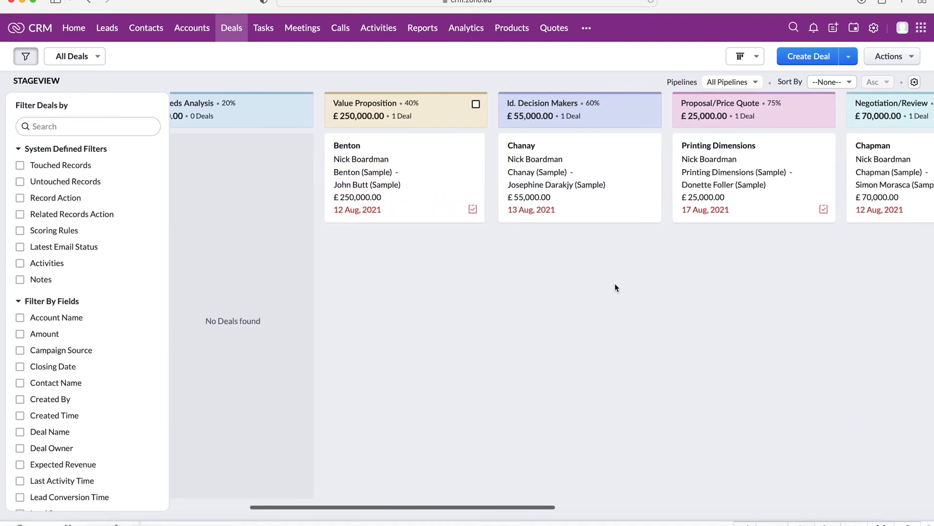
pyautogui.hscroll(3)
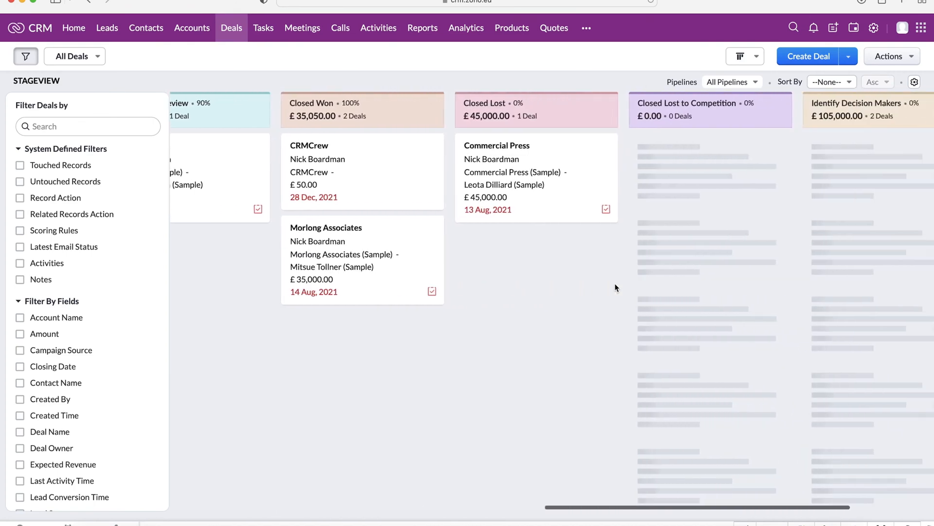
pyautogui.hscroll(3)
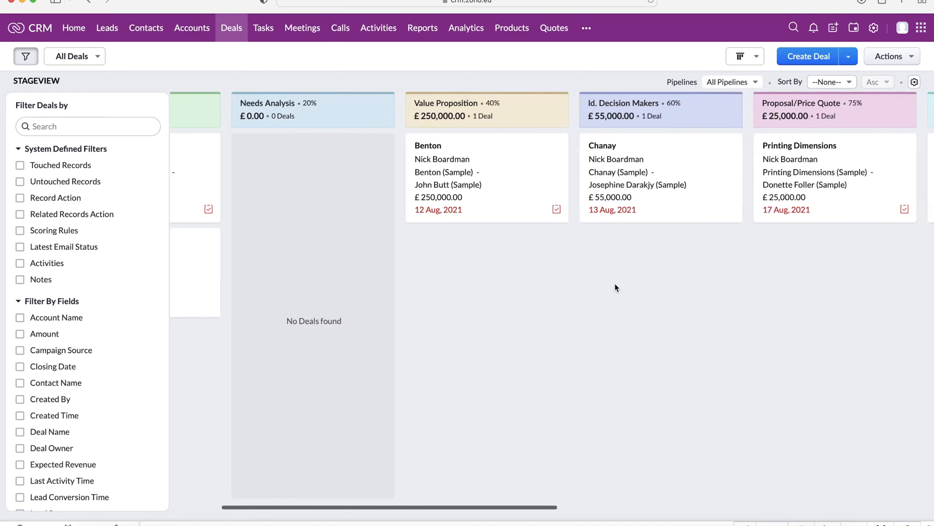
pyautogui.hscroll(-3)
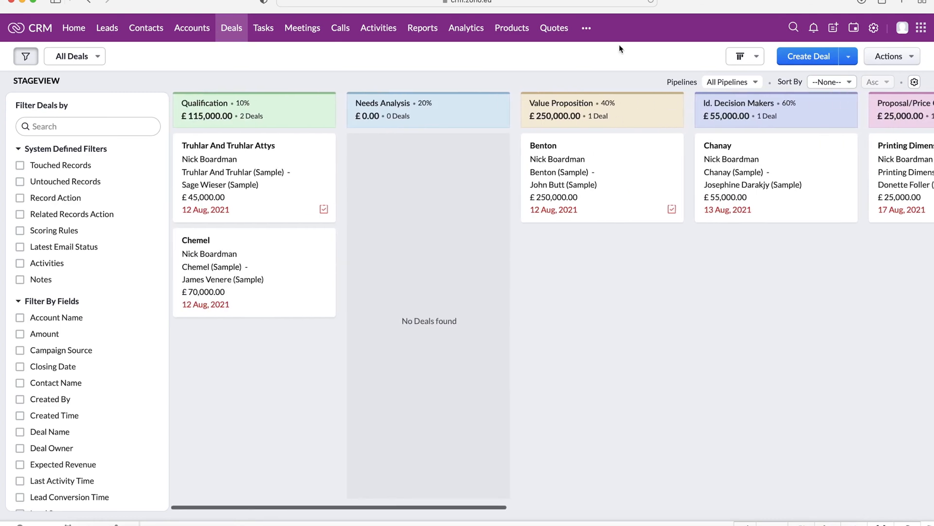
pyautogui.moveTo(497, 226)
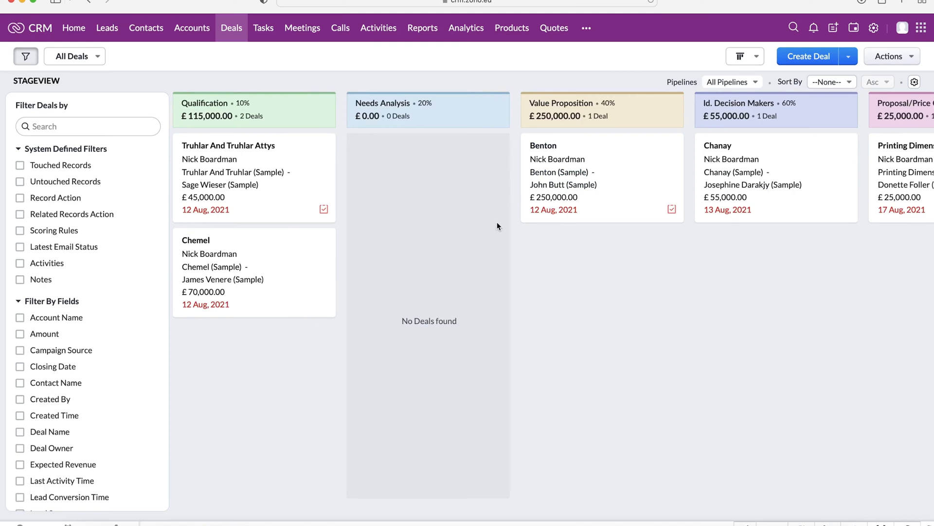
pyautogui.hscroll(3)
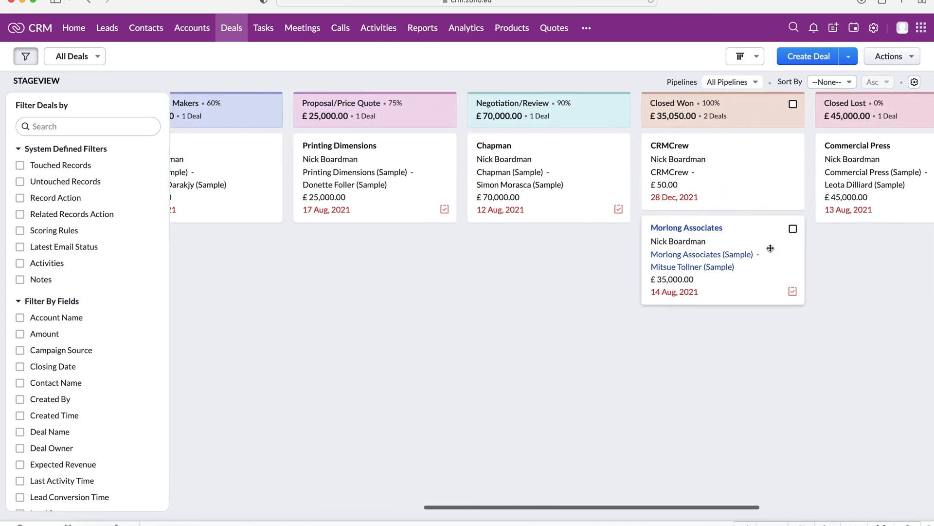
pyautogui.moveTo(426, 158)
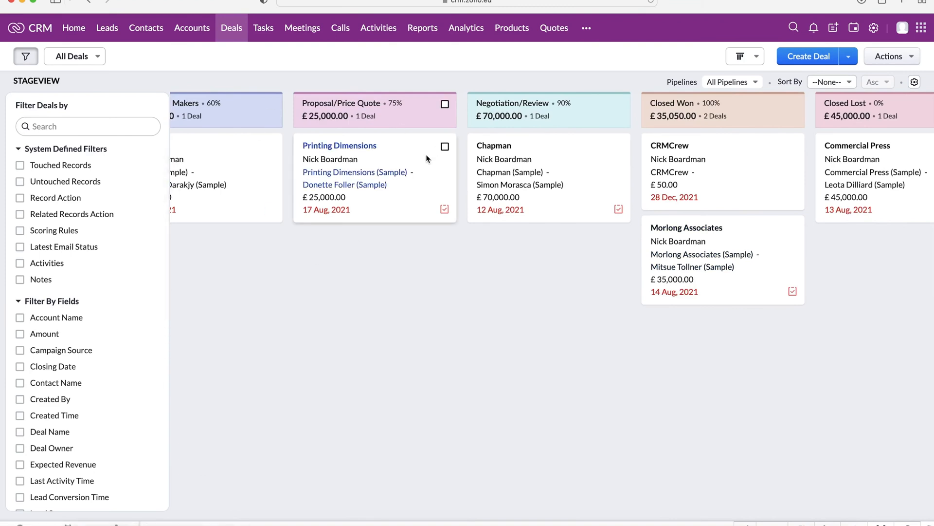
pyautogui.moveTo(391, 187)
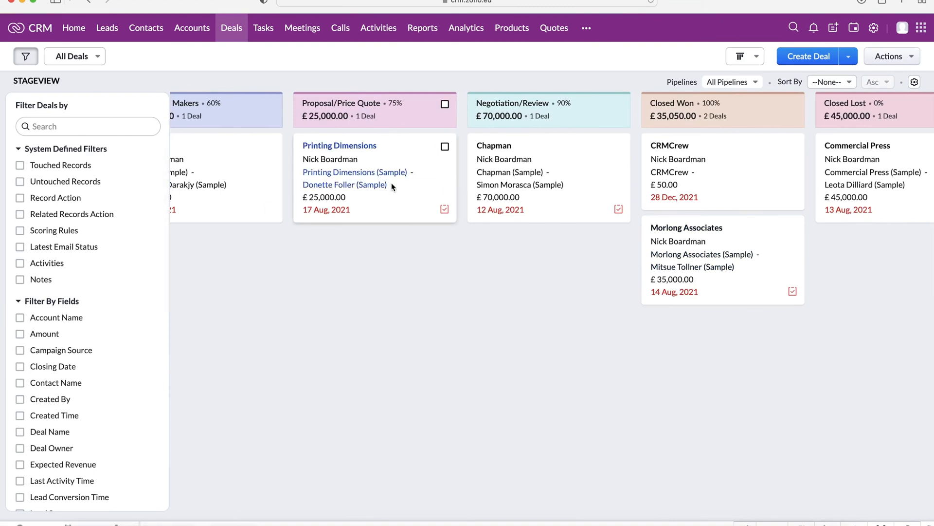
pyautogui.moveTo(325, 36)
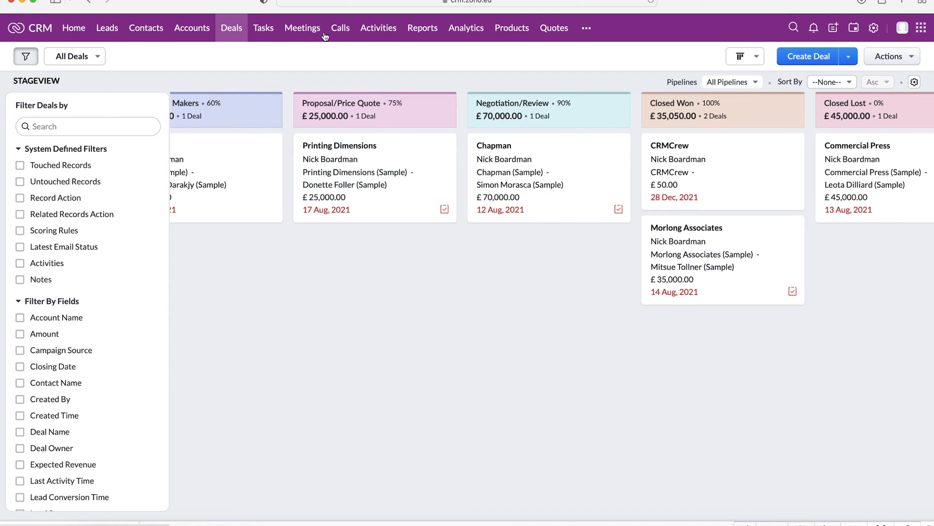
pyautogui.moveTo(300, 37)
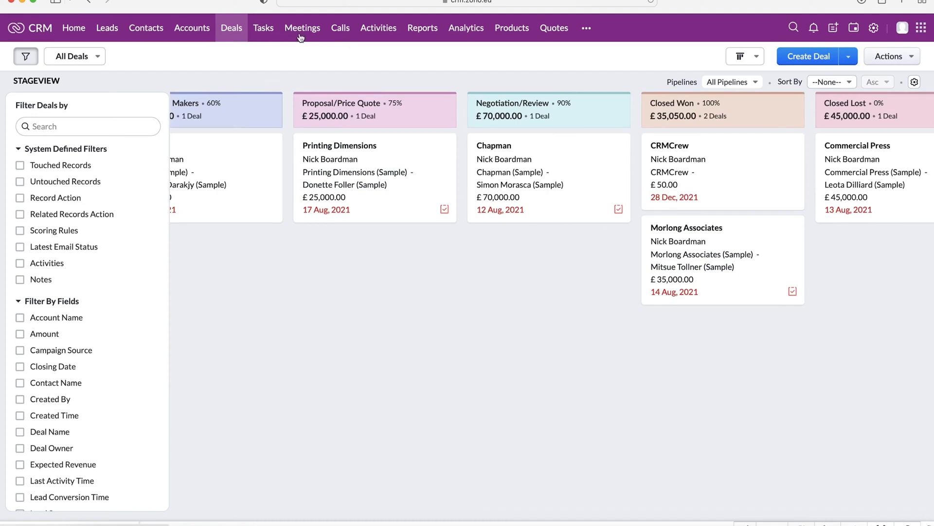
pyautogui.moveTo(378, 27)
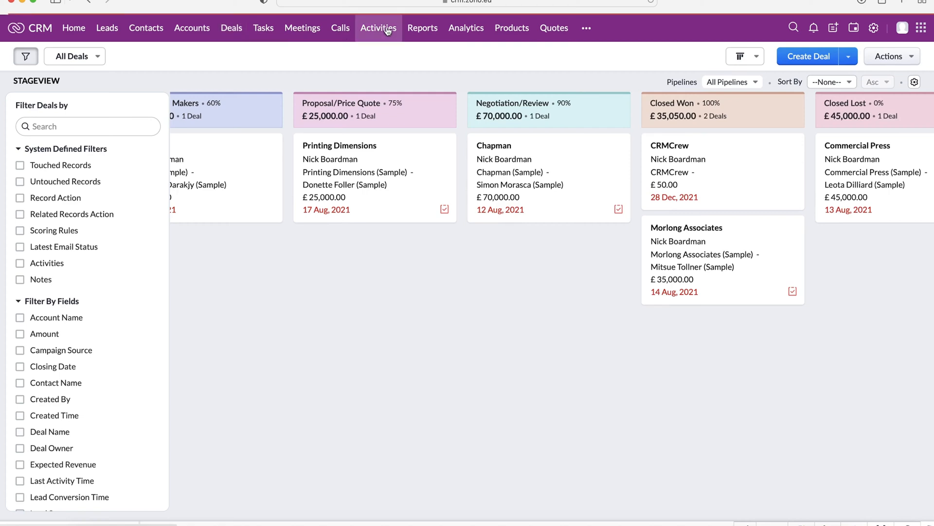
# - Show the Activities board of grouped open tasks and its layout choices
pyautogui.click(378, 27)
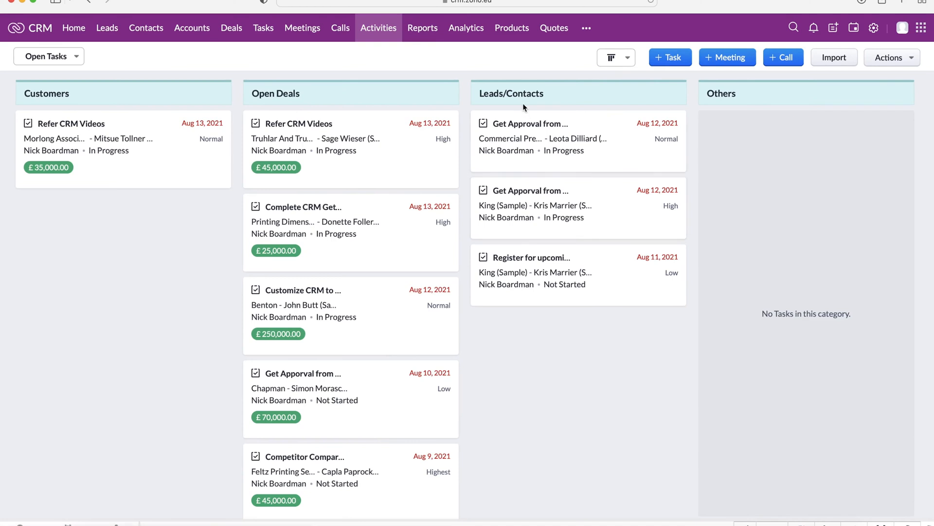
pyautogui.moveTo(33, 94)
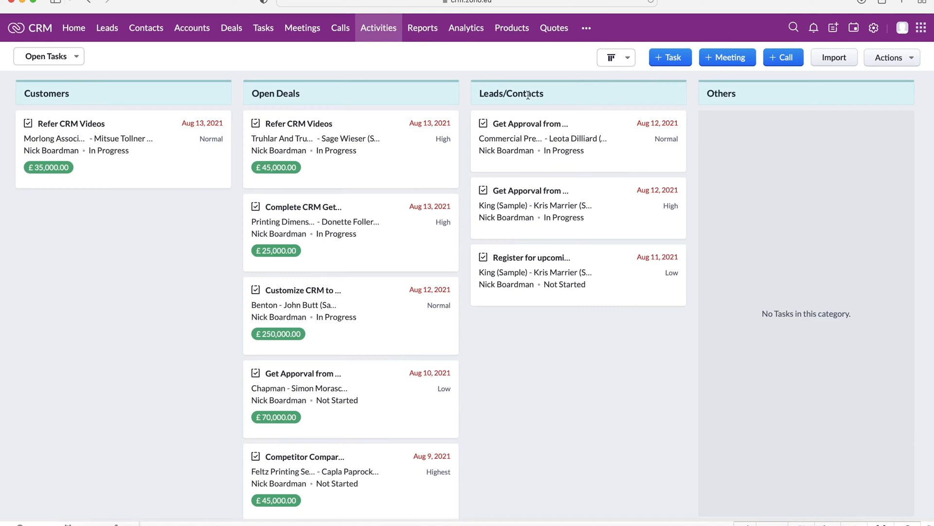
pyautogui.moveTo(552, 132)
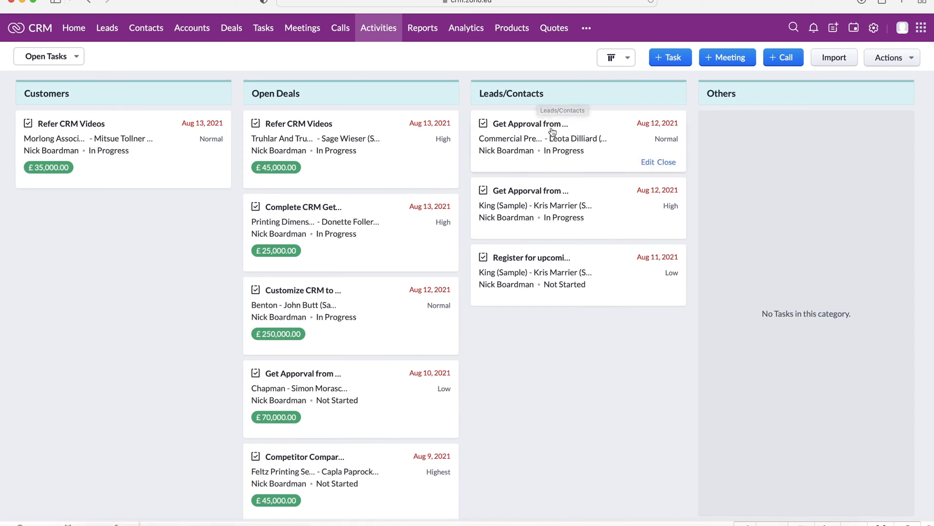
pyautogui.moveTo(590, 106)
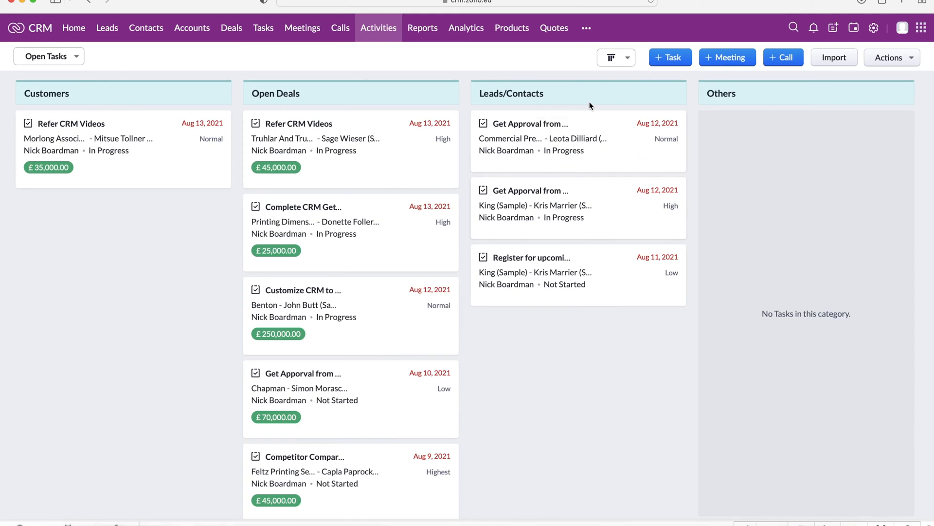
pyautogui.moveTo(545, 84)
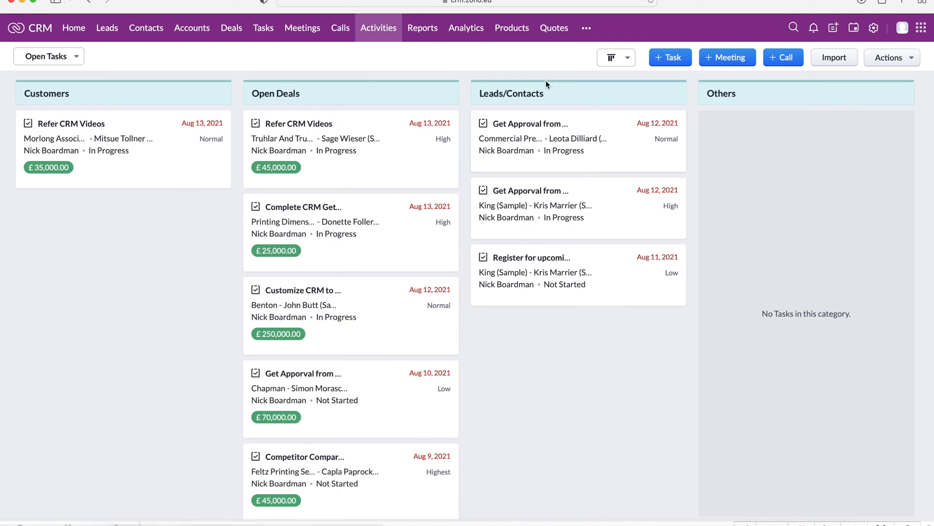
pyautogui.moveTo(293, 88)
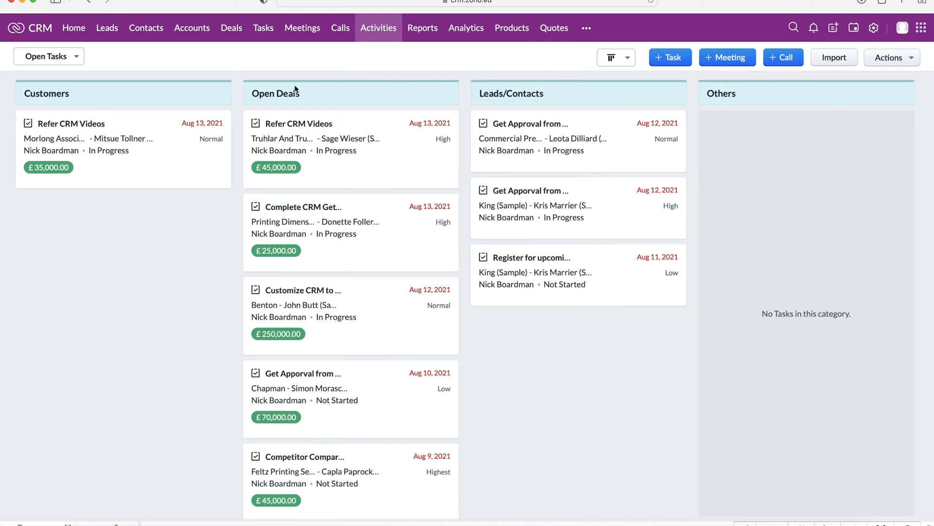
pyautogui.click(616, 58)
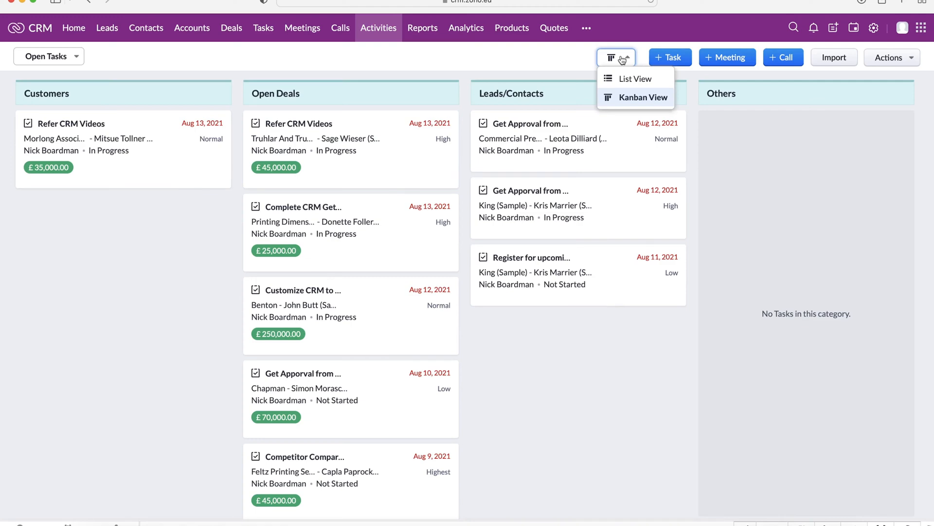
# - Show open tasks as a list, try Kanban view, then return to List view
pyautogui.click(635, 79)
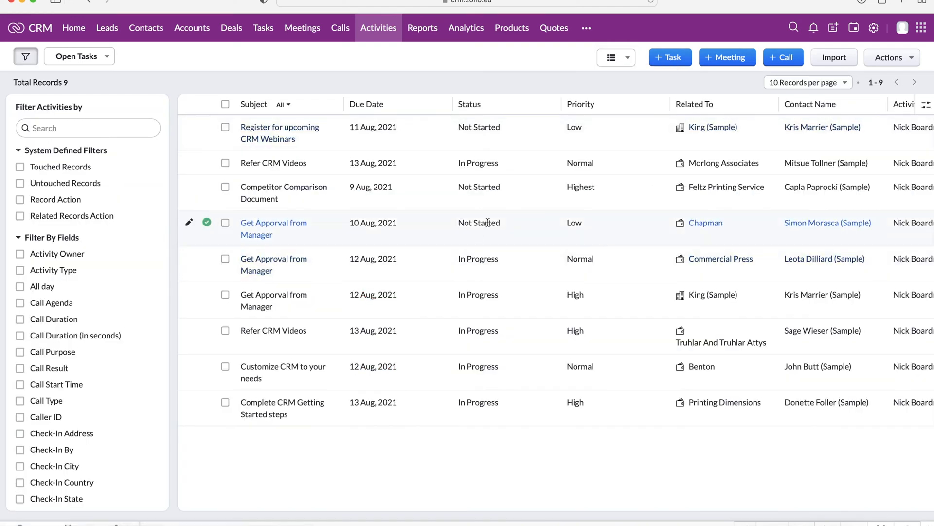
pyautogui.hscroll(3)
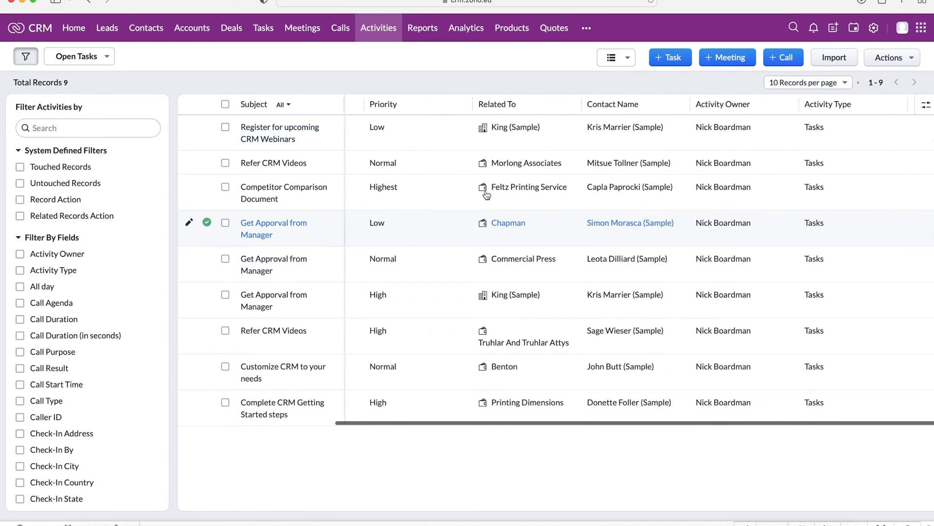
pyautogui.moveTo(728, 57)
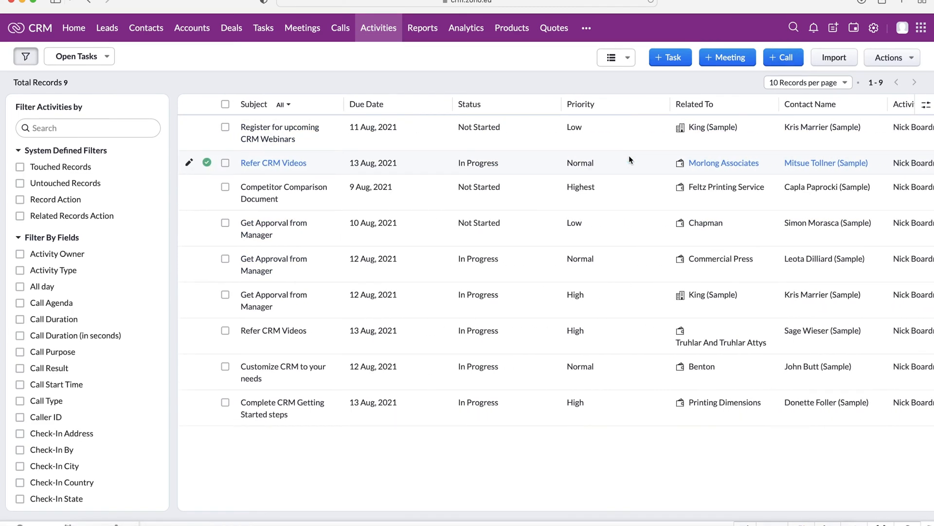
pyautogui.moveTo(329, 27)
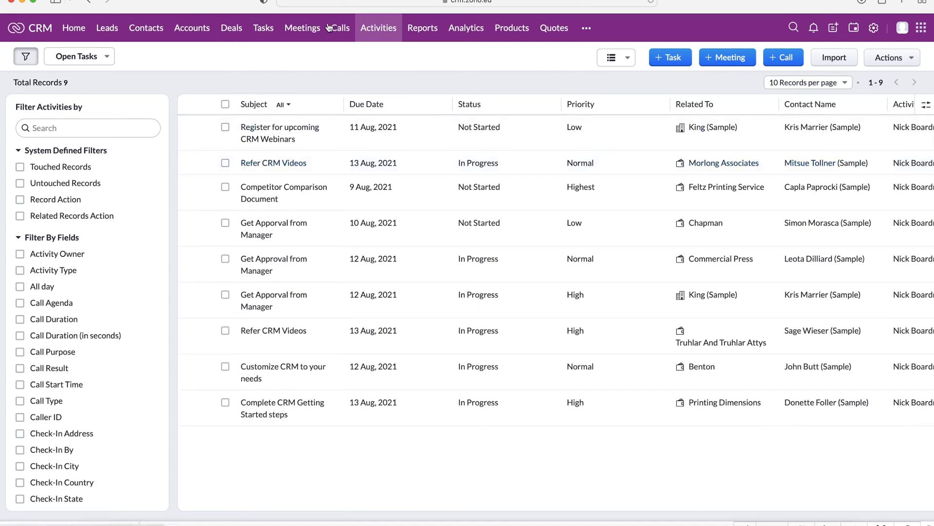
pyautogui.moveTo(303, 27)
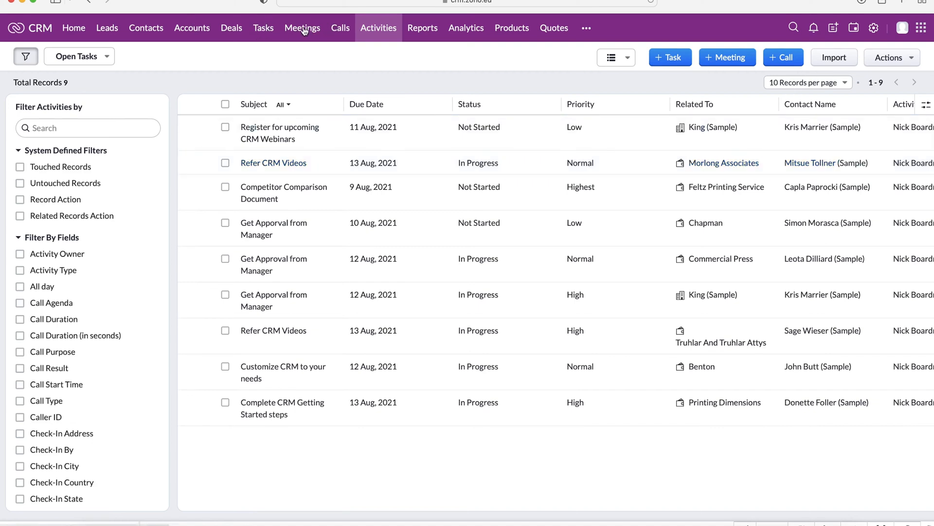
pyautogui.moveTo(384, 34)
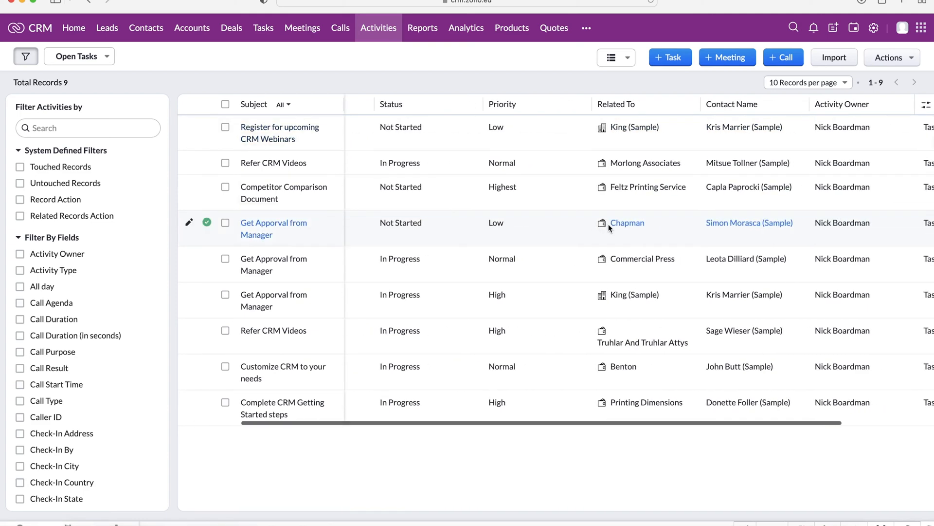
pyautogui.click(611, 58)
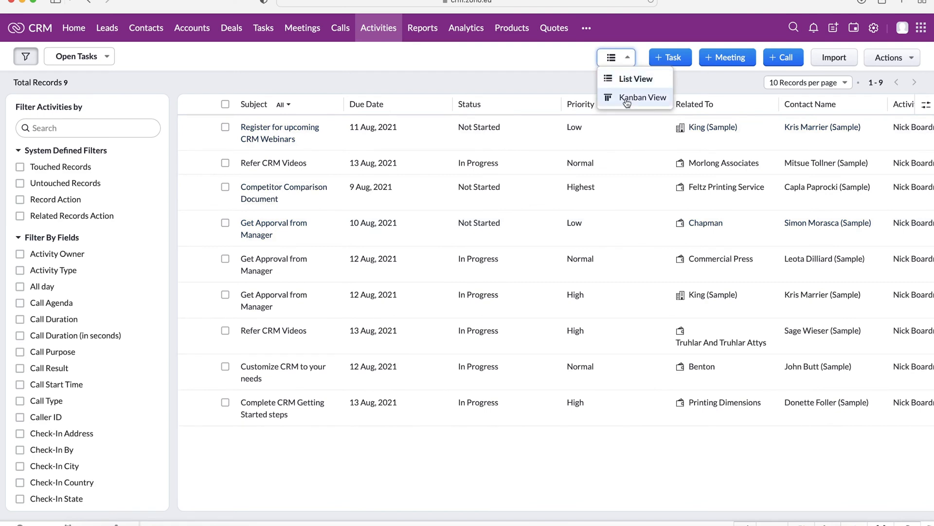
pyautogui.click(641, 97)
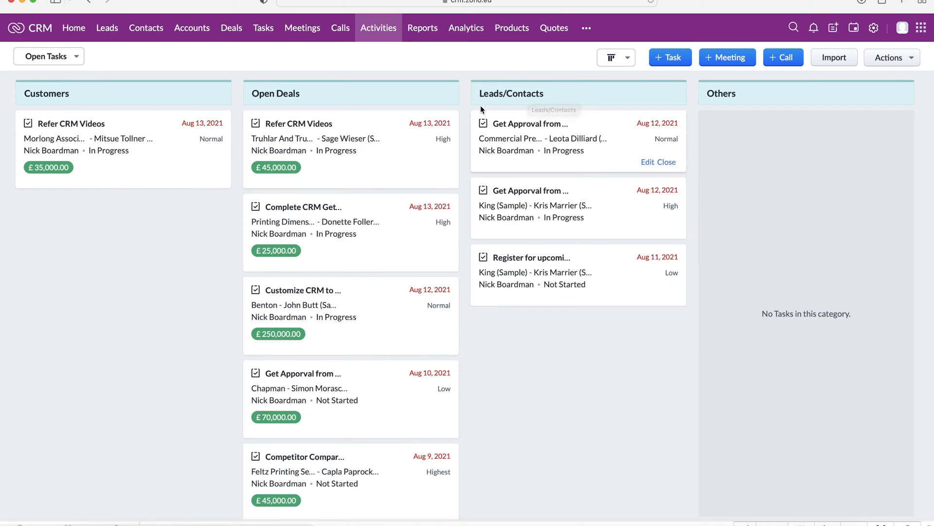
pyautogui.click(616, 58)
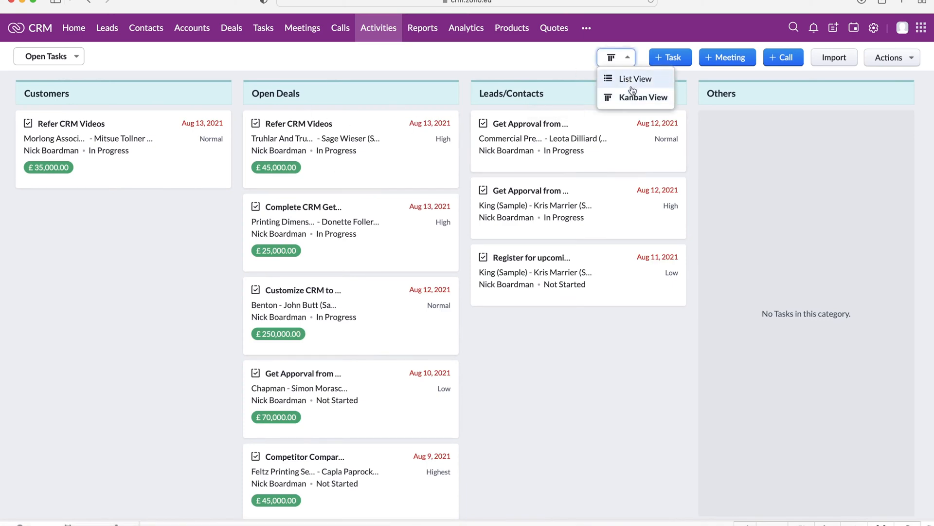
pyautogui.click(636, 78)
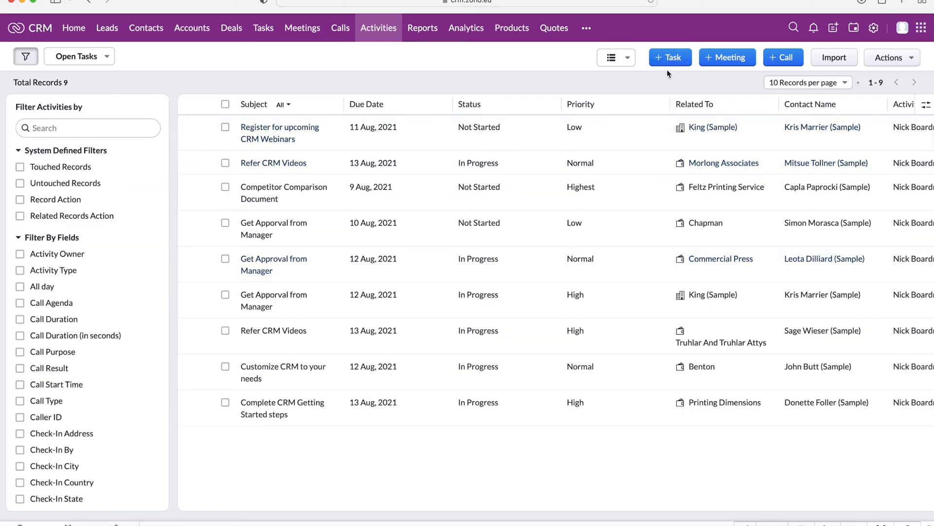
pyautogui.click(669, 57)
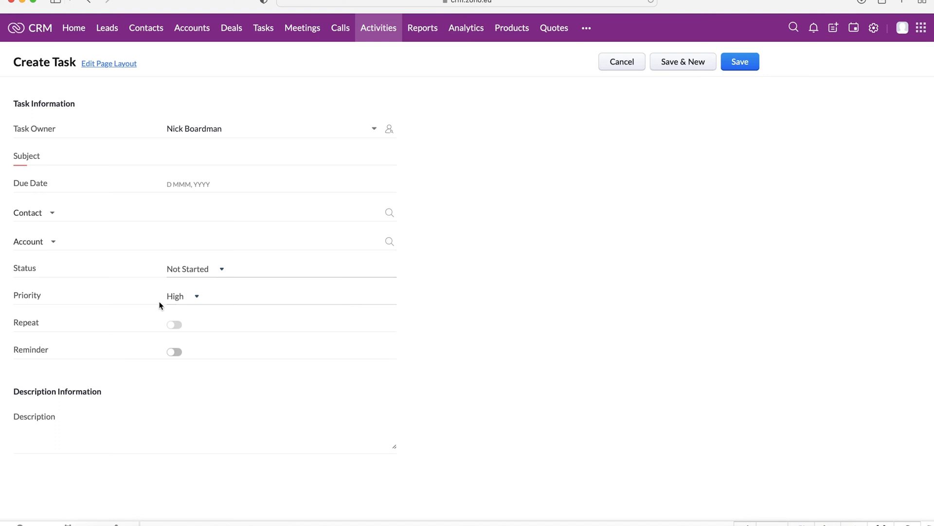
pyautogui.moveTo(621, 61)
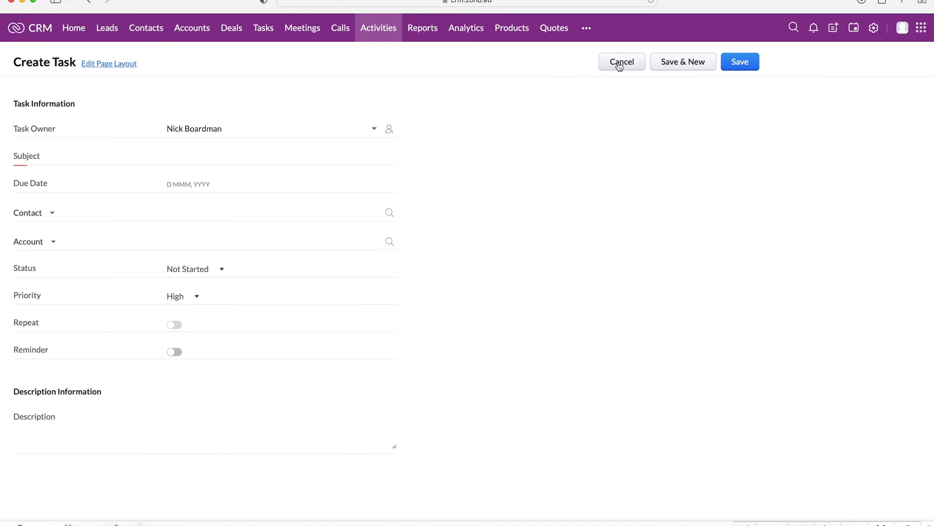
pyautogui.click(621, 62)
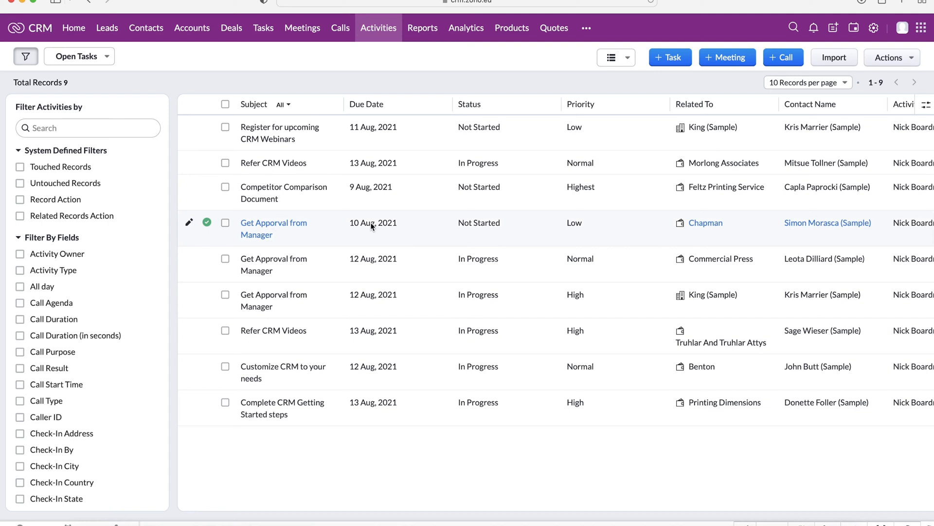
pyautogui.moveTo(437, 82)
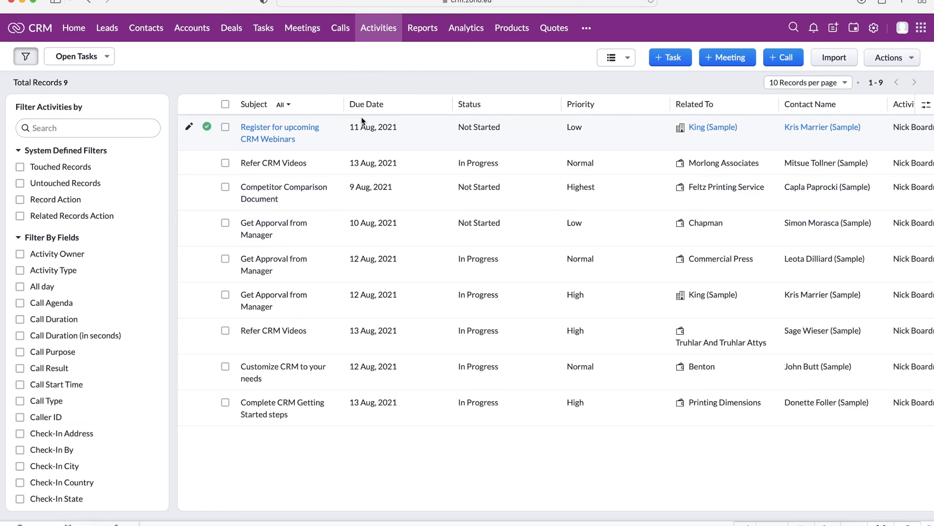
pyautogui.moveTo(413, 45)
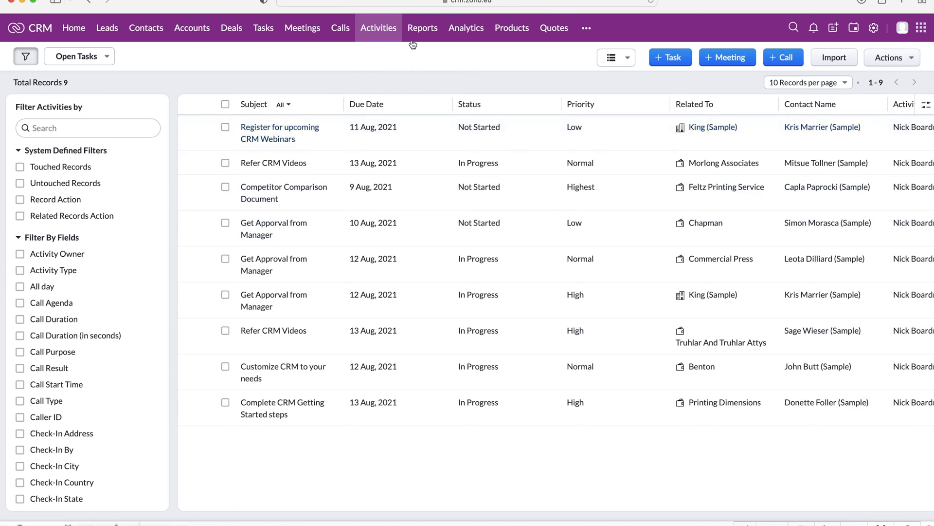
# - Switch to the Reports module listing all reports with folders and last accessed dates
pyautogui.click(422, 28)
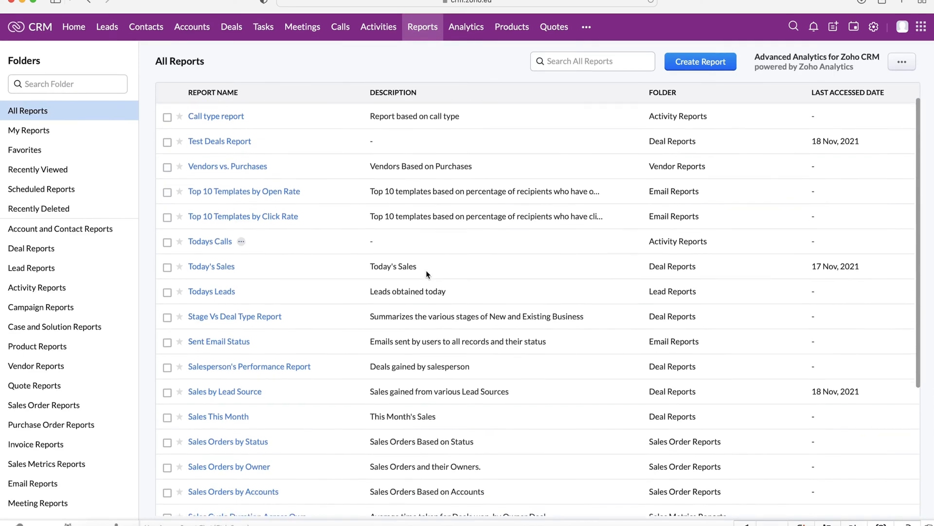
# - Scroll through All Reports, then filter to the Deal Reports folder
pyautogui.scroll(-3)
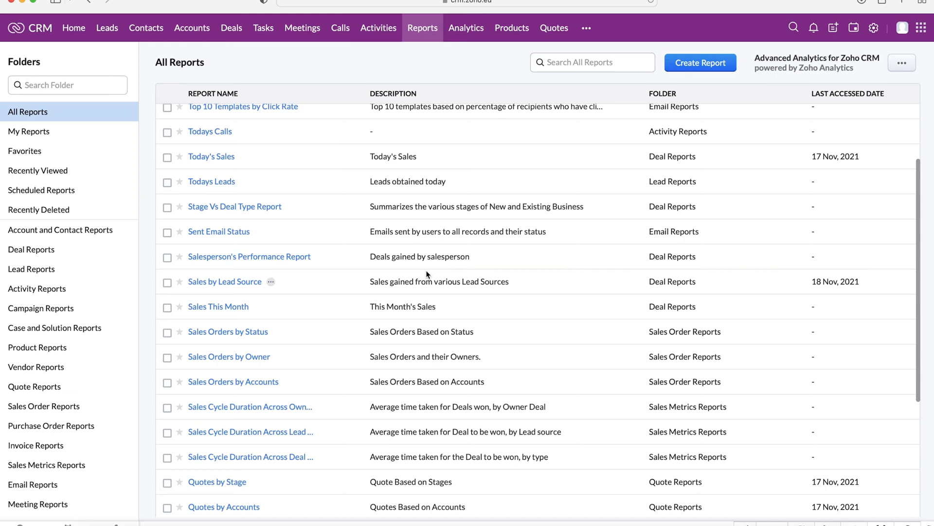
pyautogui.moveTo(268, 374)
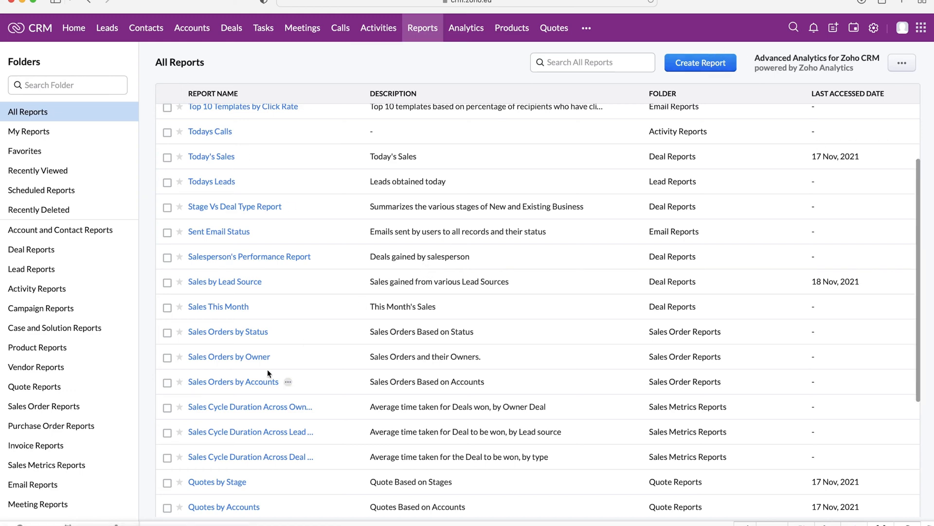
pyautogui.scroll(-3)
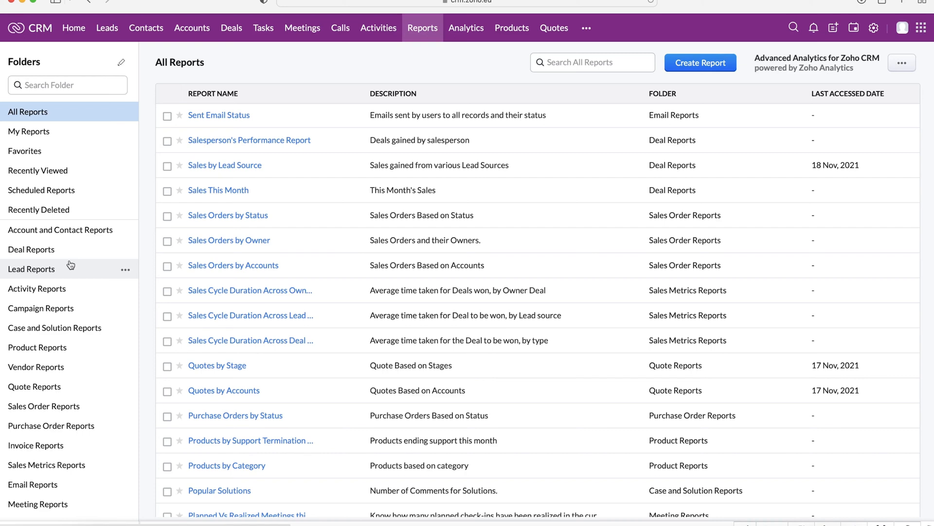
pyautogui.moveTo(700, 63)
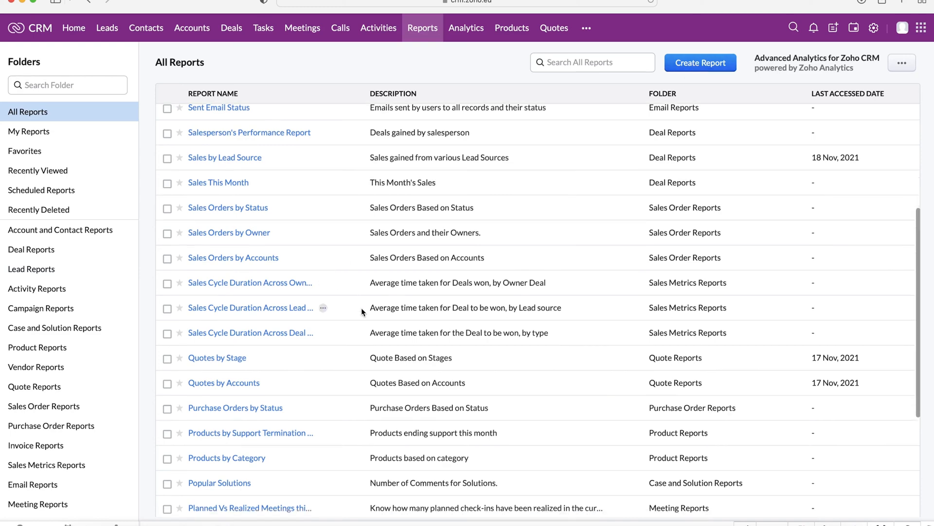
pyautogui.scroll(-3)
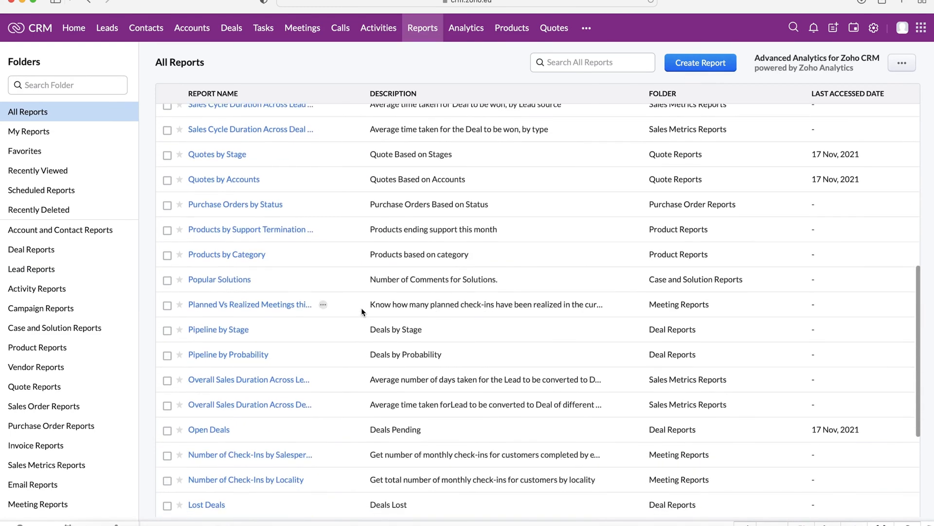
pyautogui.scroll(-3)
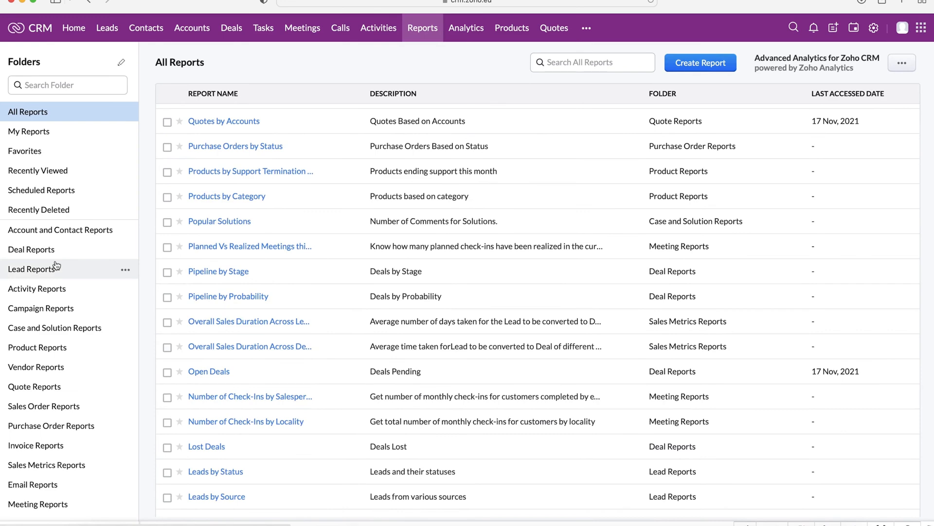
pyautogui.moveTo(340, 188)
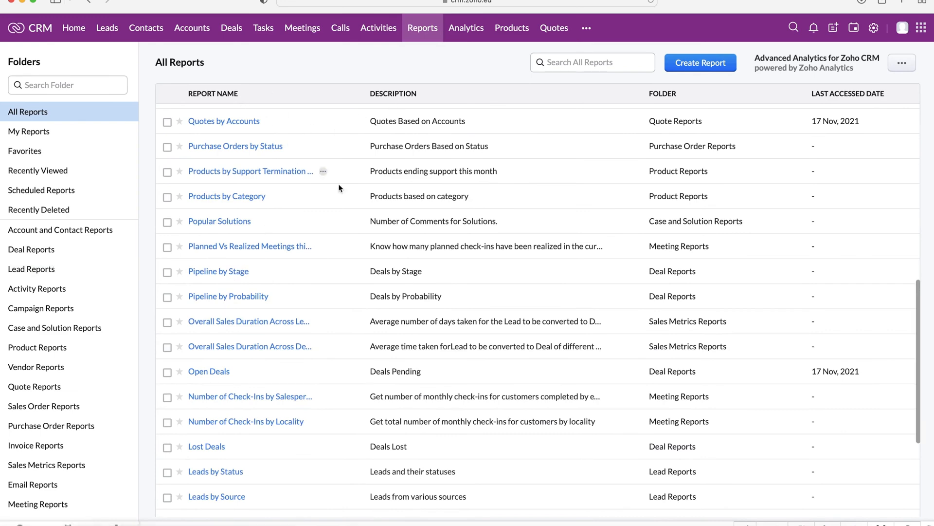
pyautogui.scroll(3)
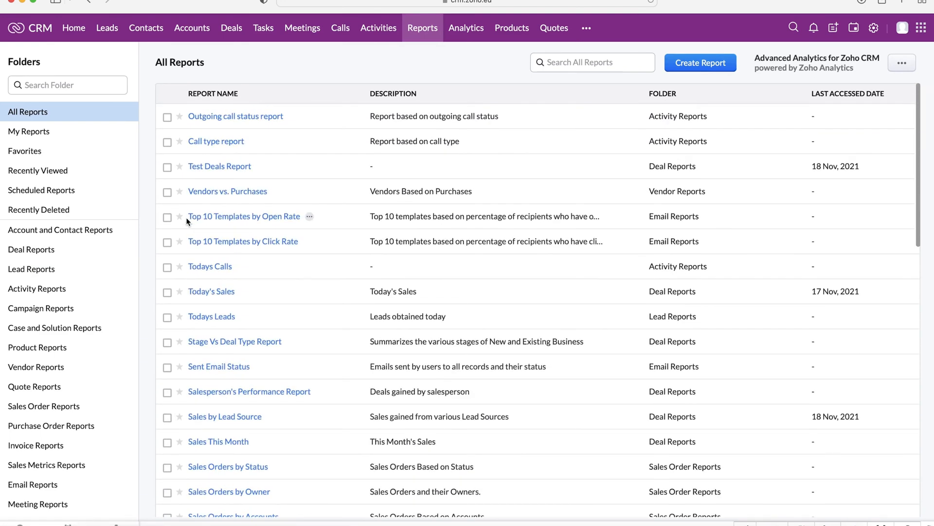
pyautogui.click(31, 249)
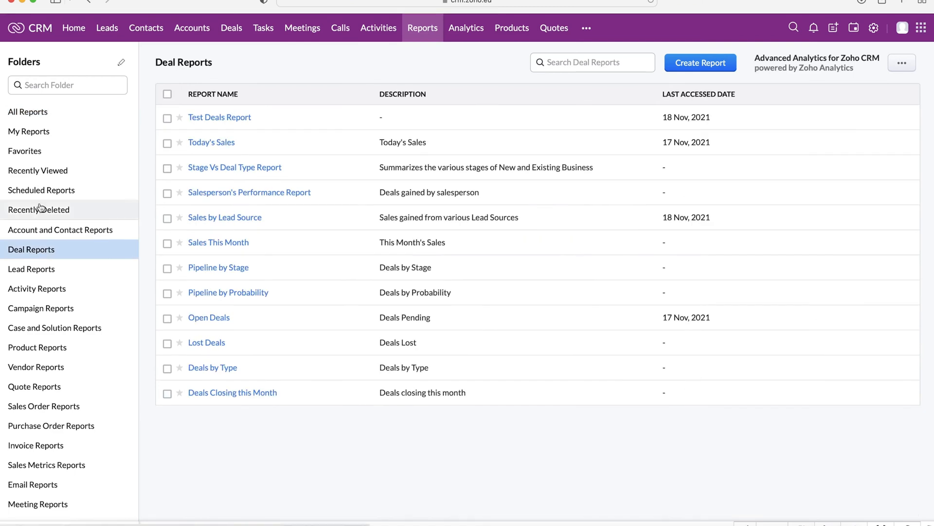
pyautogui.moveTo(212, 141)
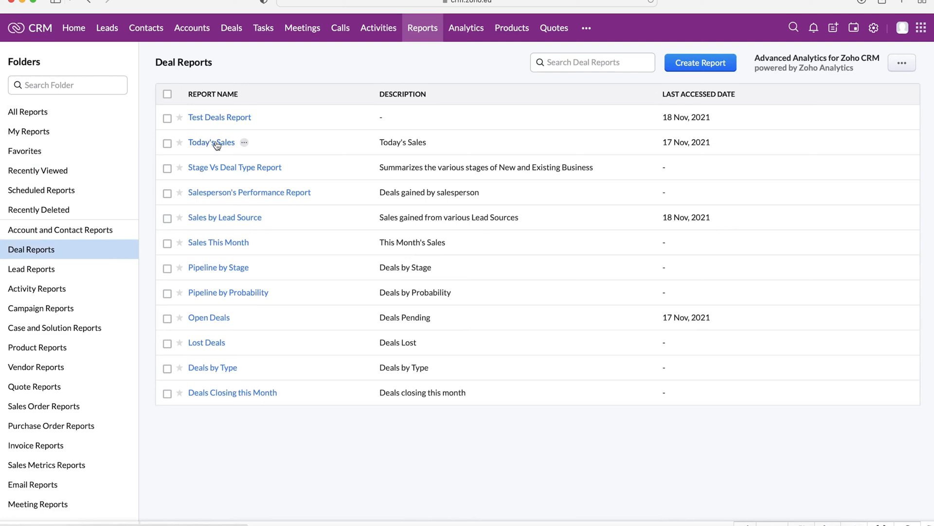
# - Open the Today's Sales report, which shows No Data Found, then return to Deal Reports
pyautogui.click(211, 141)
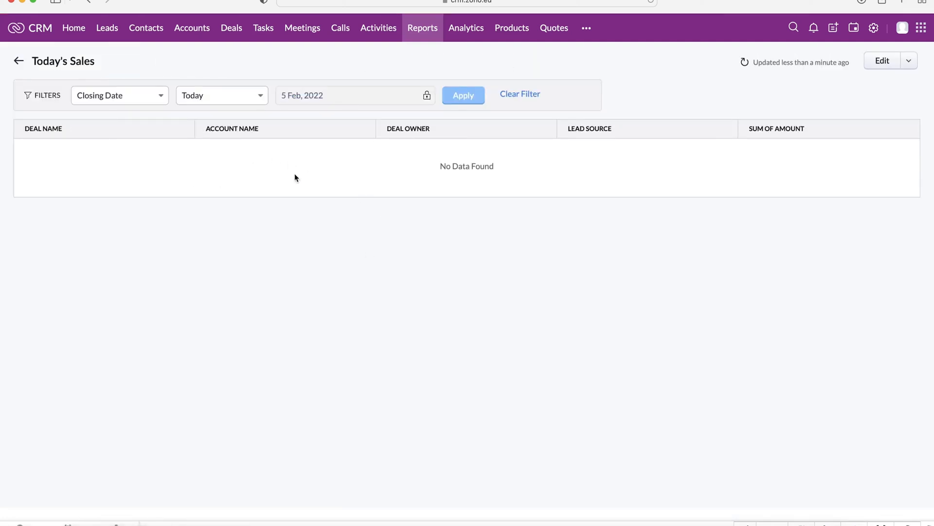
pyautogui.moveTo(97, 211)
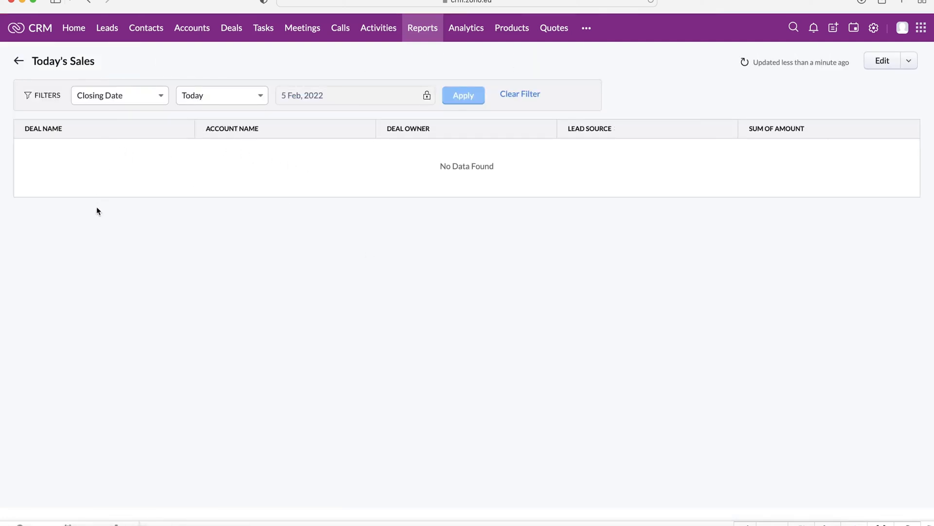
pyautogui.moveTo(119, 95)
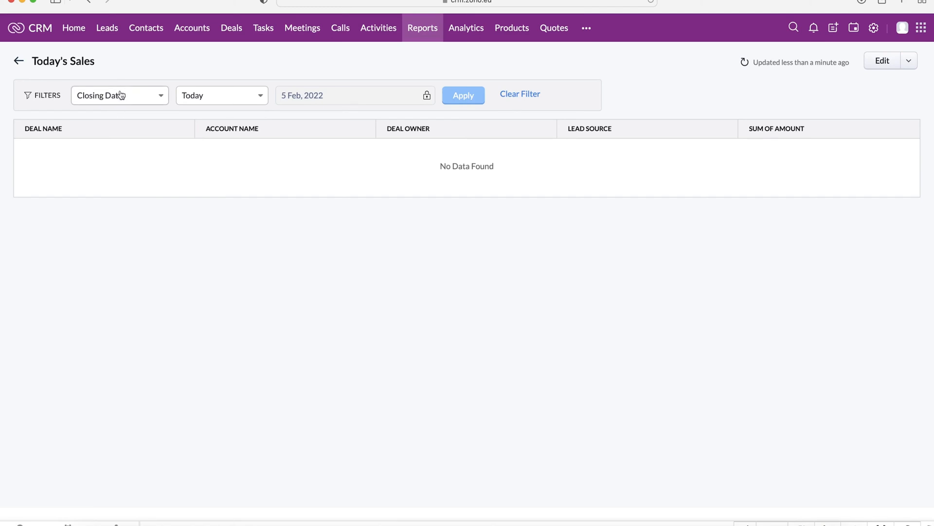
pyautogui.moveTo(242, 99)
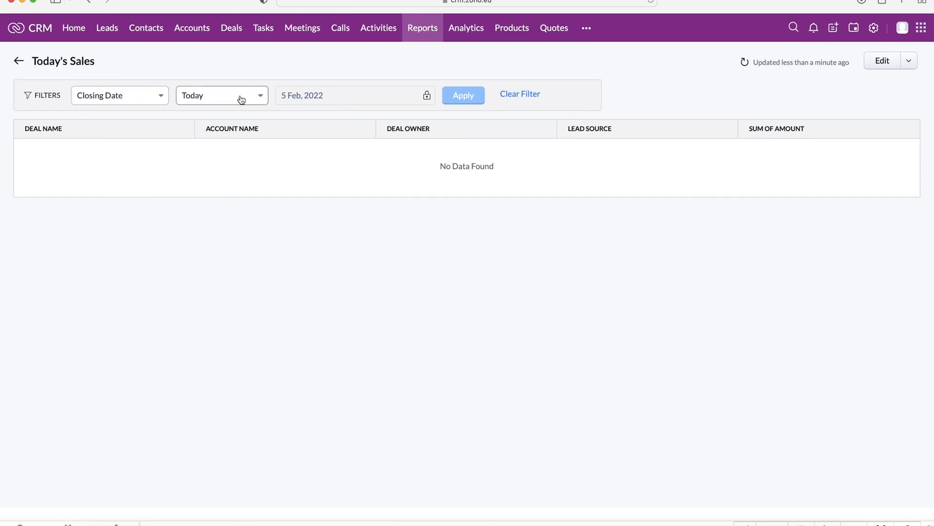
pyautogui.moveTo(280, 144)
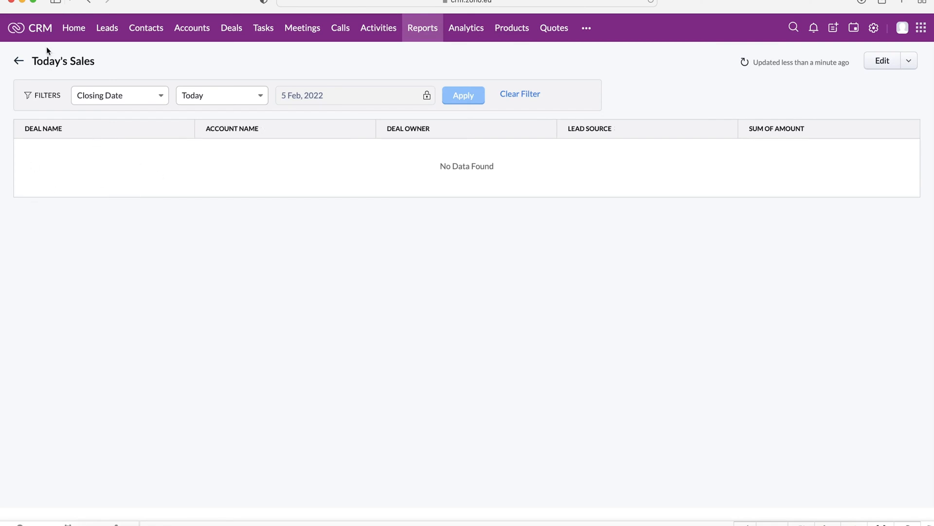
pyautogui.click(18, 60)
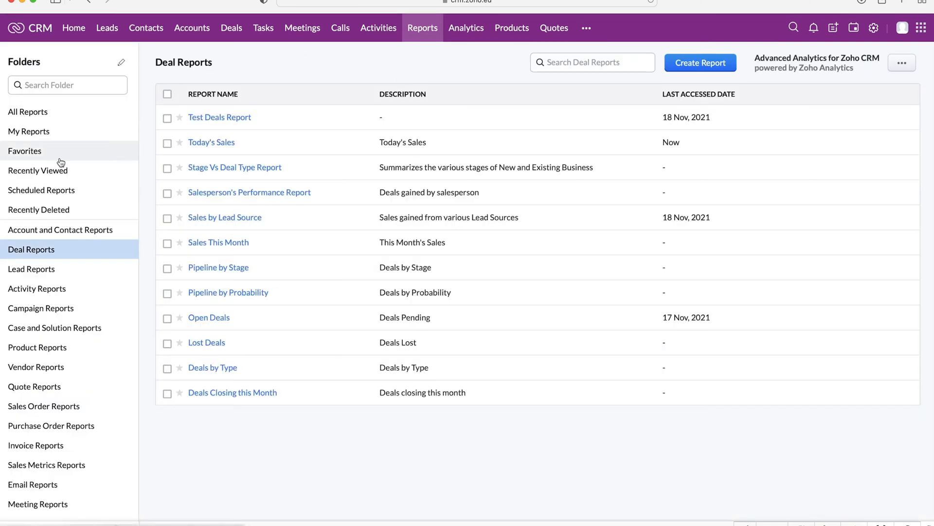
pyautogui.moveTo(110, 122)
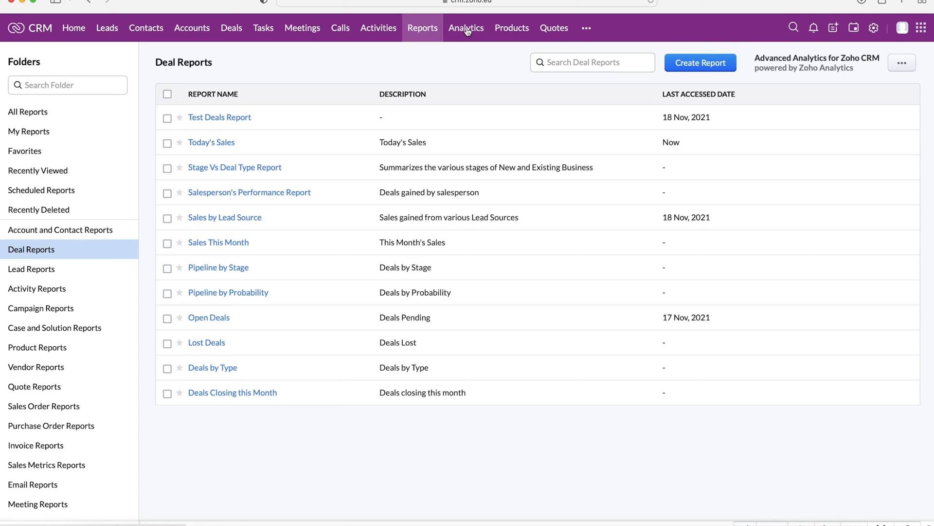
pyautogui.click(466, 27)
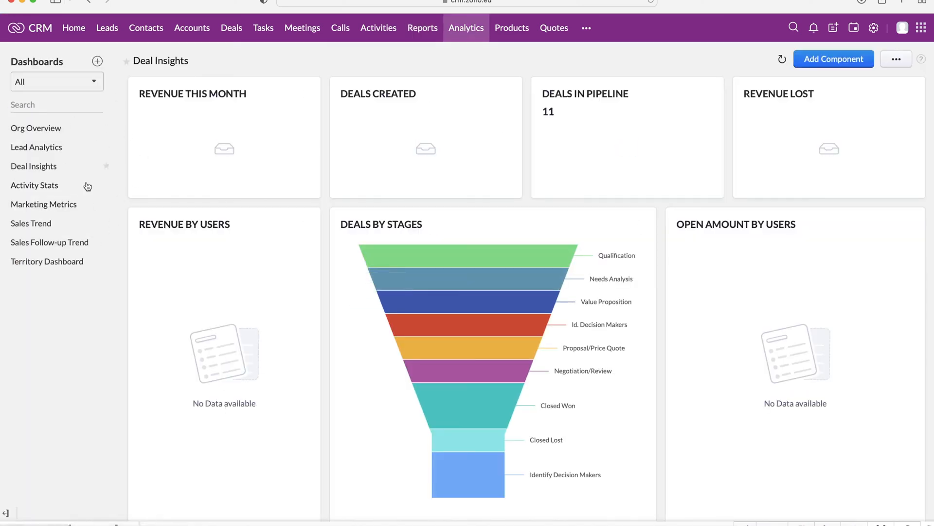
pyautogui.moveTo(315, 221)
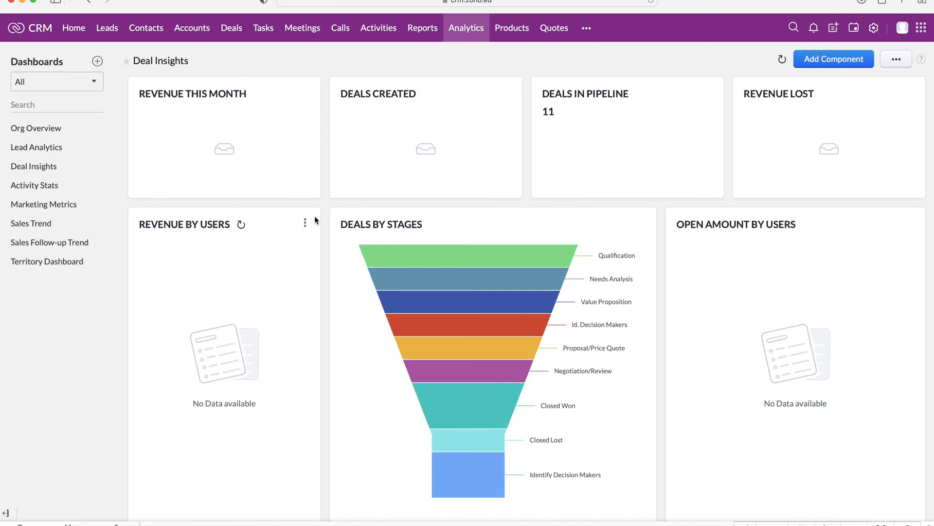
pyautogui.moveTo(36, 147)
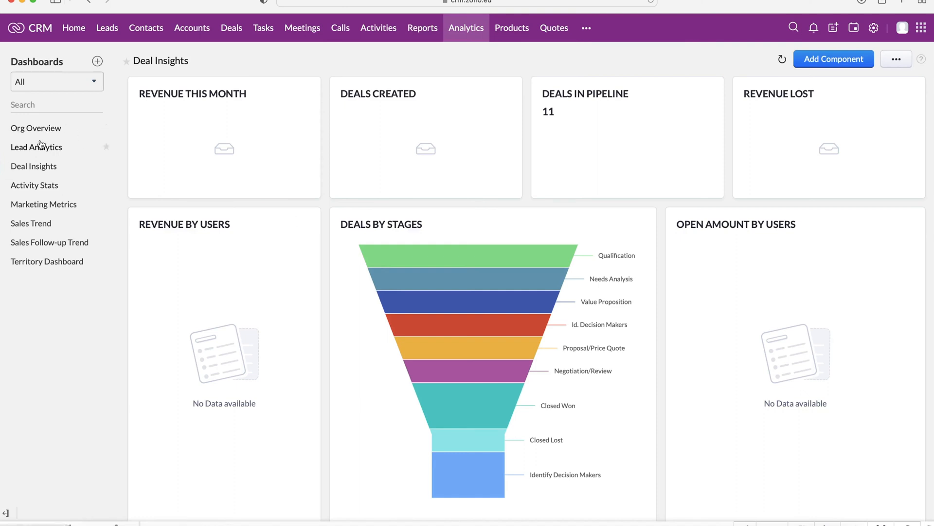
pyautogui.moveTo(35, 128)
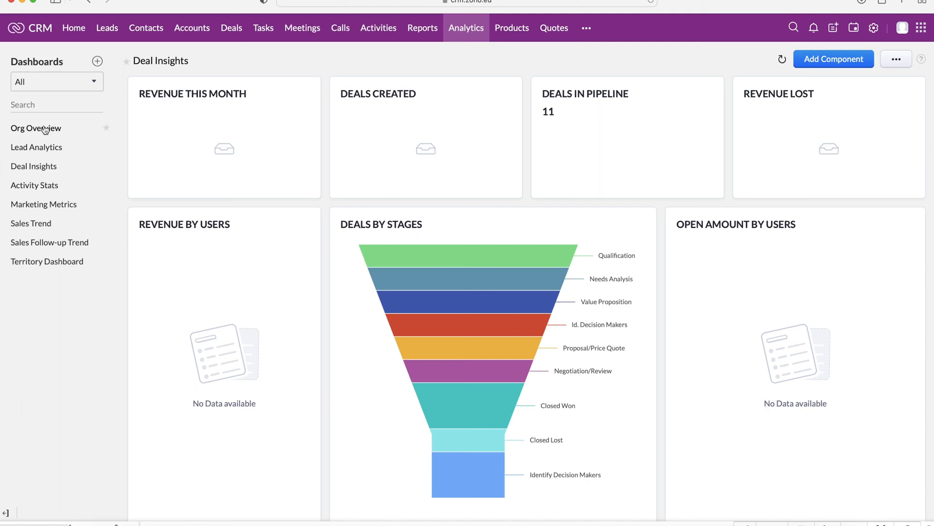
pyautogui.click(36, 127)
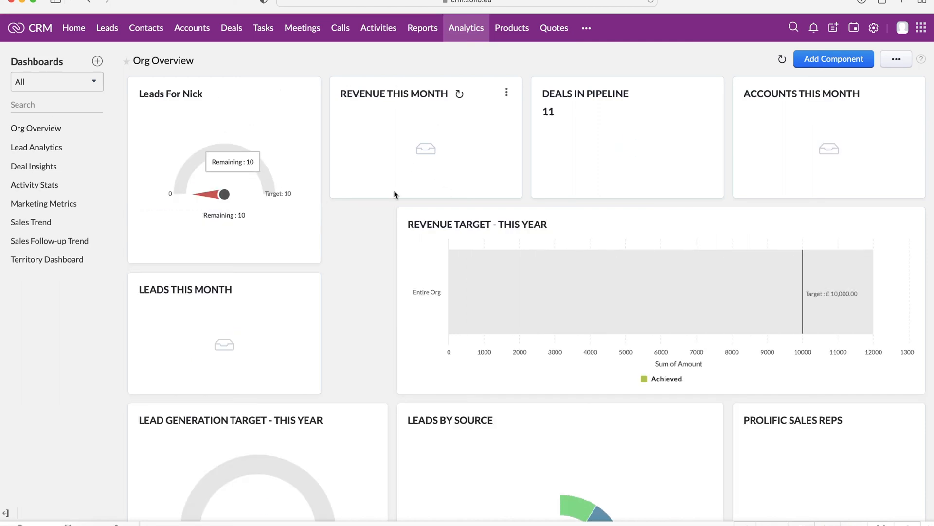
pyautogui.moveTo(510, 293)
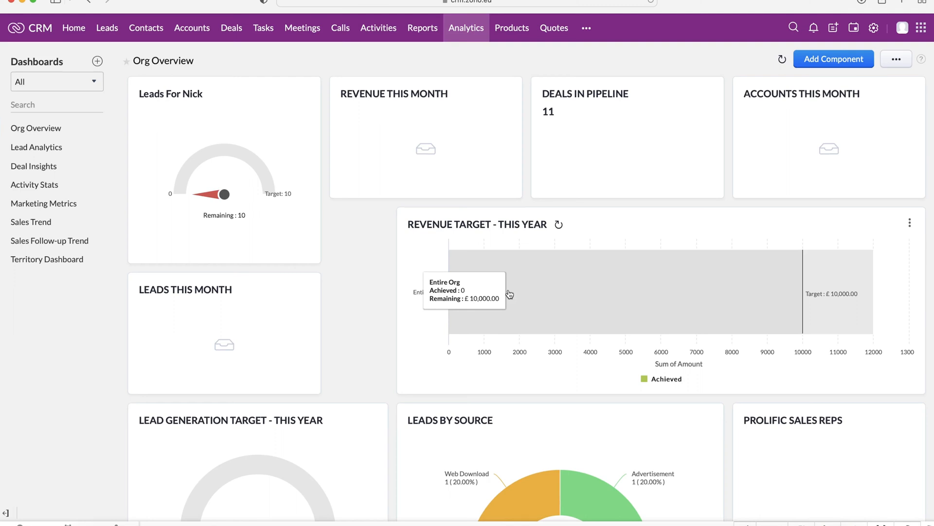
pyautogui.moveTo(437, 275)
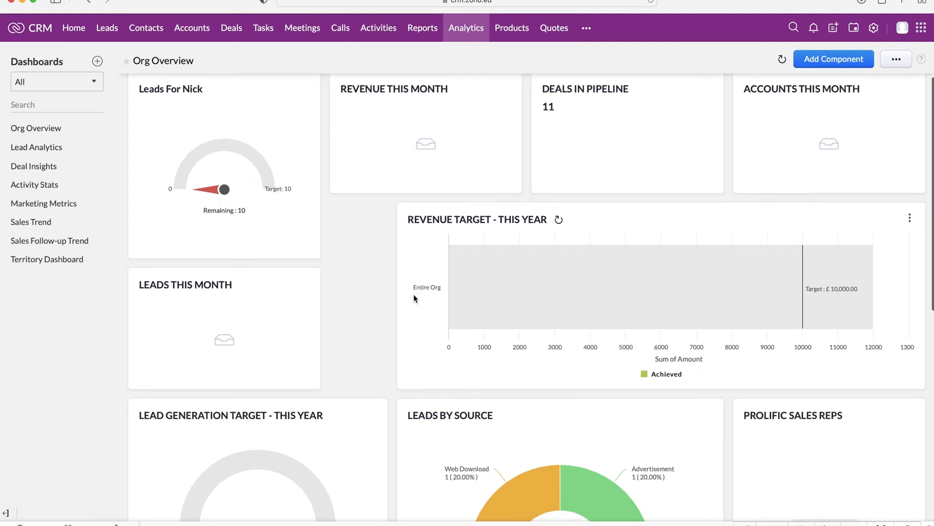
pyautogui.scroll(-3)
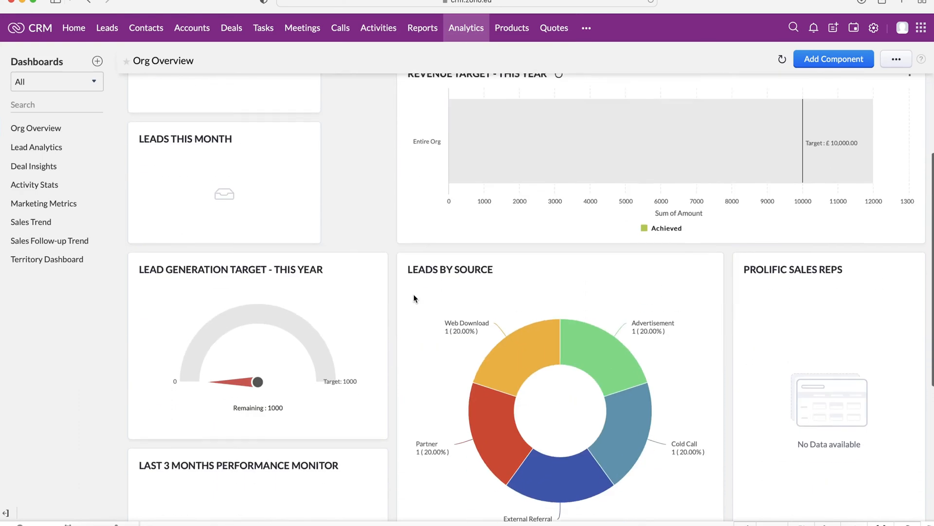
pyautogui.scroll(-3)
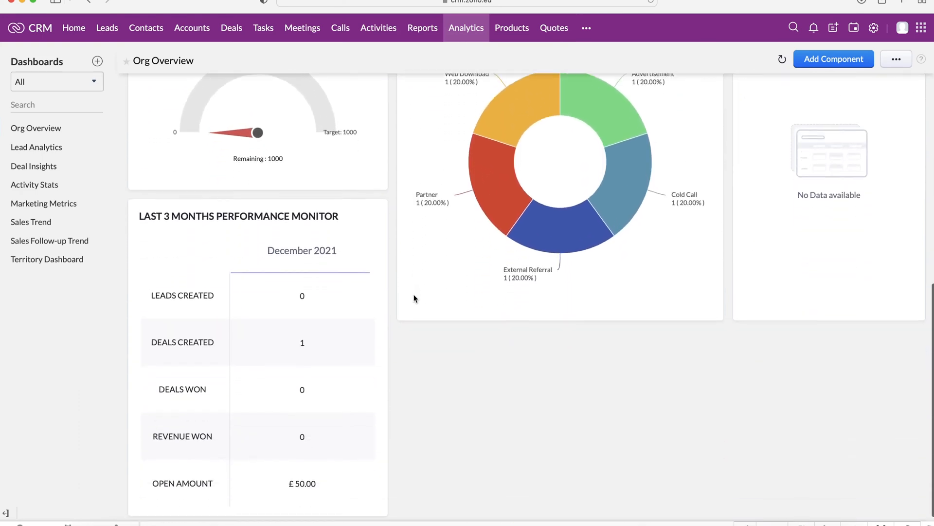
pyautogui.scroll(3)
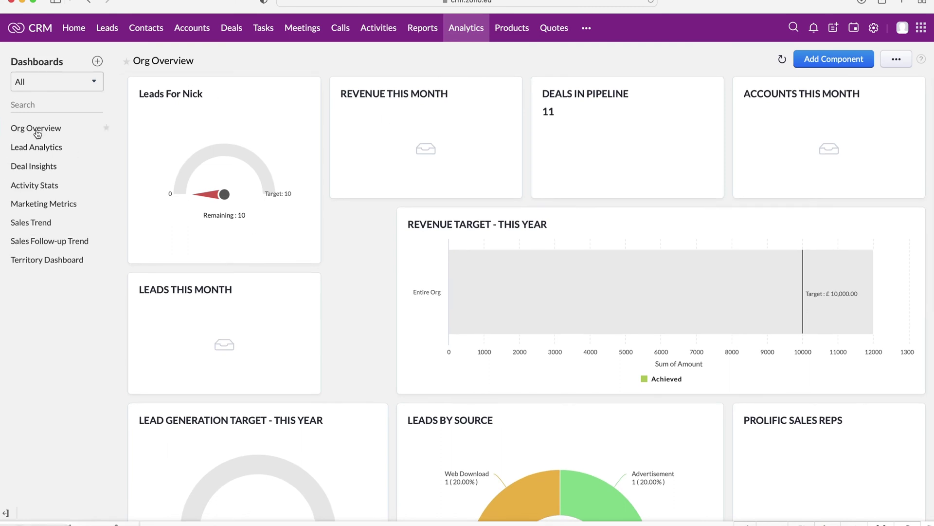
pyautogui.moveTo(34, 170)
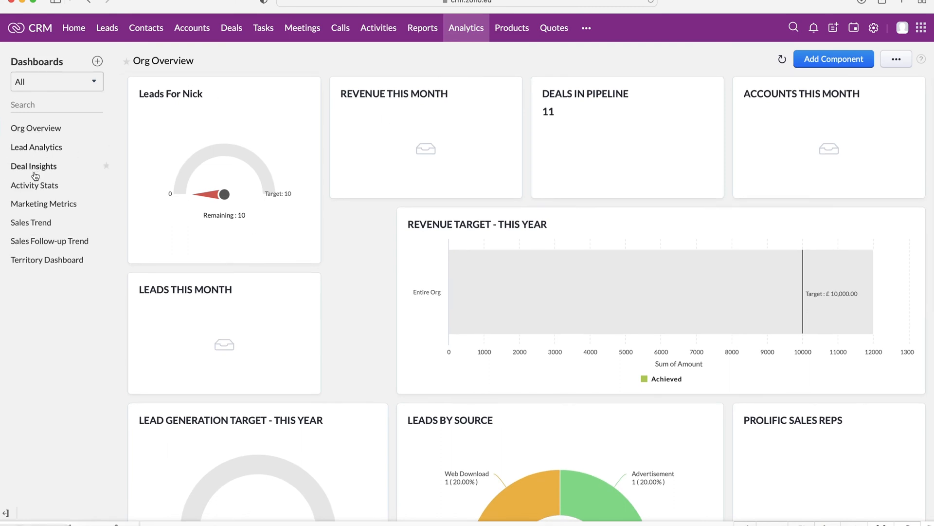
pyautogui.moveTo(810, 146)
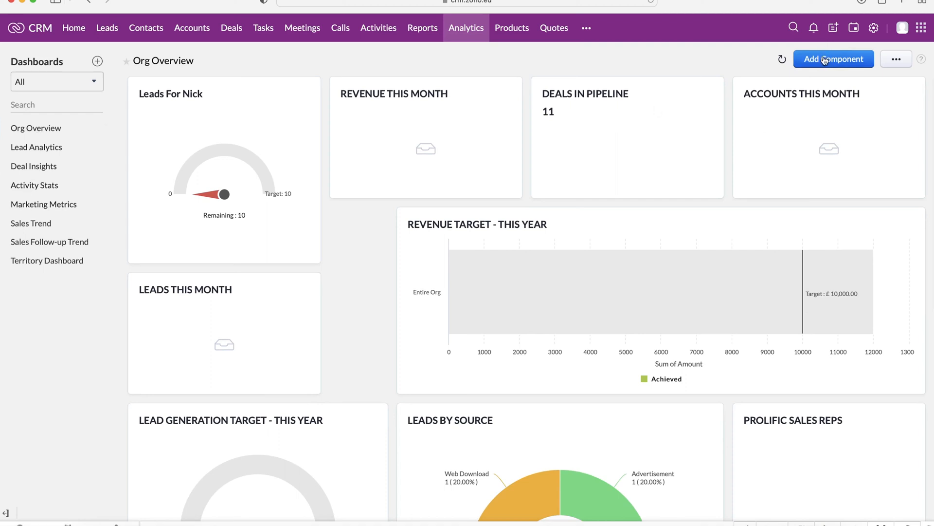
pyautogui.moveTo(392, 311)
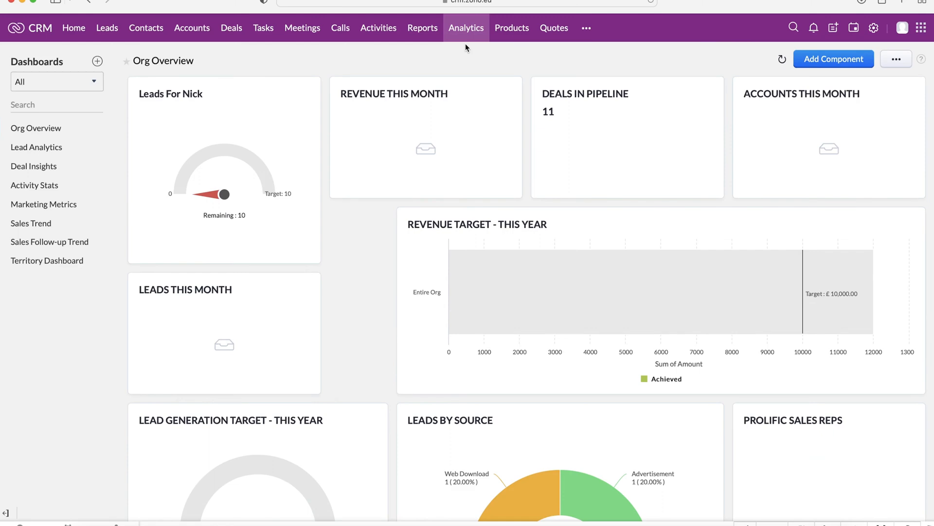
pyautogui.scroll(-3)
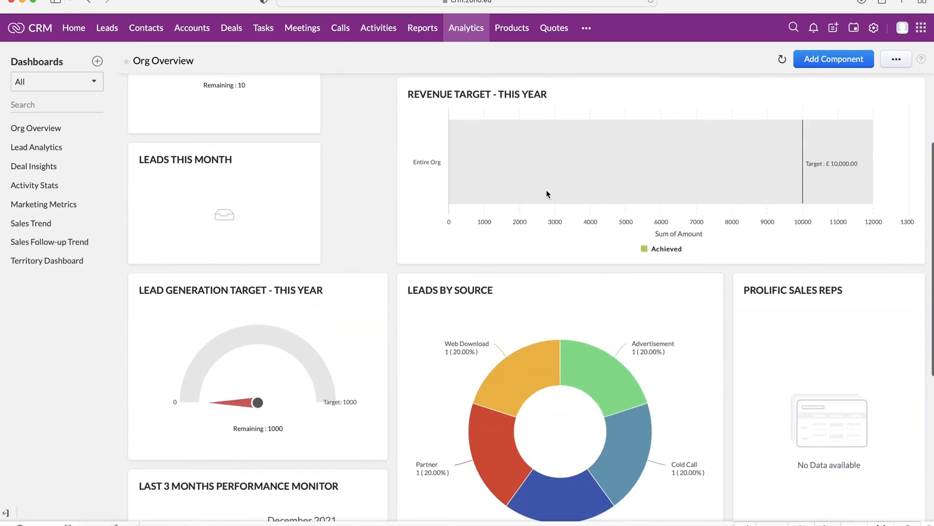
pyautogui.scroll(3)
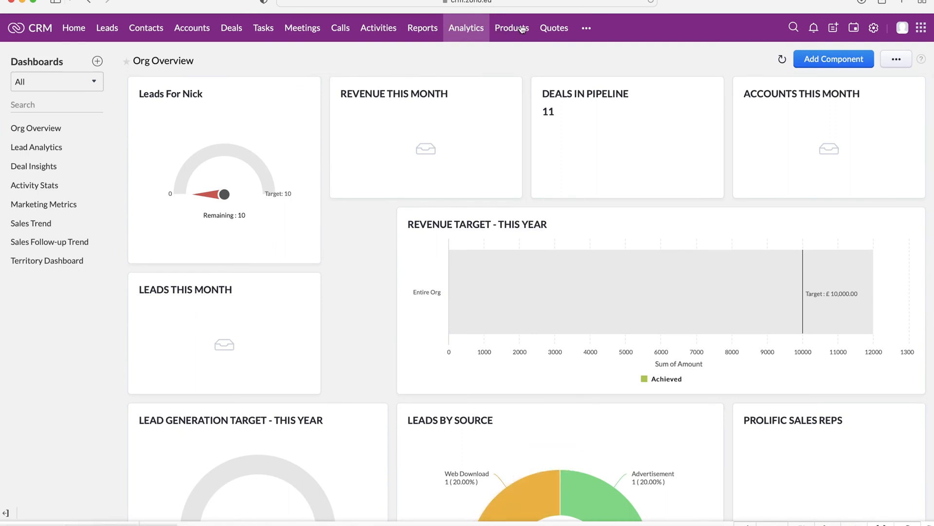
pyautogui.moveTo(558, 28)
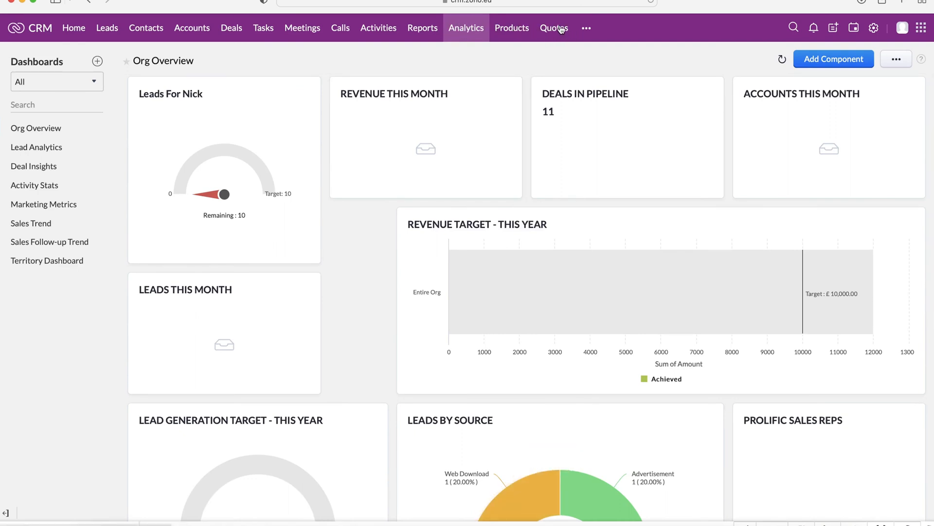
pyautogui.moveTo(586, 29)
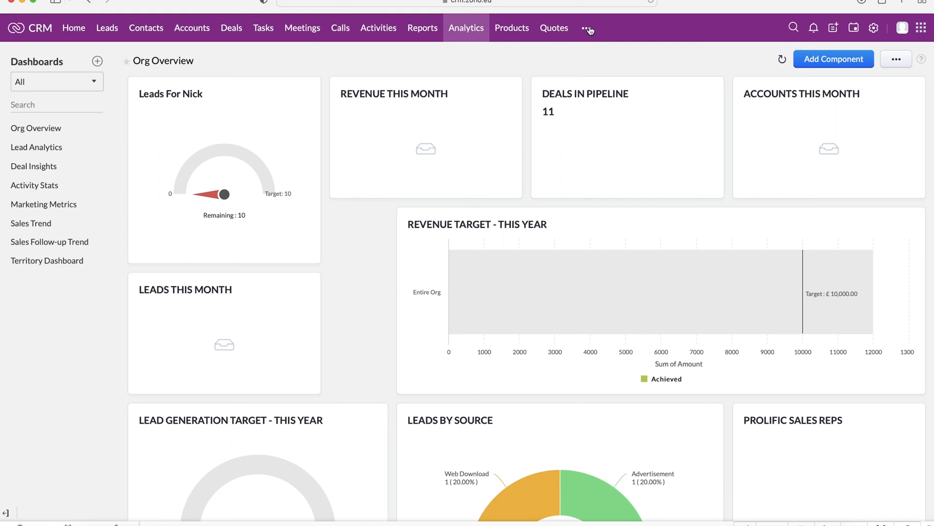
# - Open the SalesInbox module from the additional modules list
pyautogui.click(588, 28)
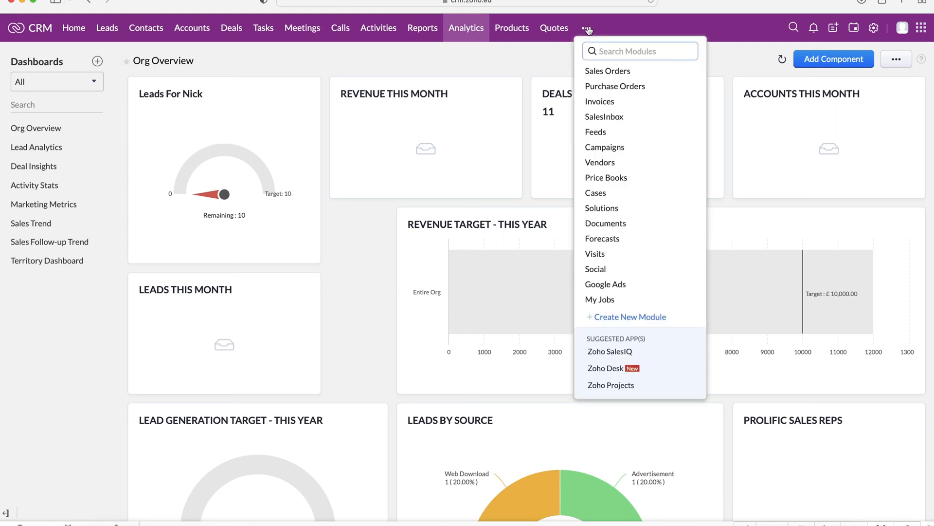
pyautogui.moveTo(606, 72)
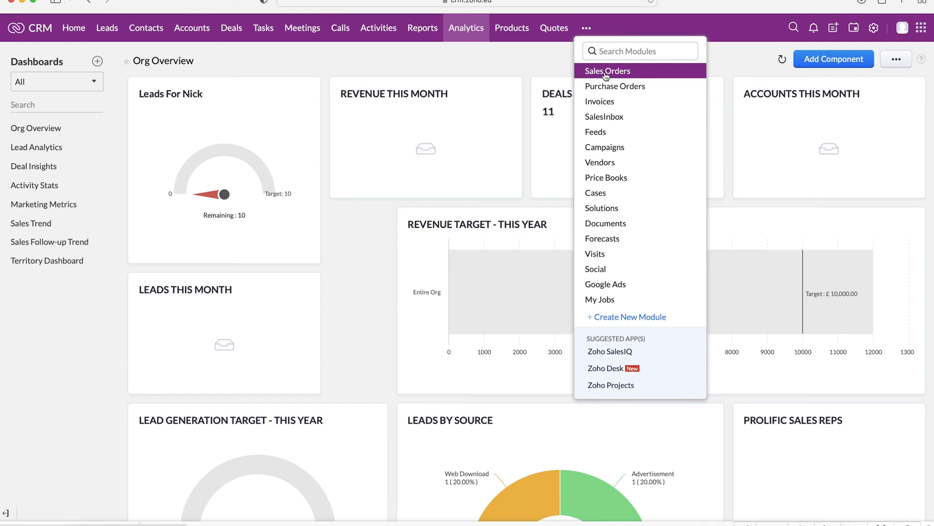
pyautogui.moveTo(626, 77)
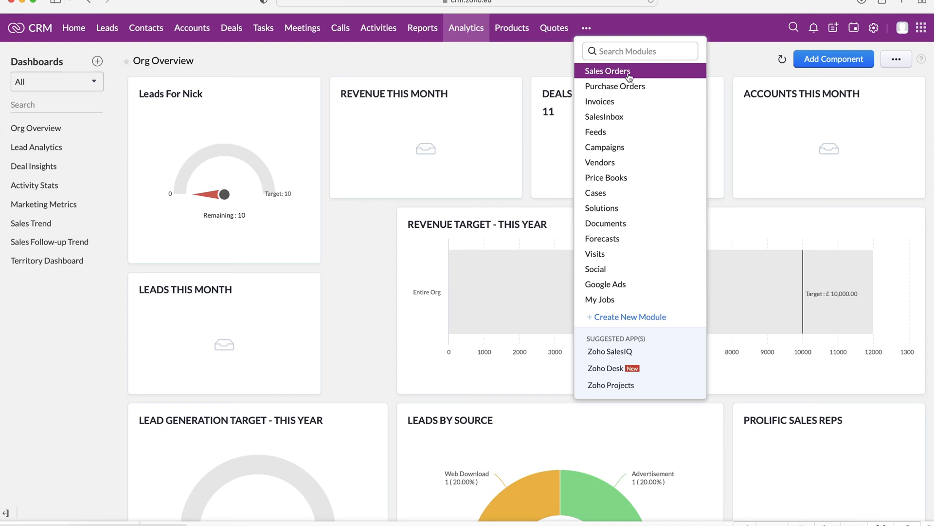
pyautogui.moveTo(652, 80)
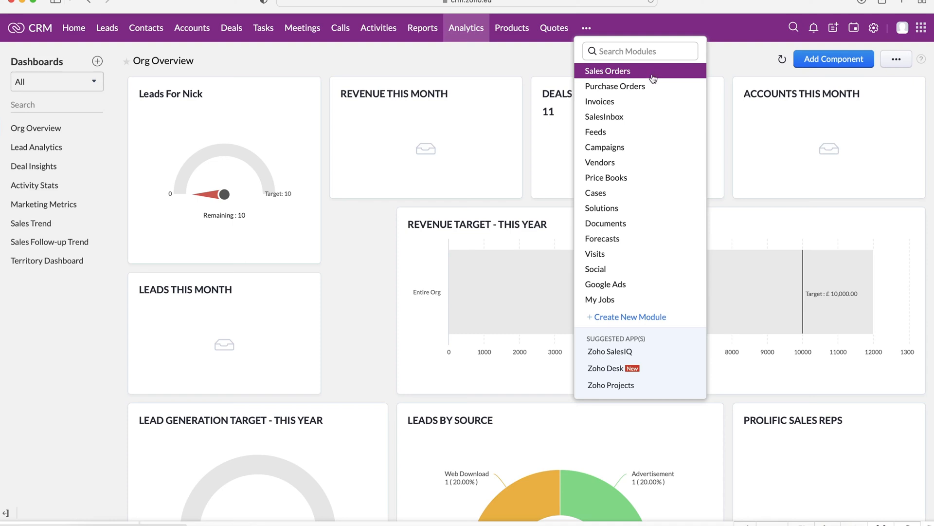
pyautogui.moveTo(640, 101)
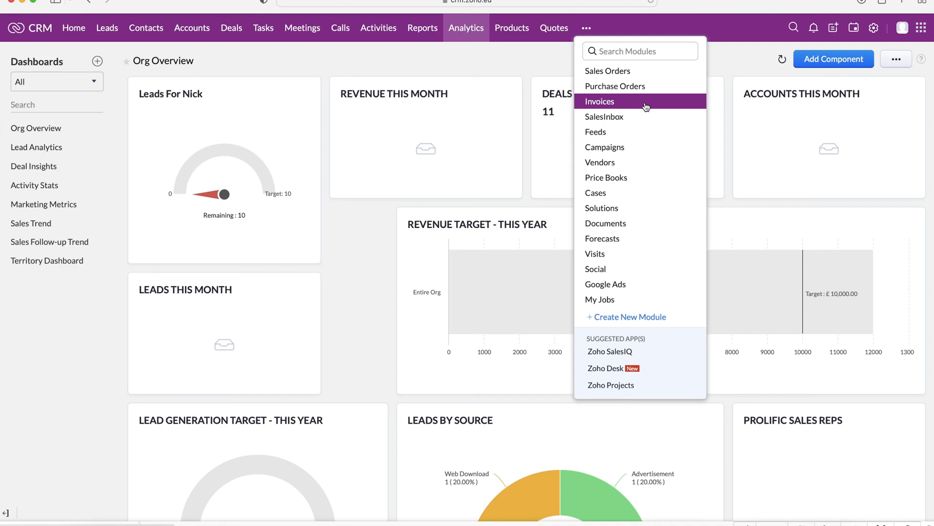
pyautogui.moveTo(643, 106)
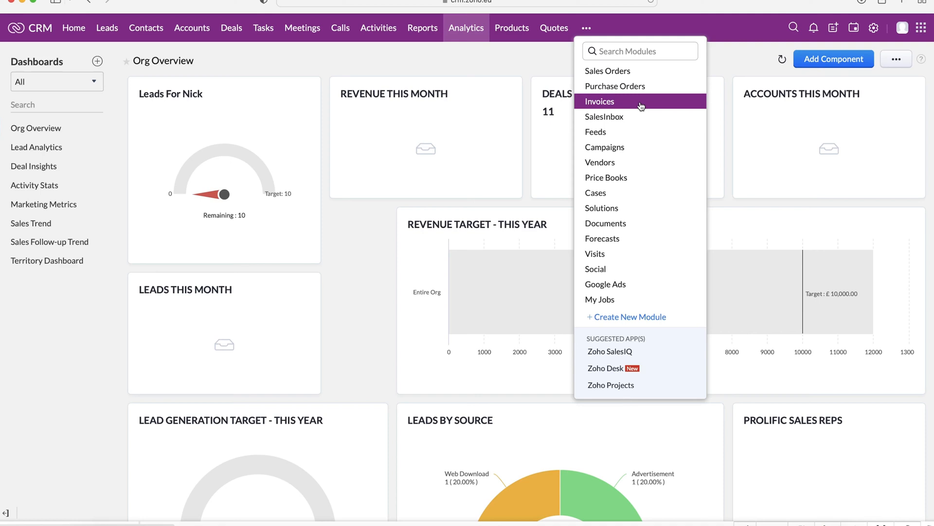
pyautogui.moveTo(647, 116)
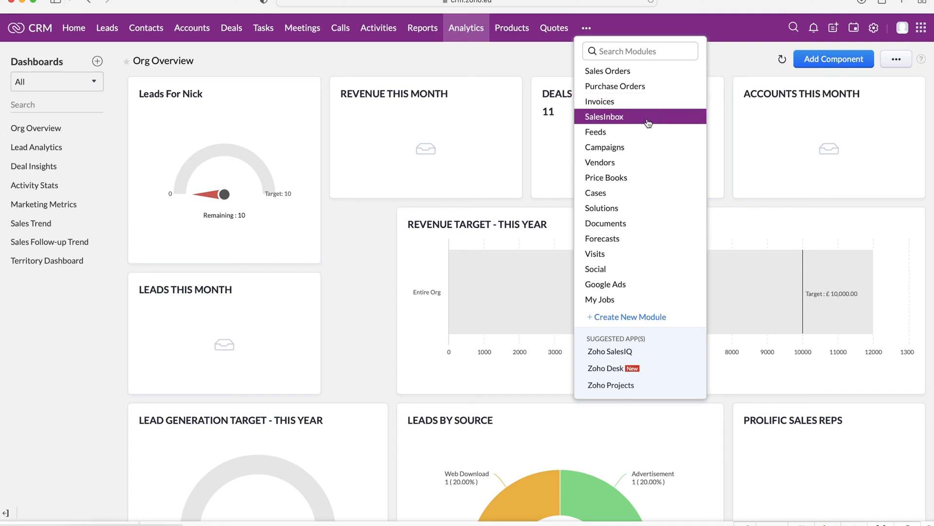
pyautogui.click(605, 116)
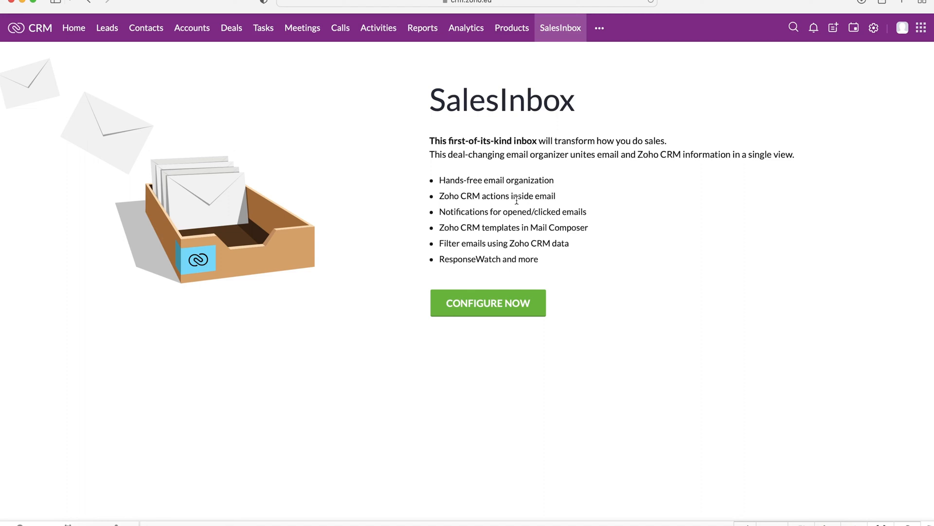
pyautogui.moveTo(695, 133)
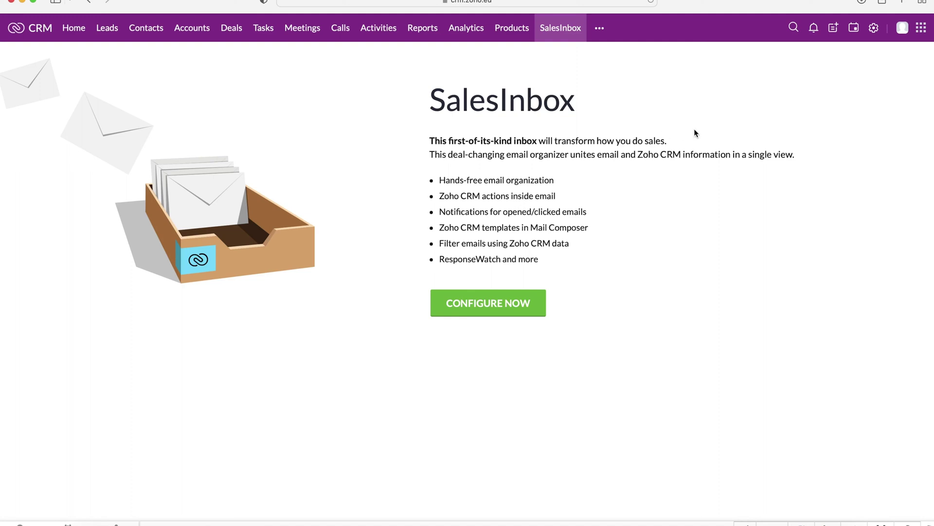
pyautogui.moveTo(560, 101)
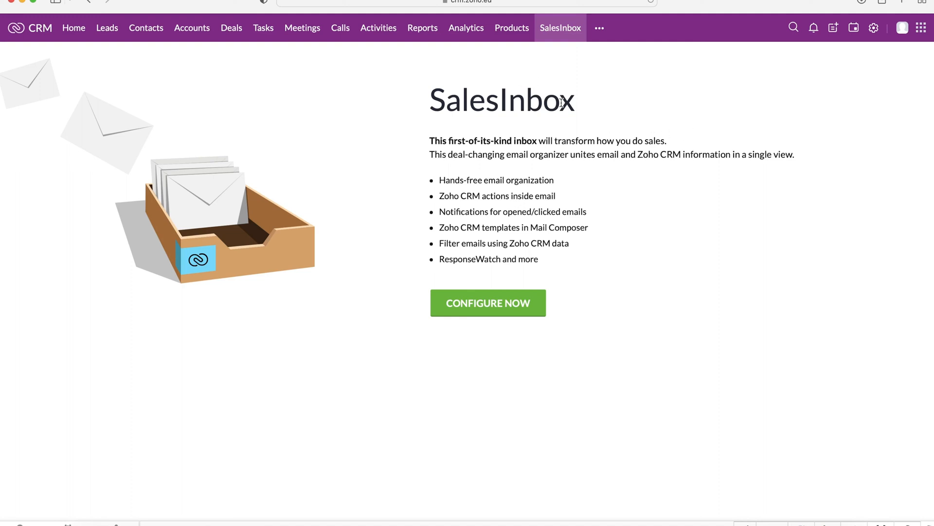
# - Reopen the additional modules list over the SalesInbox introduction page
pyautogui.click(600, 27)
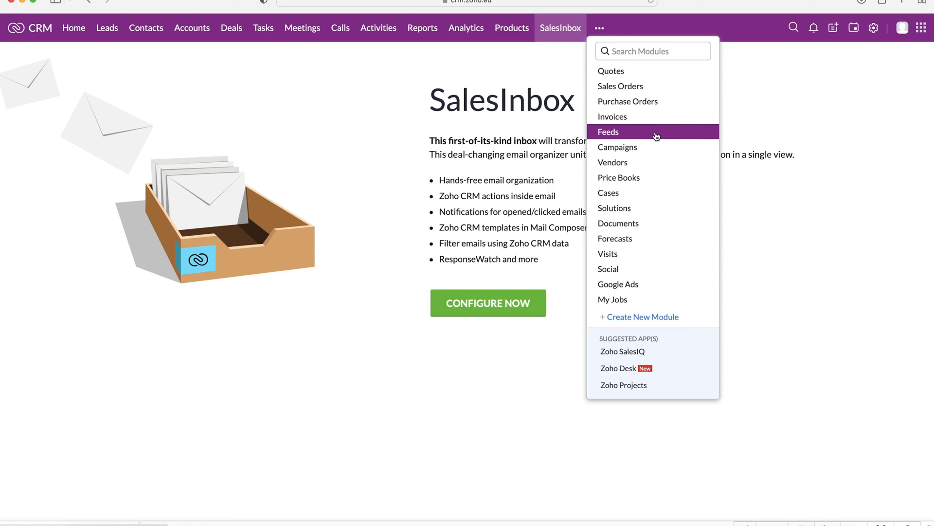
pyautogui.moveTo(618, 147)
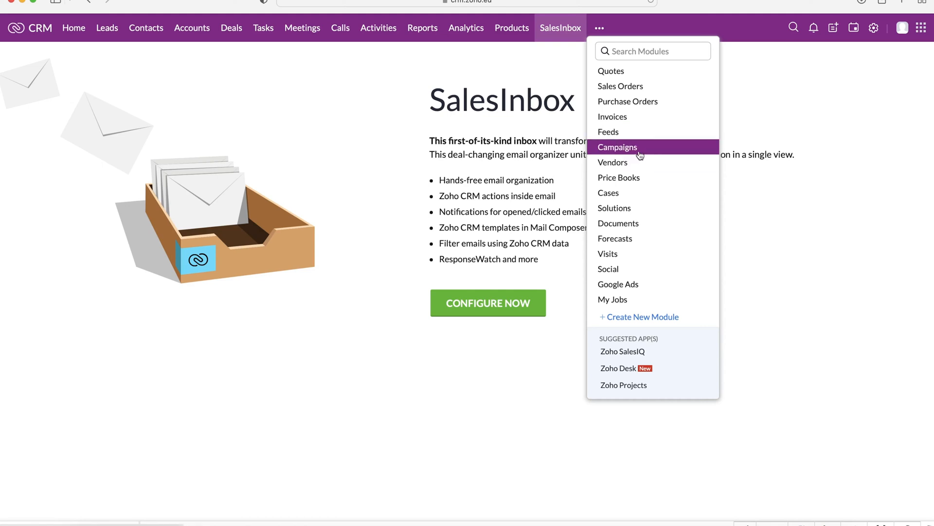
pyautogui.moveTo(613, 162)
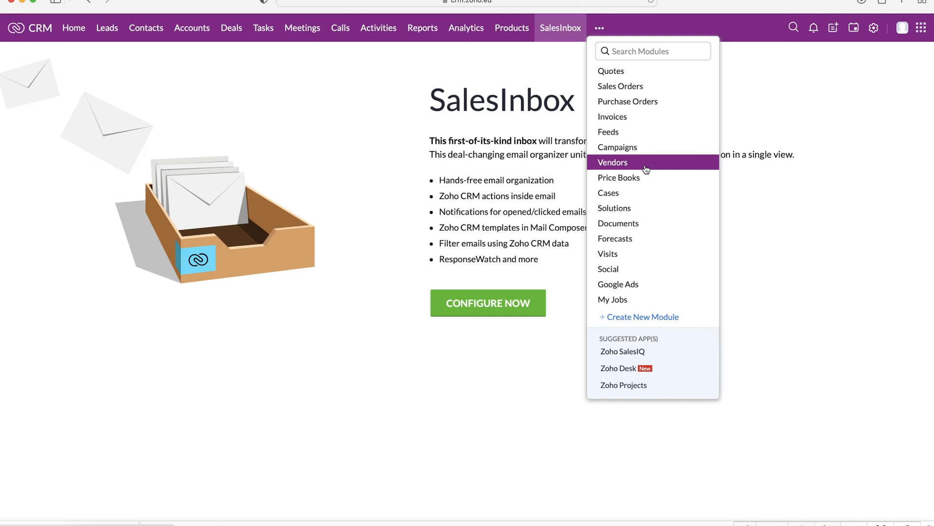
pyautogui.moveTo(653, 179)
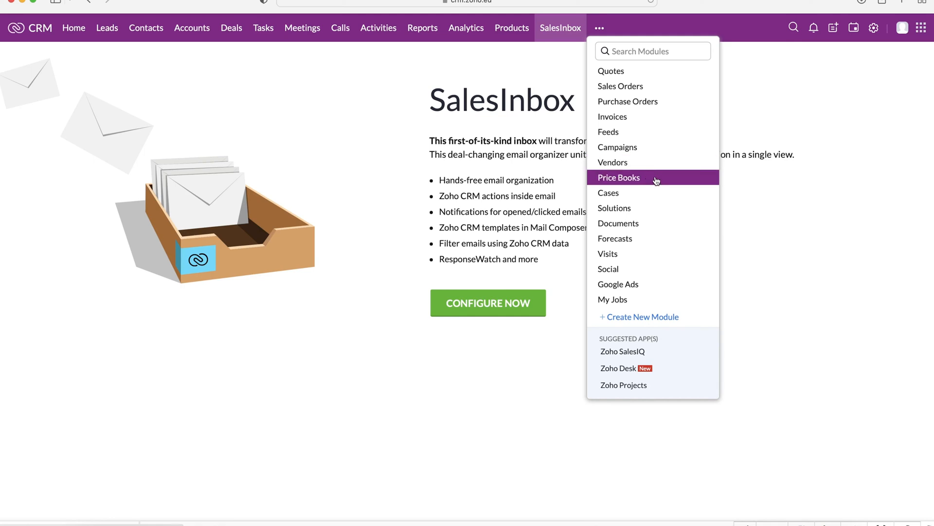
pyautogui.moveTo(649, 208)
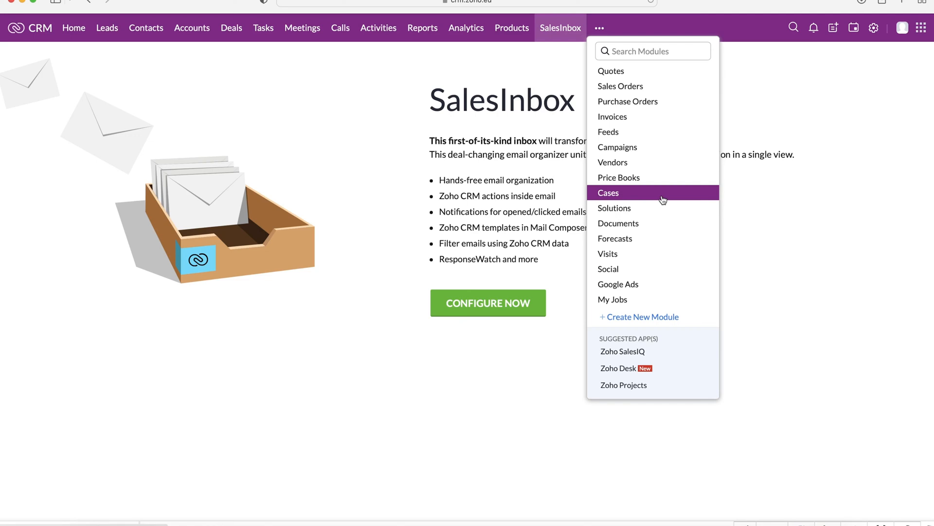
pyautogui.moveTo(638, 223)
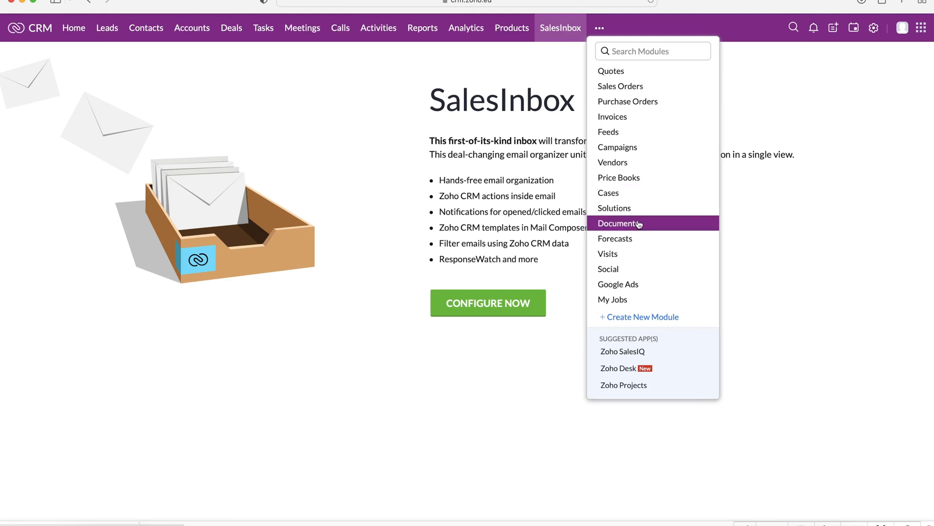
pyautogui.moveTo(614, 207)
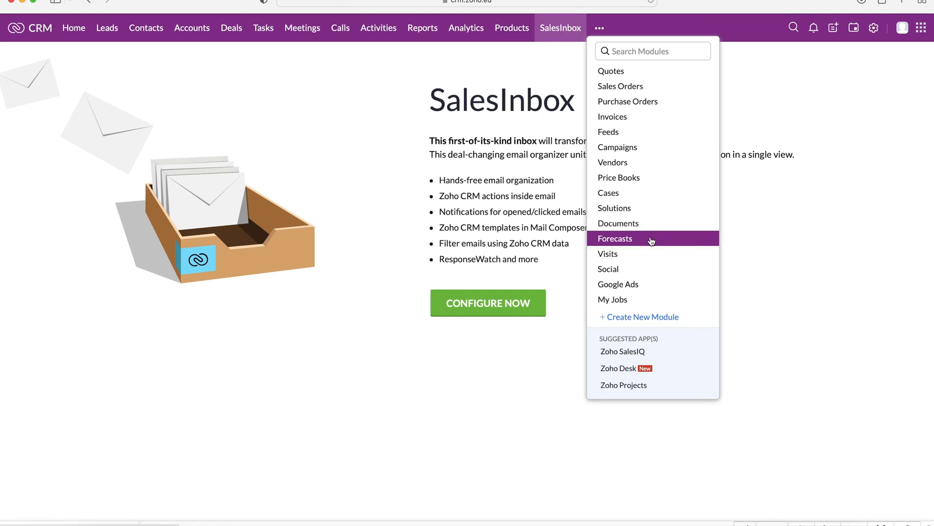
pyautogui.moveTo(636, 253)
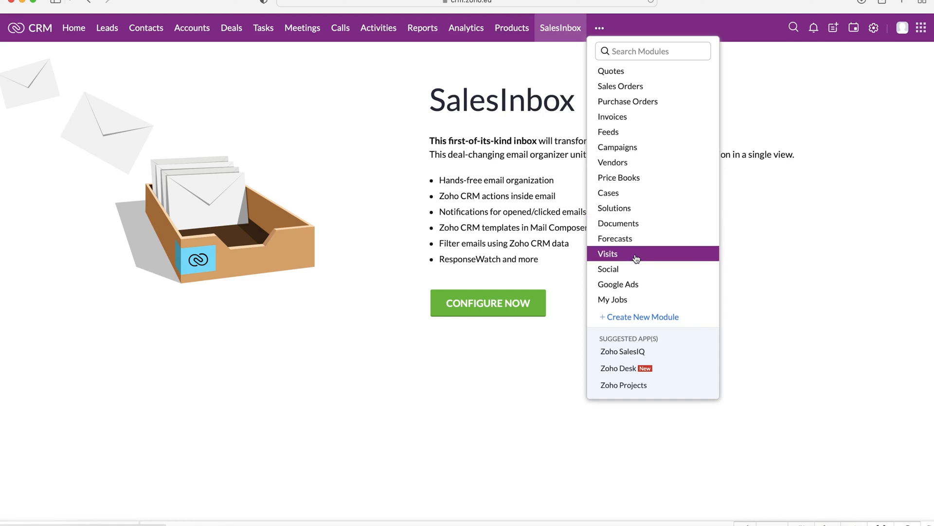
pyautogui.moveTo(647, 262)
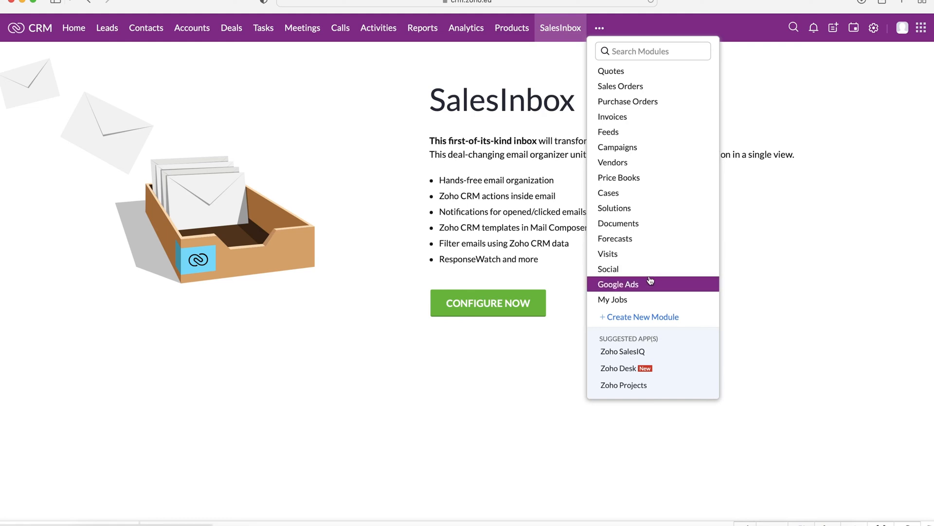
pyautogui.moveTo(638, 257)
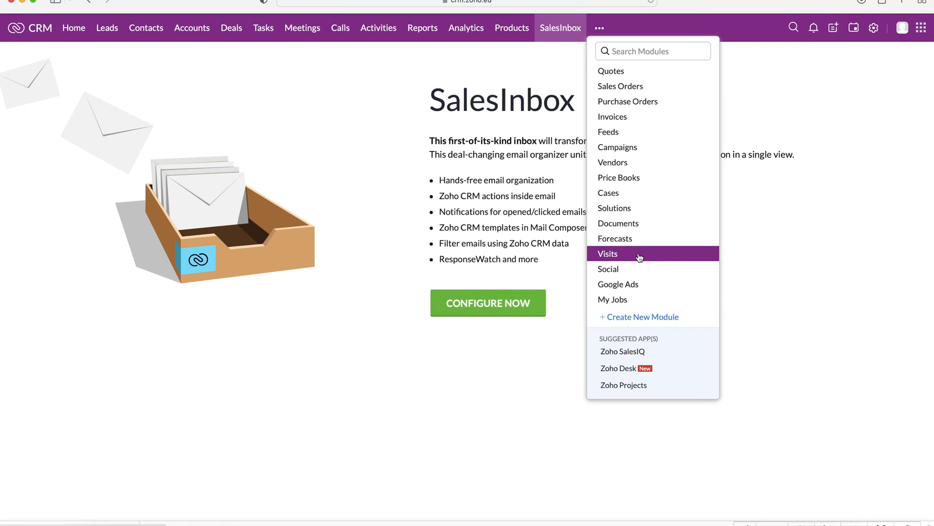
pyautogui.moveTo(629, 268)
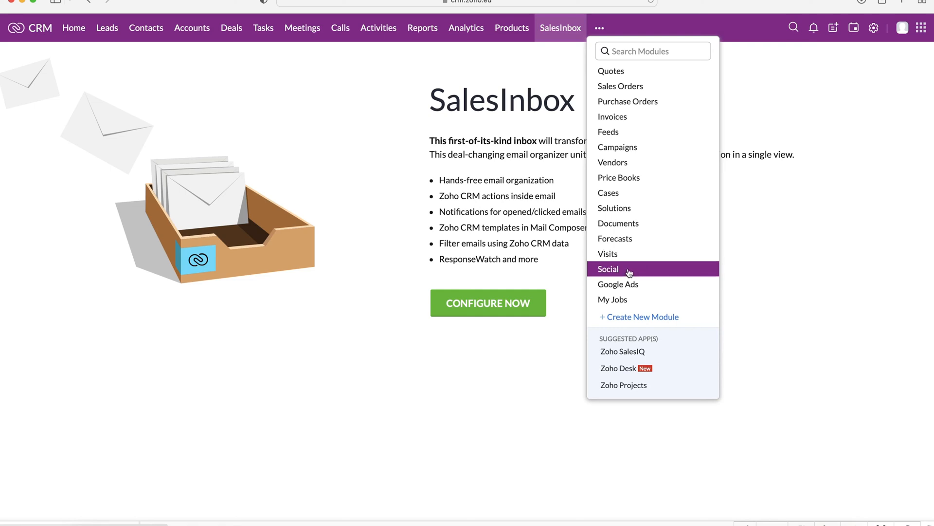
pyautogui.moveTo(618, 283)
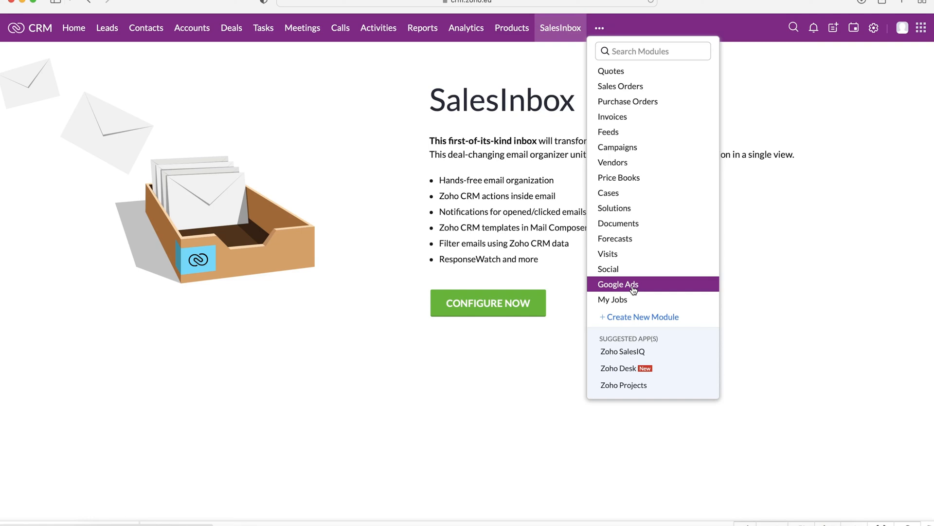
# - Choose My Jobs from the extra modules list
pyautogui.click(613, 299)
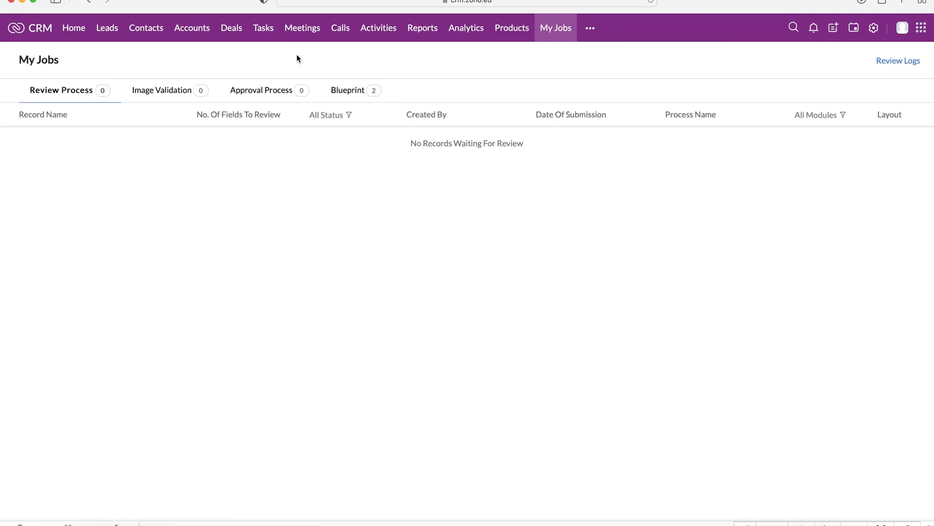
pyautogui.moveTo(55, 90)
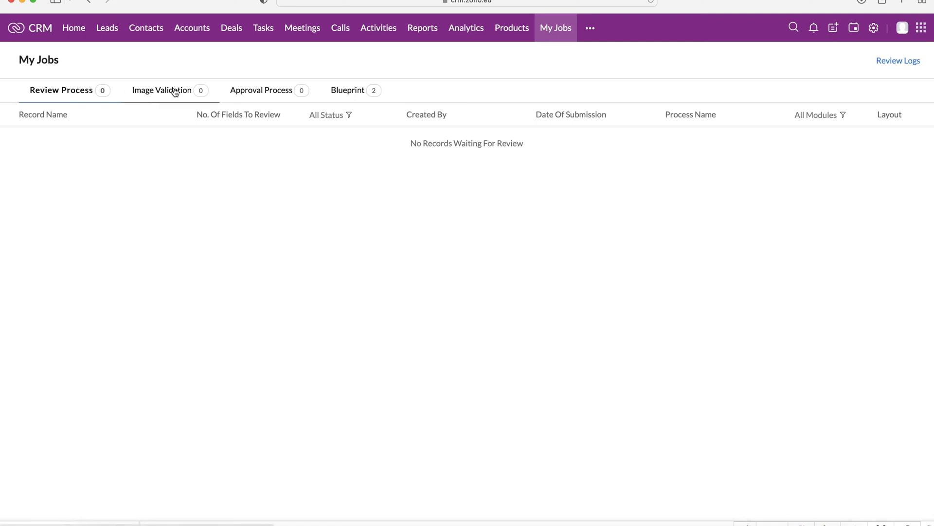
# - Check the Image Validation and Approval Process jobs, then open the Setup page
pyautogui.click(261, 90)
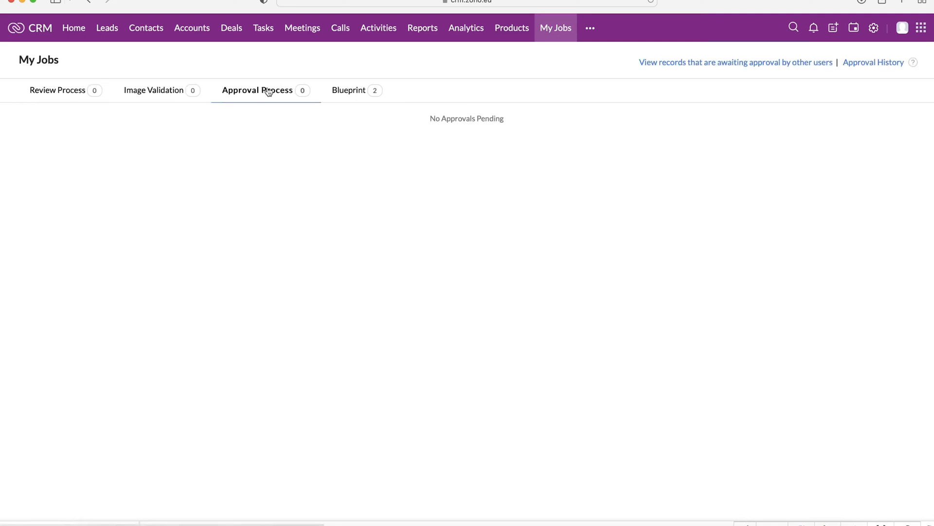
pyautogui.click(349, 90)
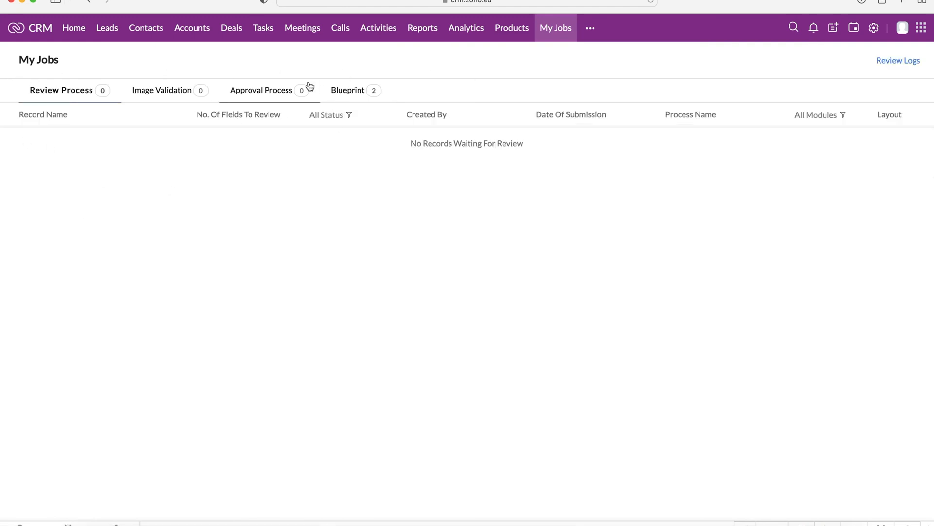
pyautogui.moveTo(858, 56)
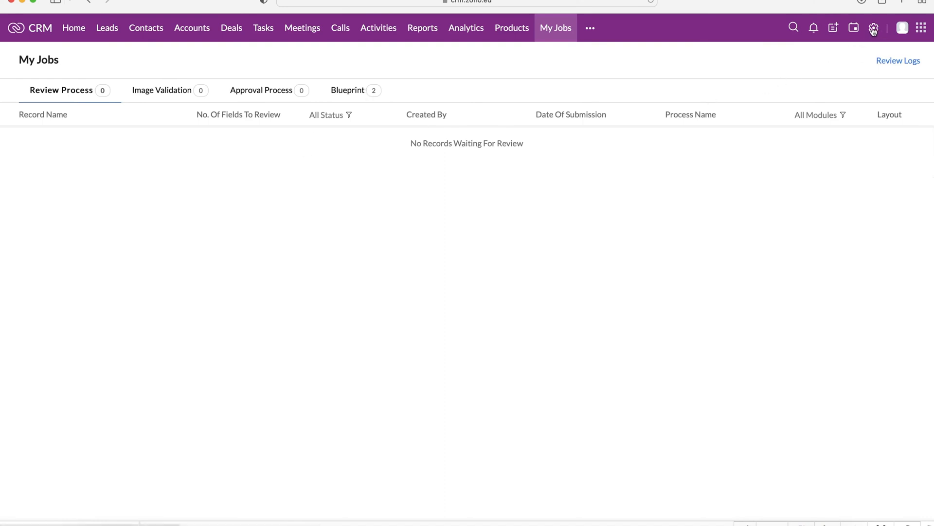
pyautogui.click(874, 28)
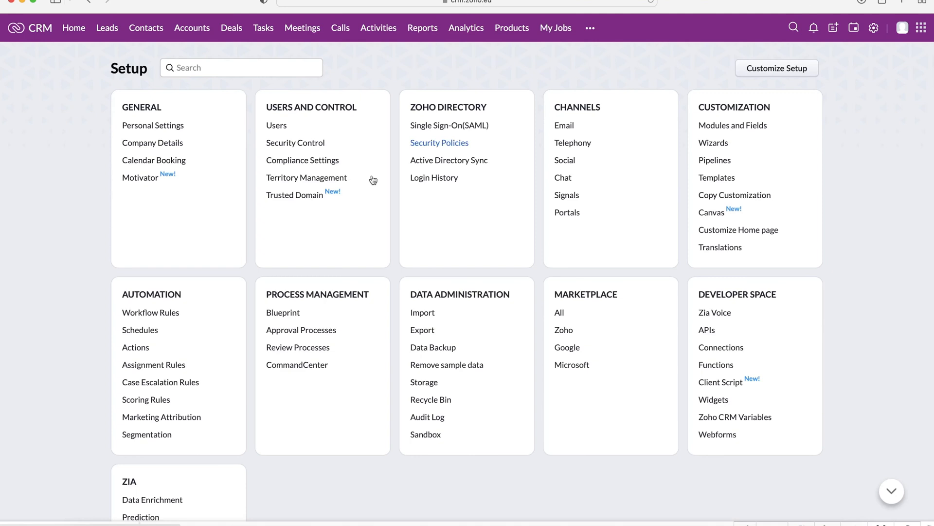
pyautogui.moveTo(361, 389)
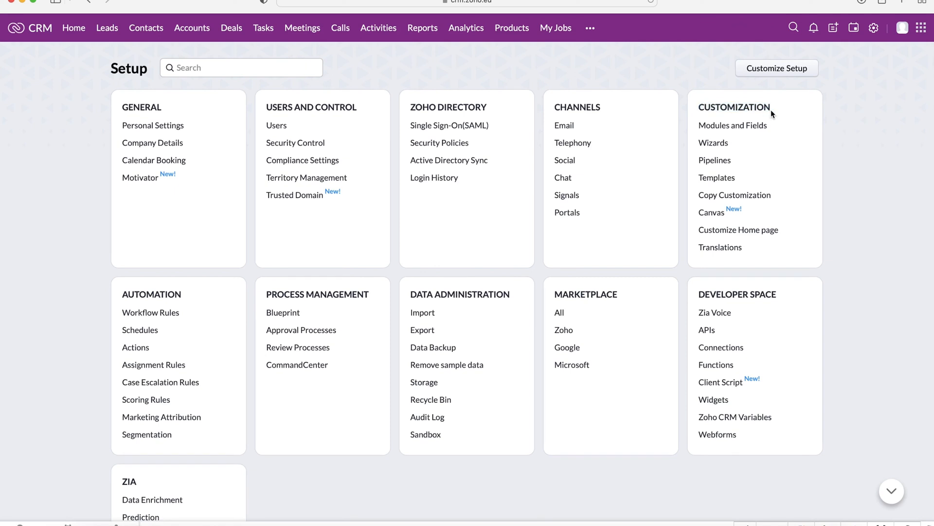
pyautogui.moveTo(759, 221)
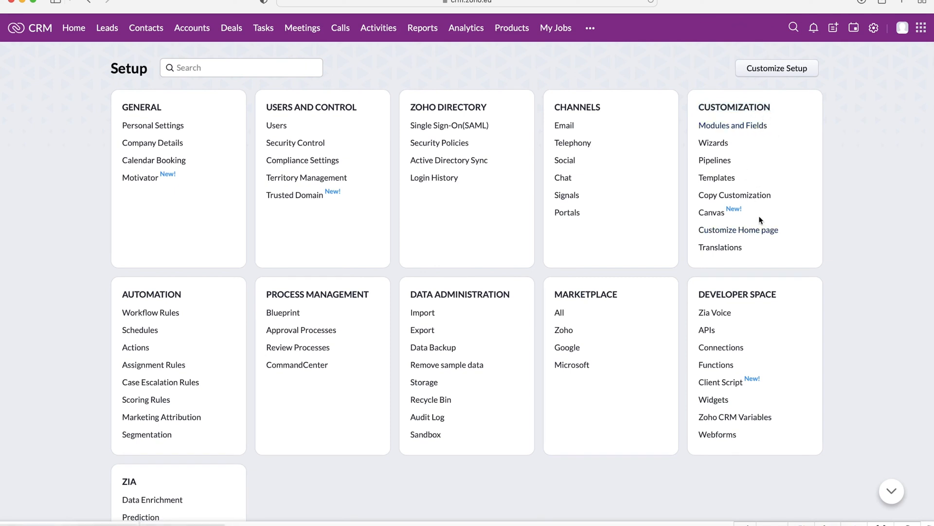
pyautogui.moveTo(855, 218)
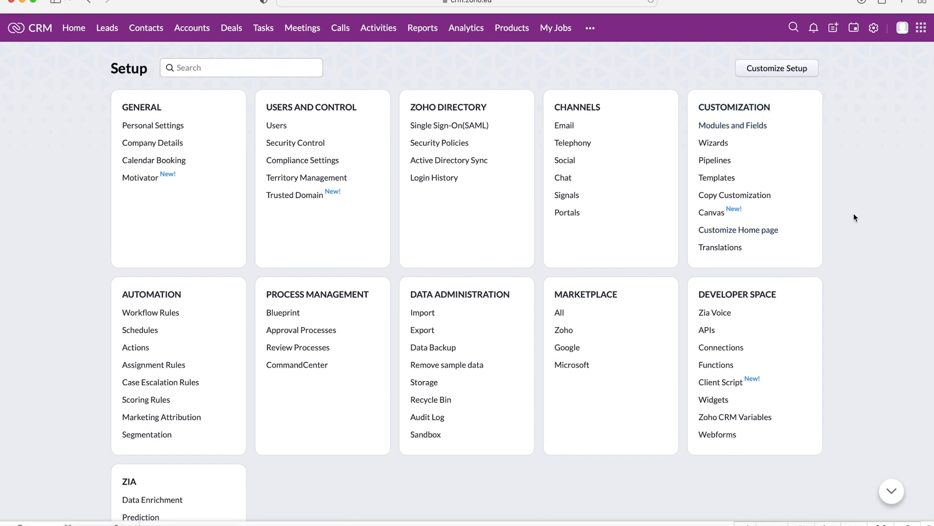
pyautogui.moveTo(182, 283)
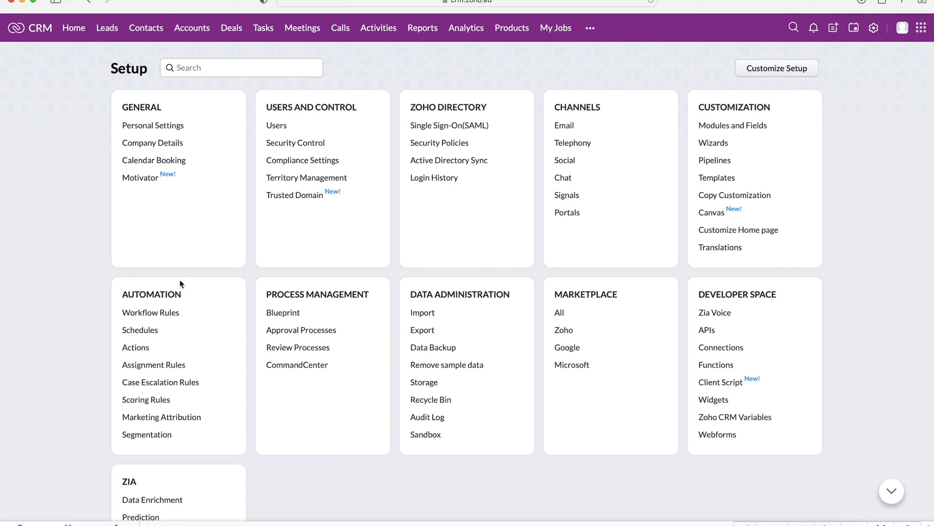
pyautogui.moveTo(47, 363)
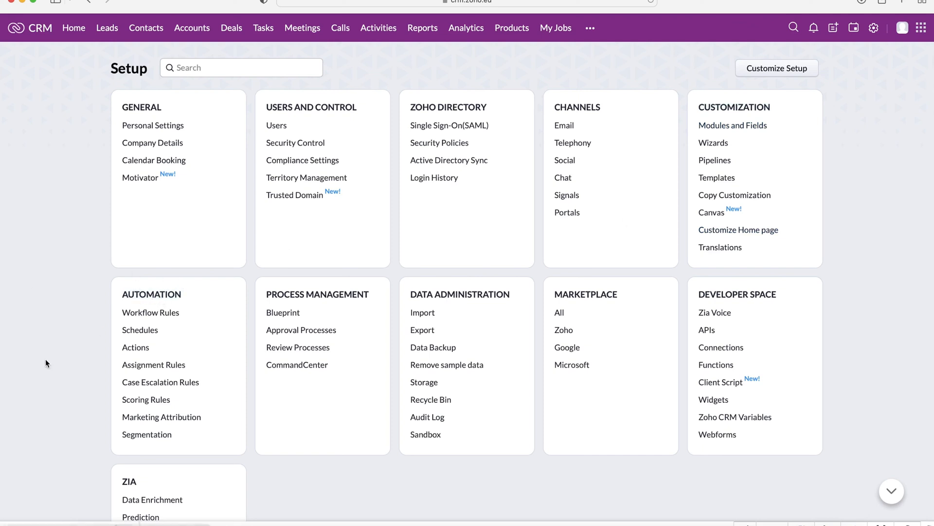
pyautogui.moveTo(69, 387)
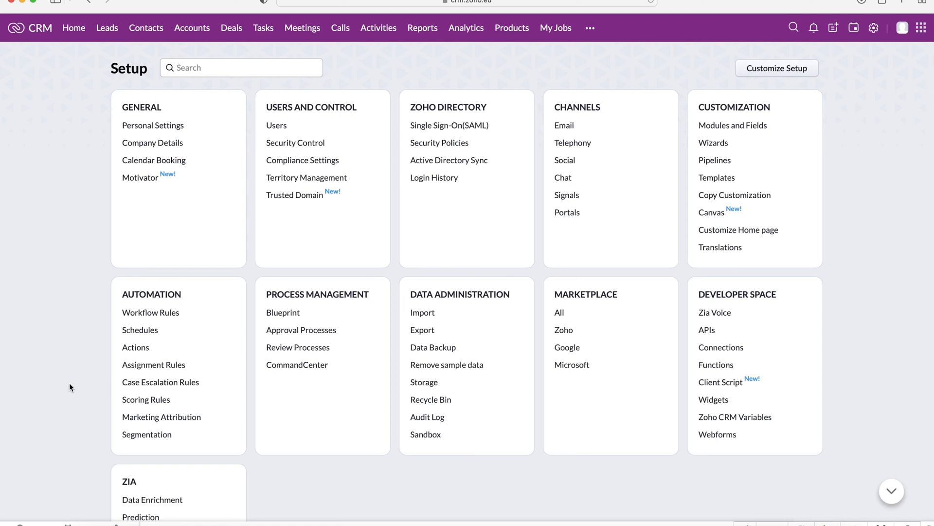
pyautogui.moveTo(122, 310)
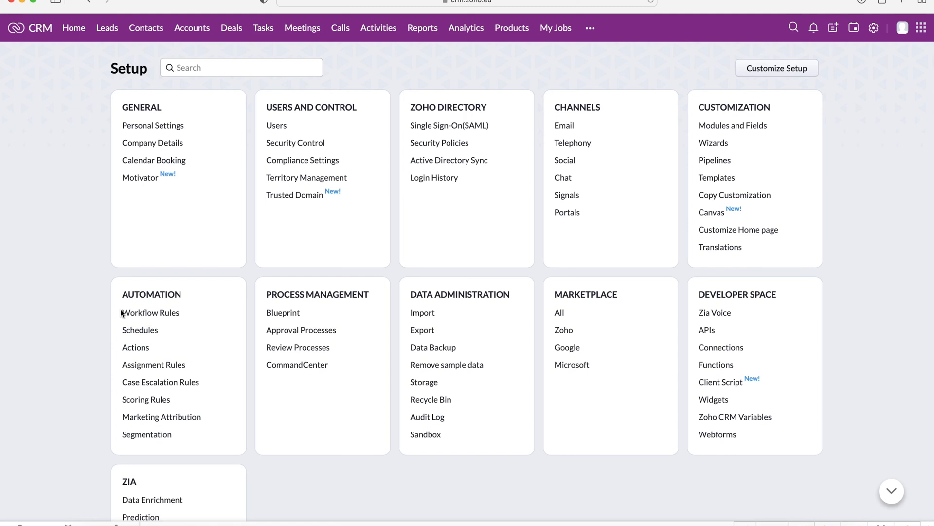
pyautogui.moveTo(105, 304)
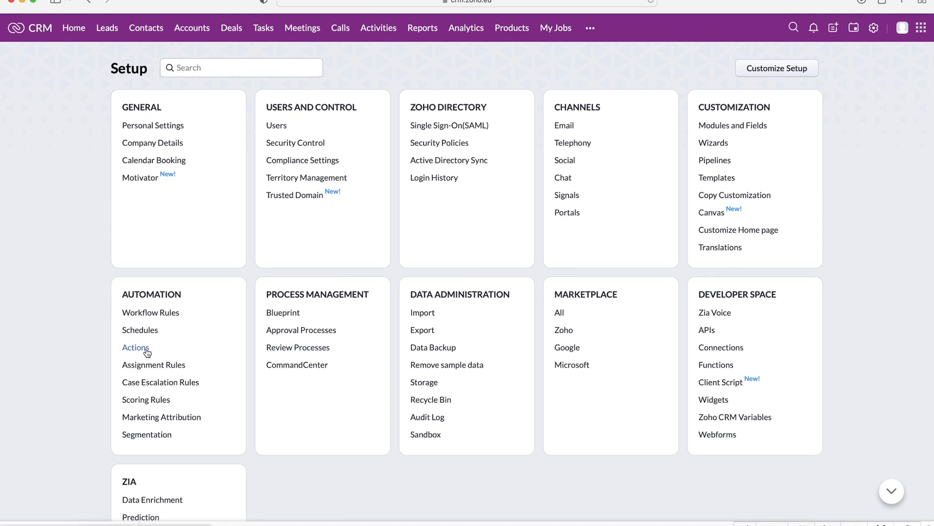
pyautogui.moveTo(262, 291)
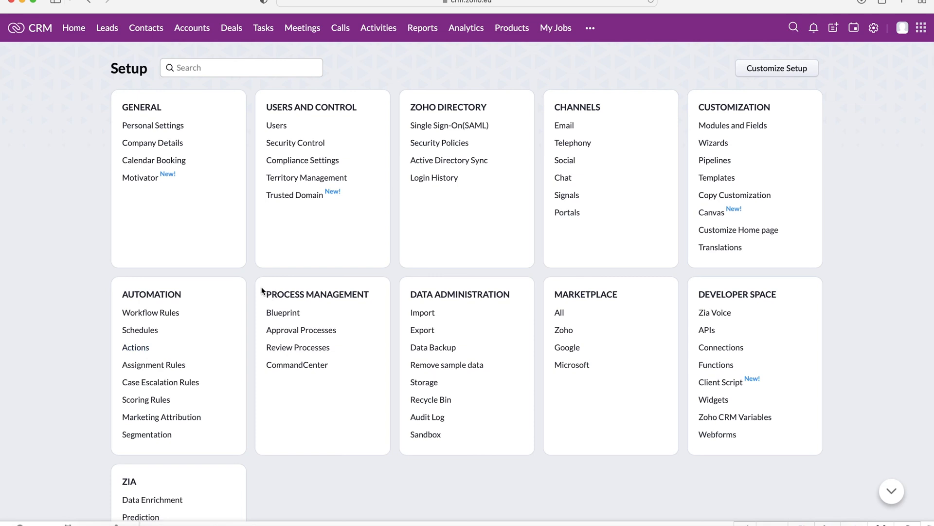
pyautogui.moveTo(282, 313)
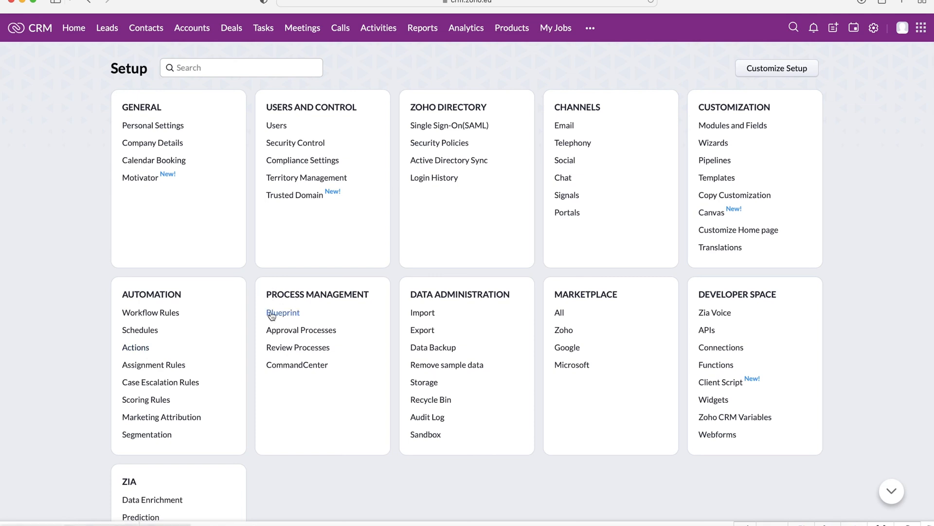
pyautogui.moveTo(298, 411)
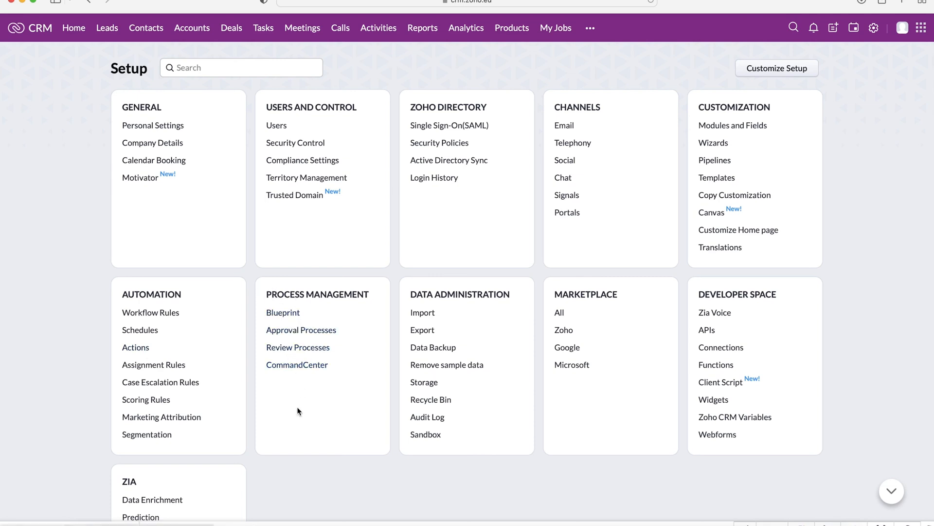
pyautogui.moveTo(283, 312)
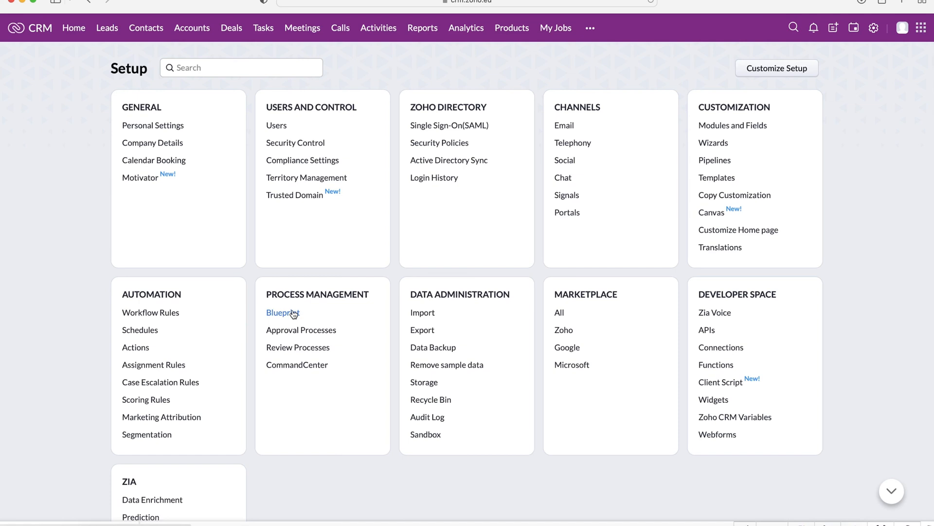
pyautogui.moveTo(116, 91)
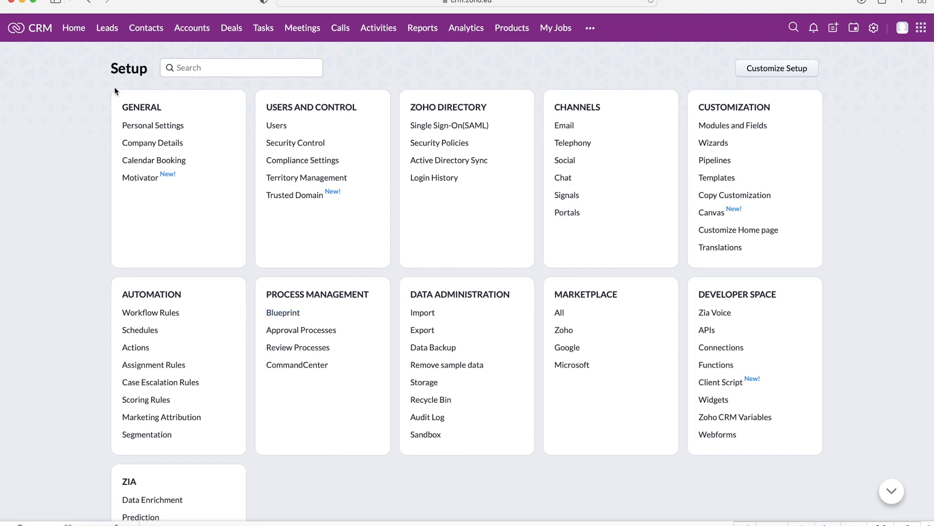
pyautogui.moveTo(29, 22)
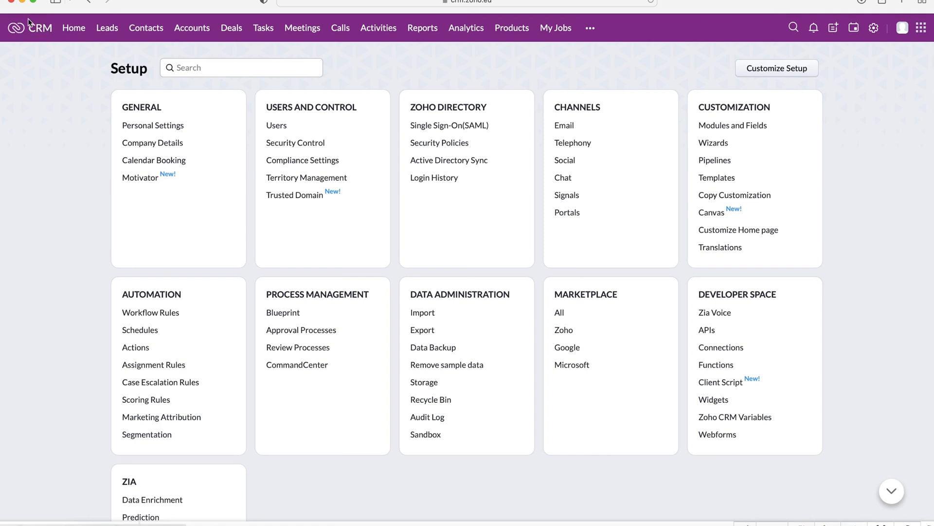
pyautogui.moveTo(68, 87)
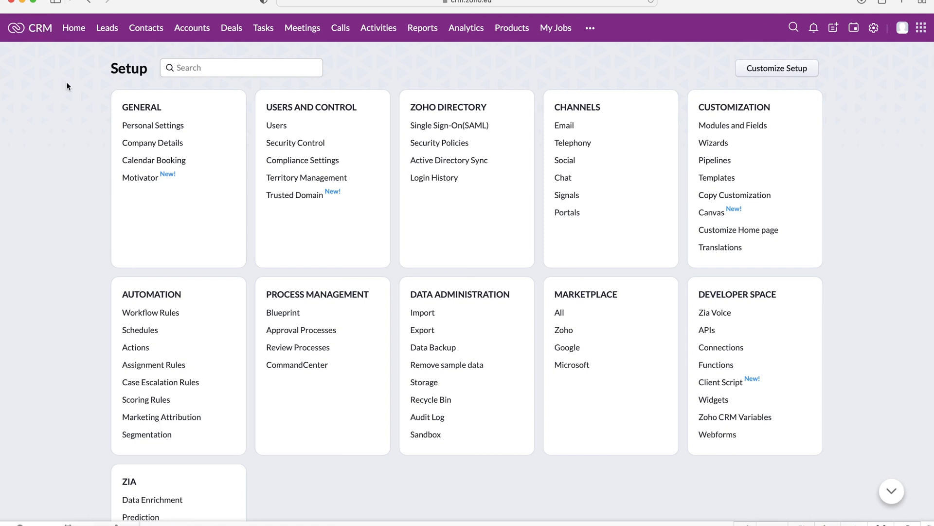